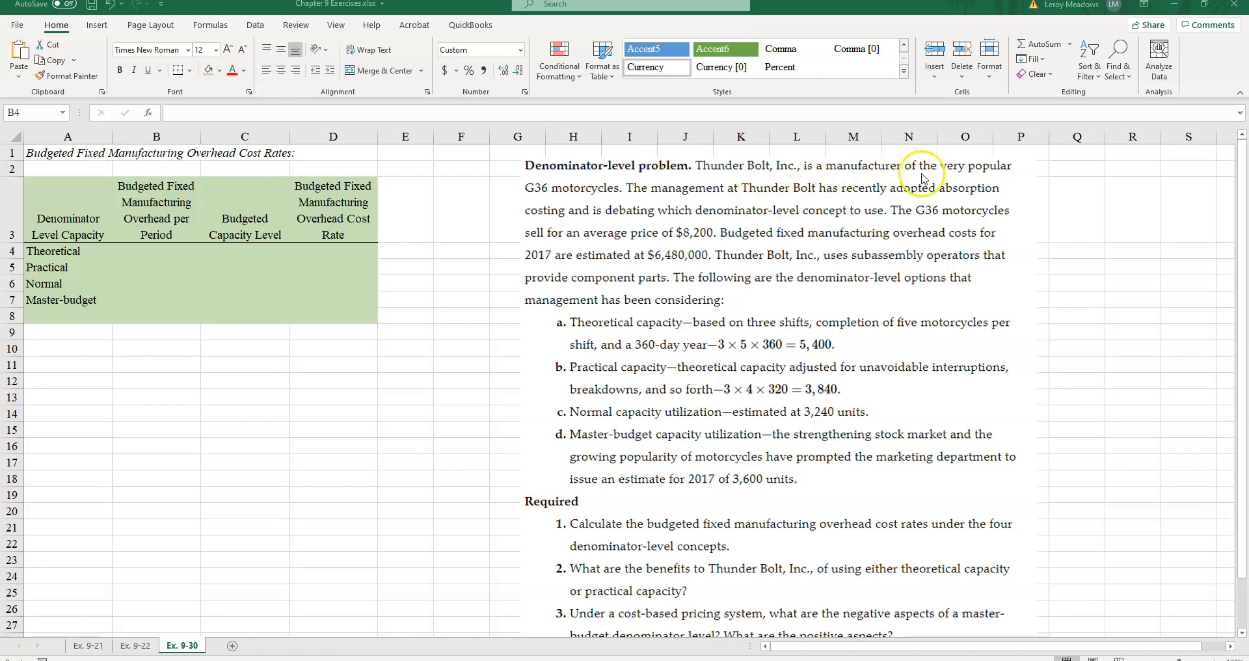
mouse_move(621, 204)
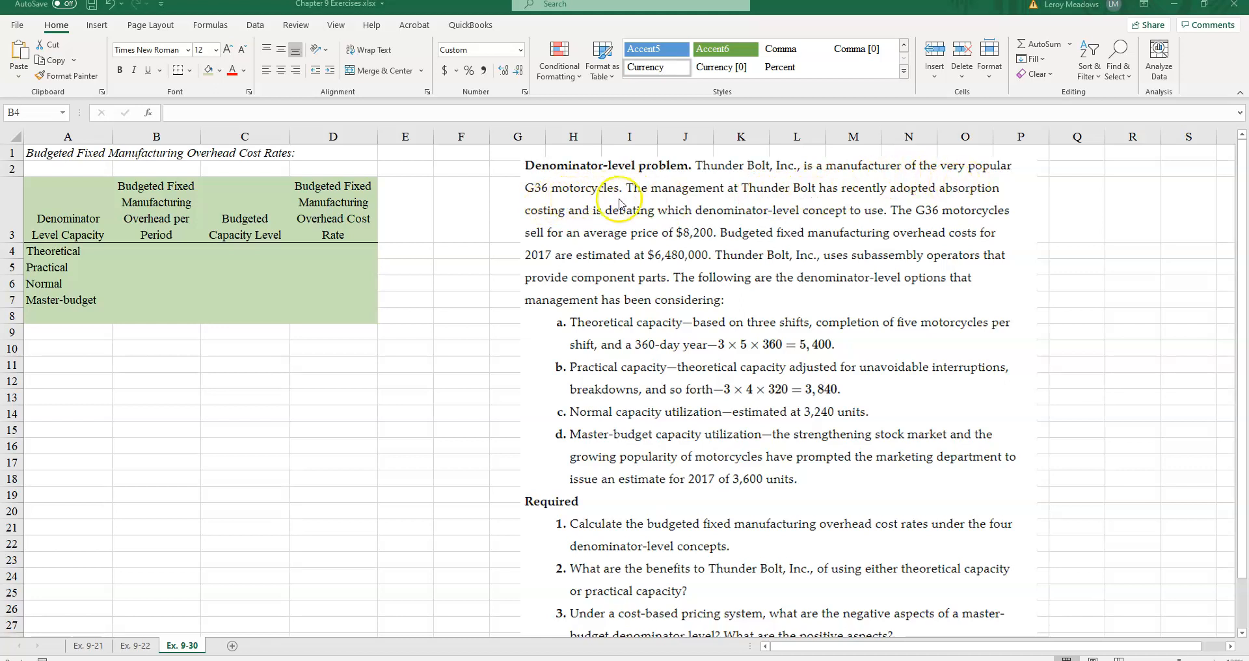
mouse_move(792, 202)
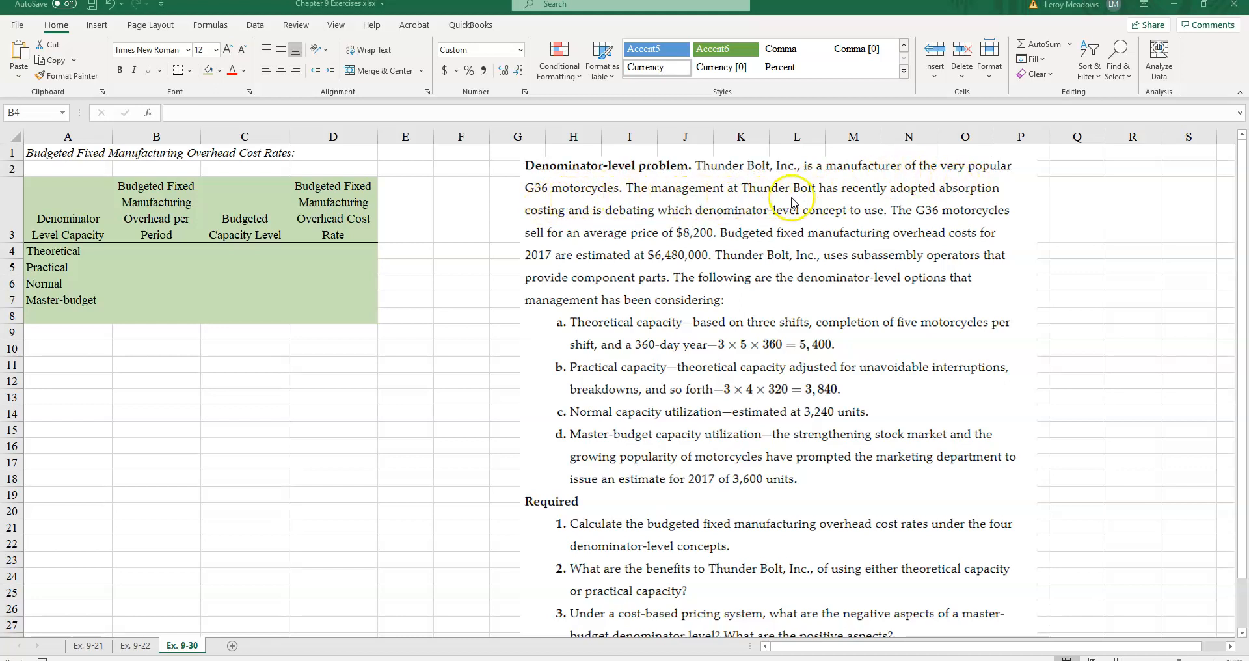
mouse_move(653, 219)
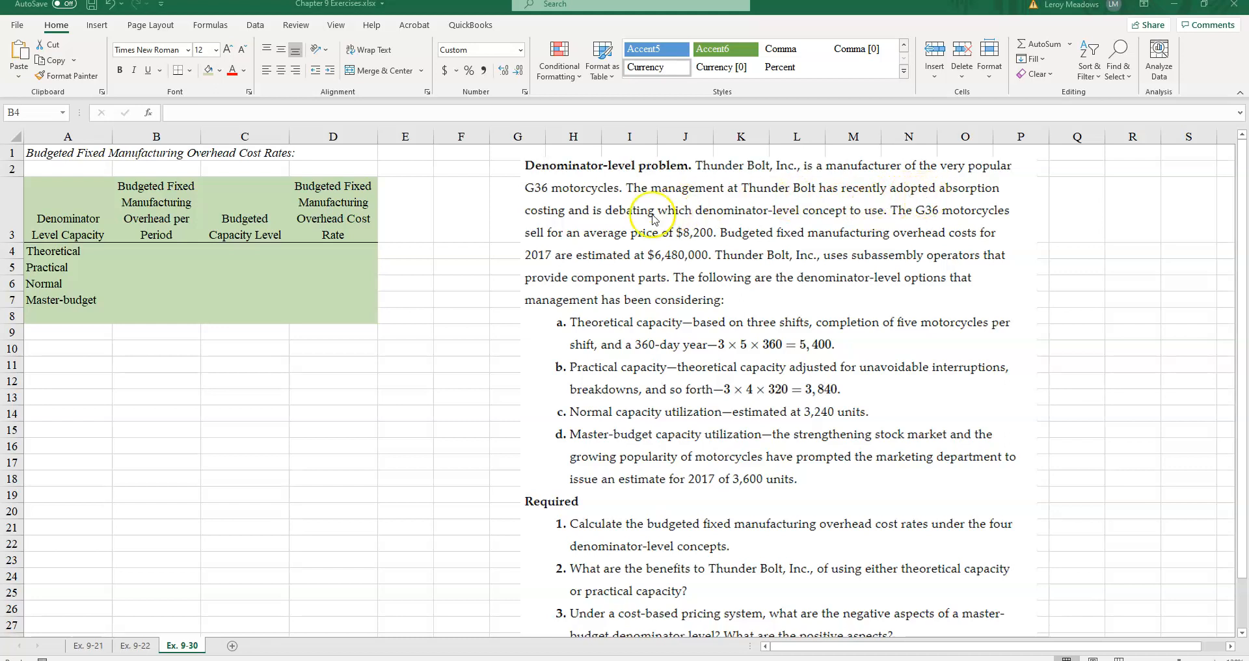
mouse_move(697, 220)
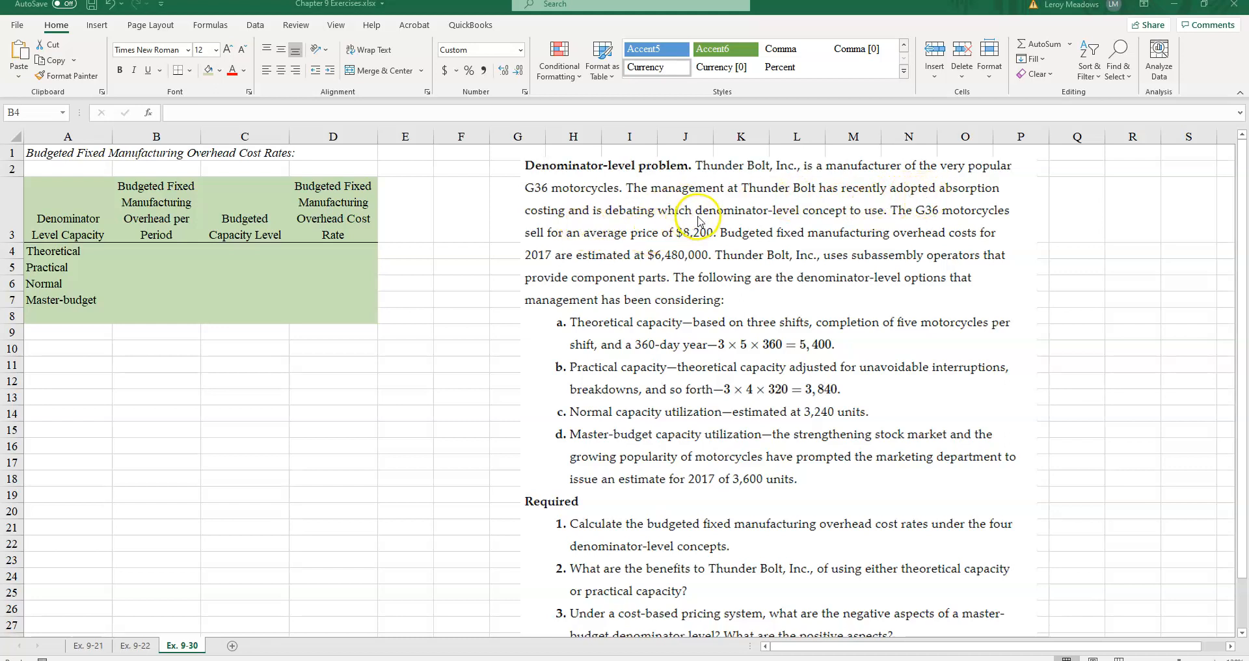
mouse_move(830, 221)
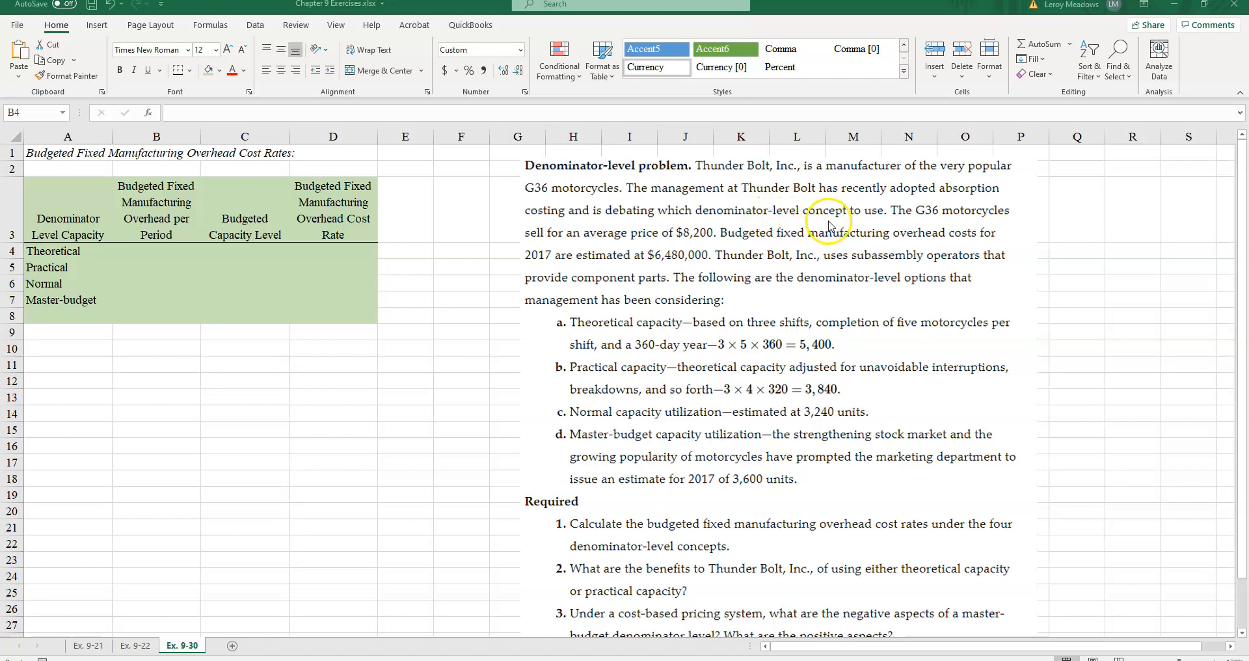
mouse_move(919, 226)
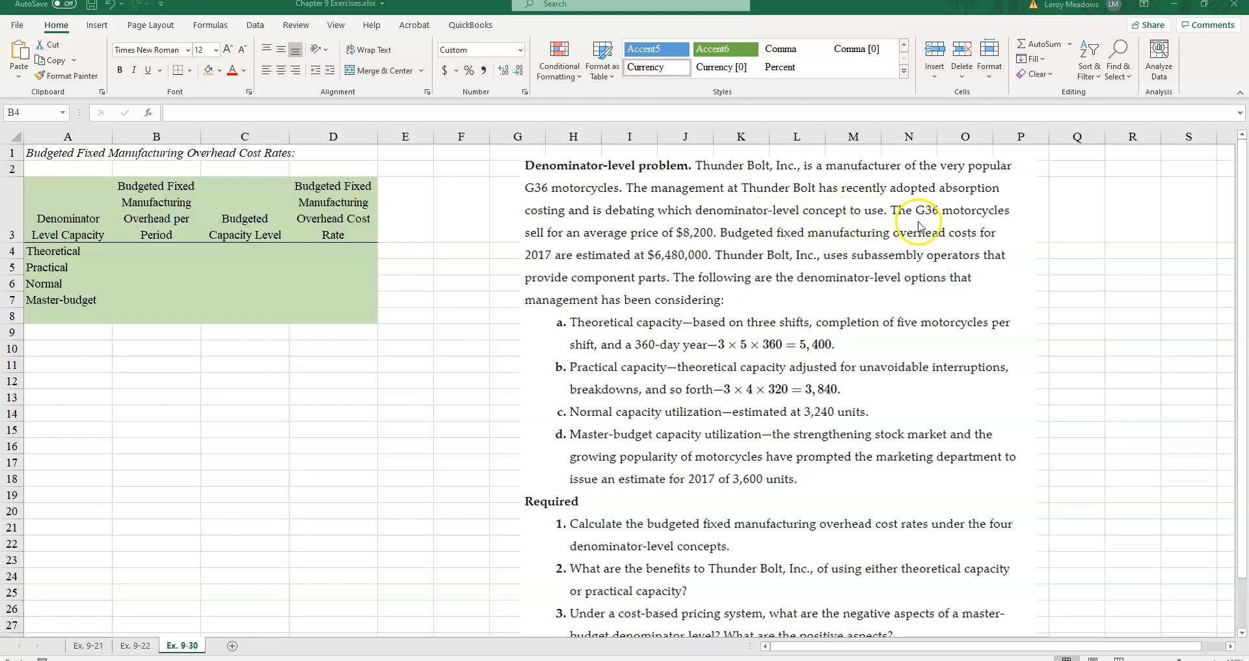
mouse_move(694, 246)
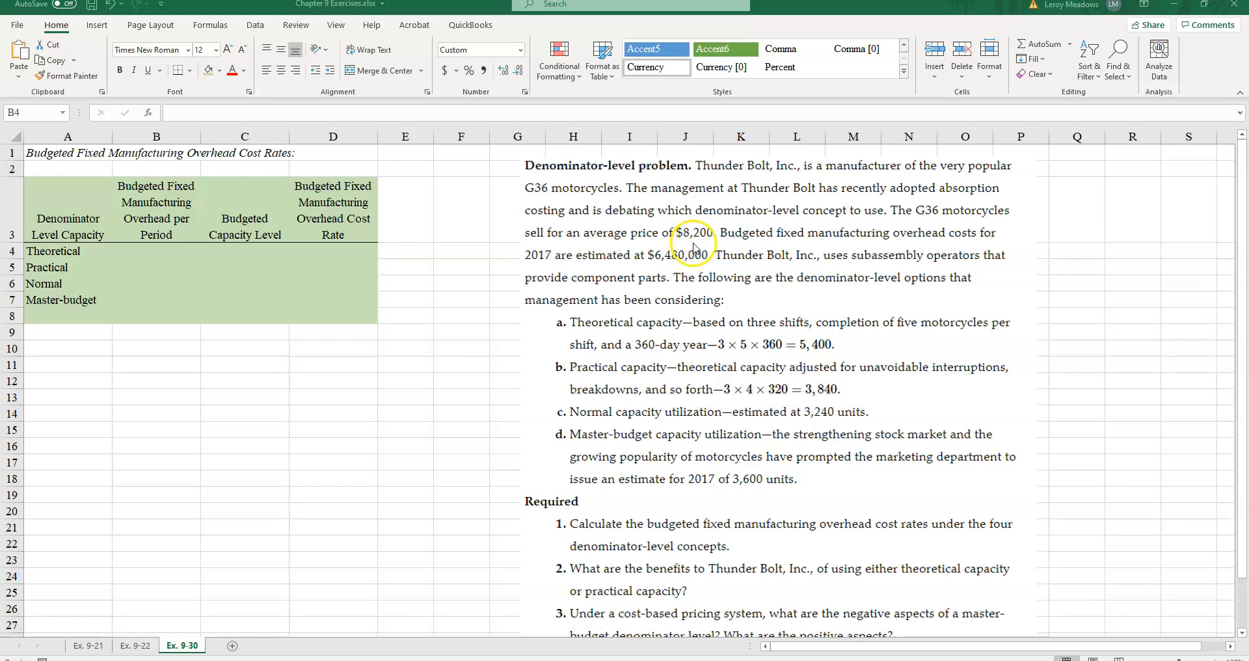
mouse_move(740, 247)
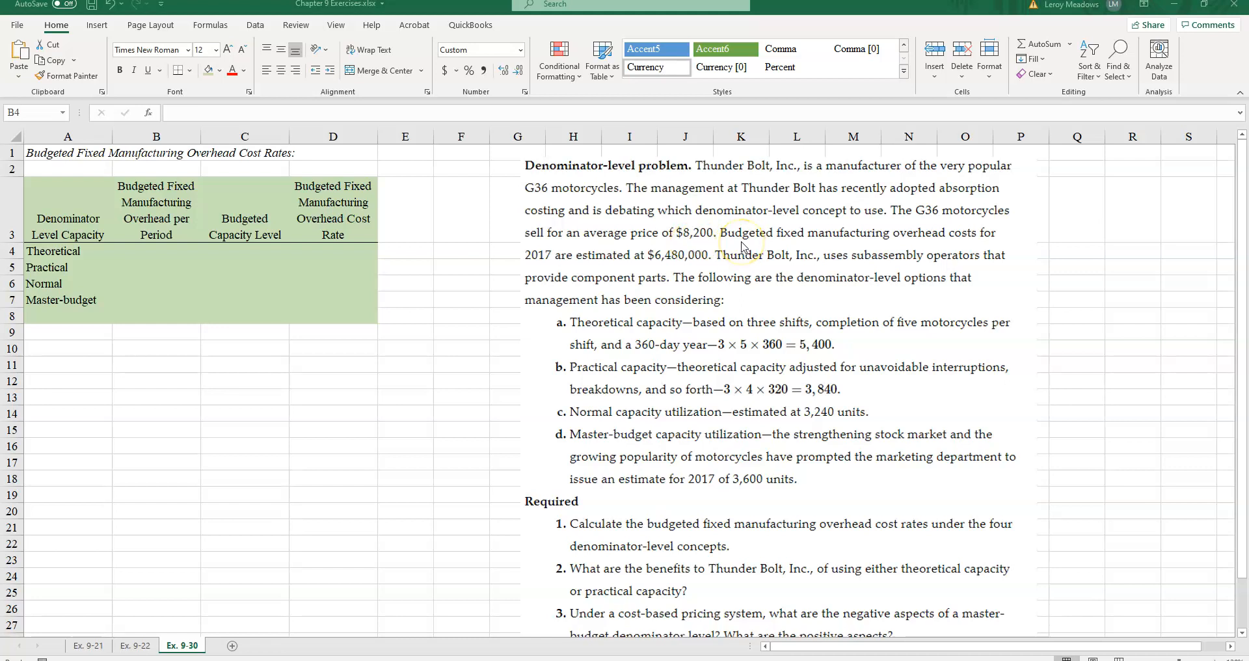
mouse_move(544, 263)
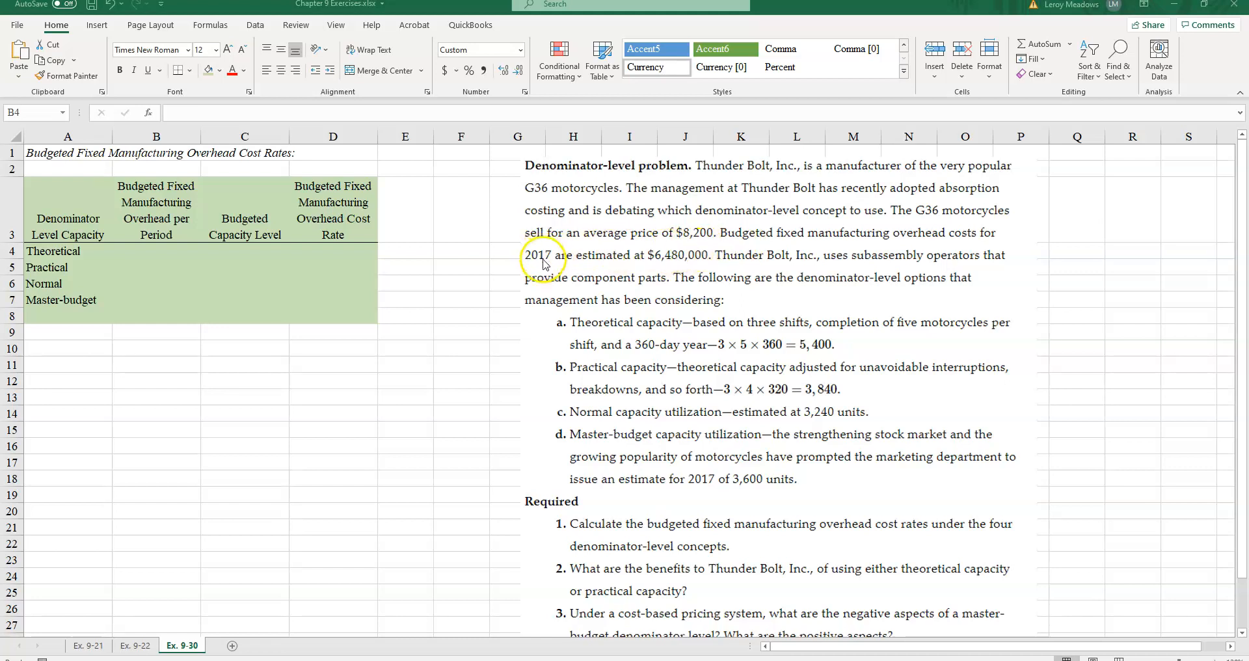
mouse_move(659, 268)
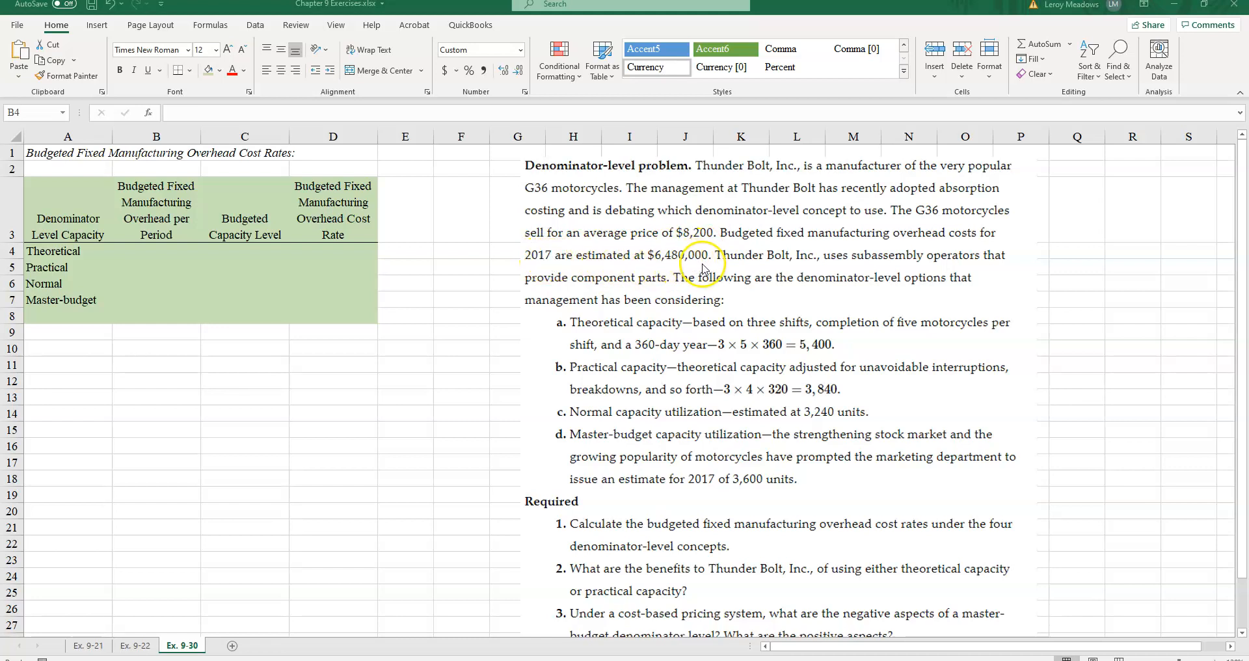
mouse_move(903, 268)
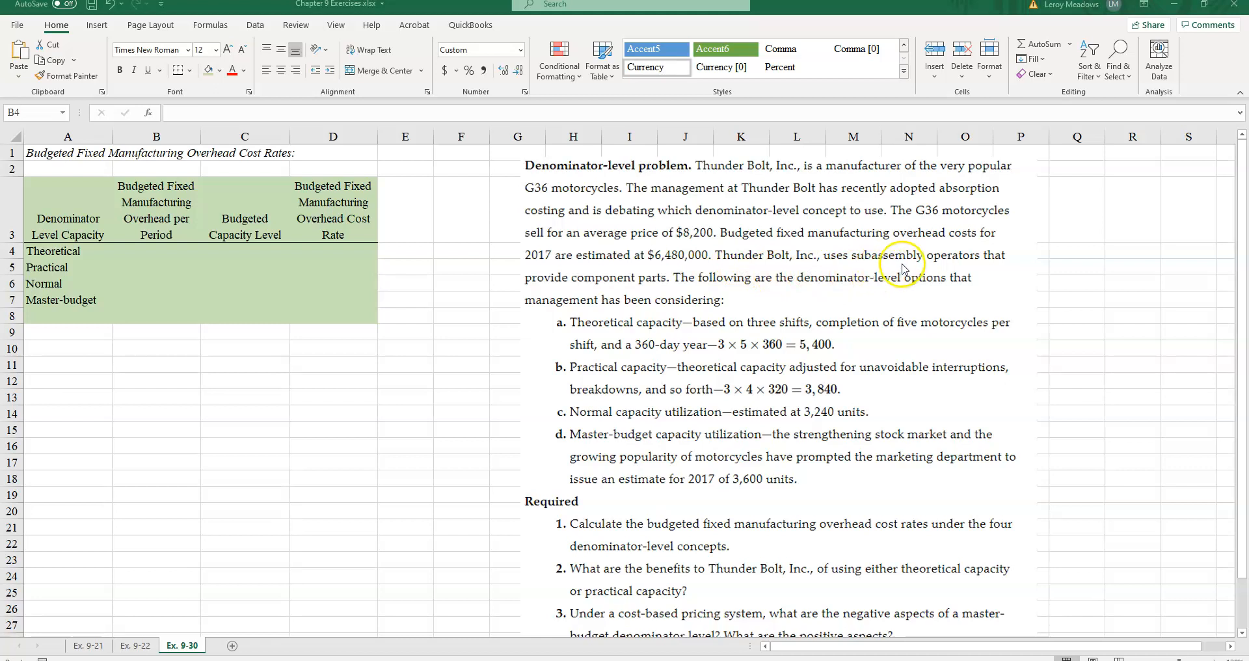
mouse_move(641, 295)
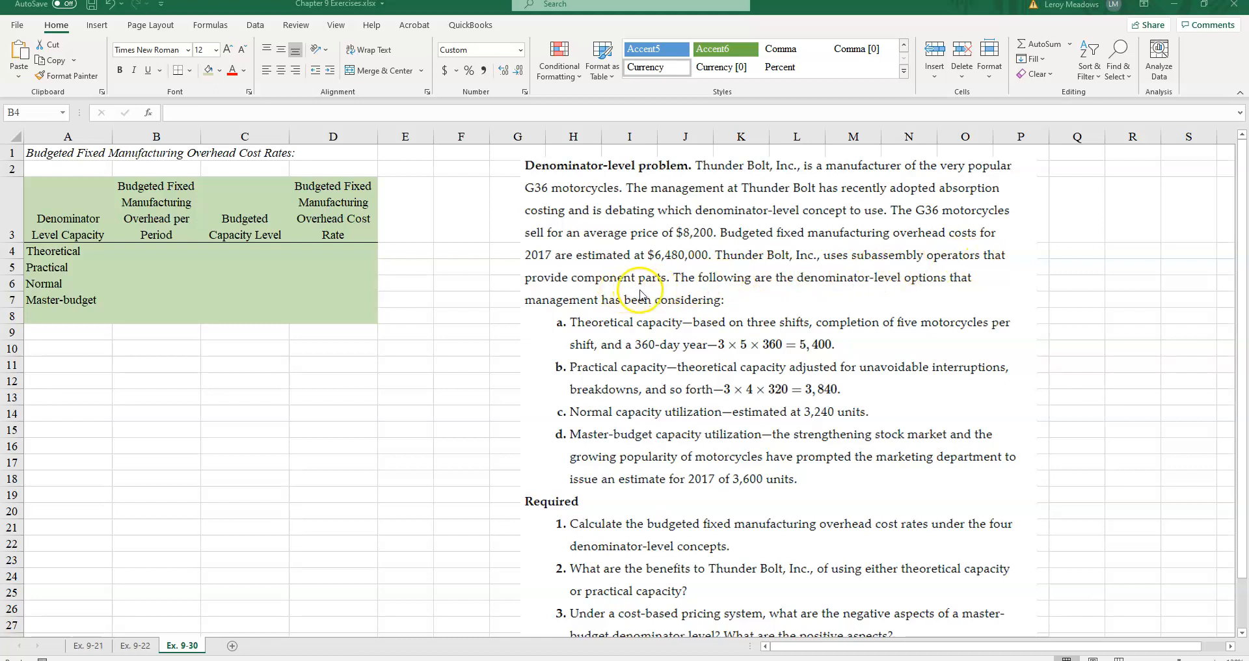
mouse_move(848, 311)
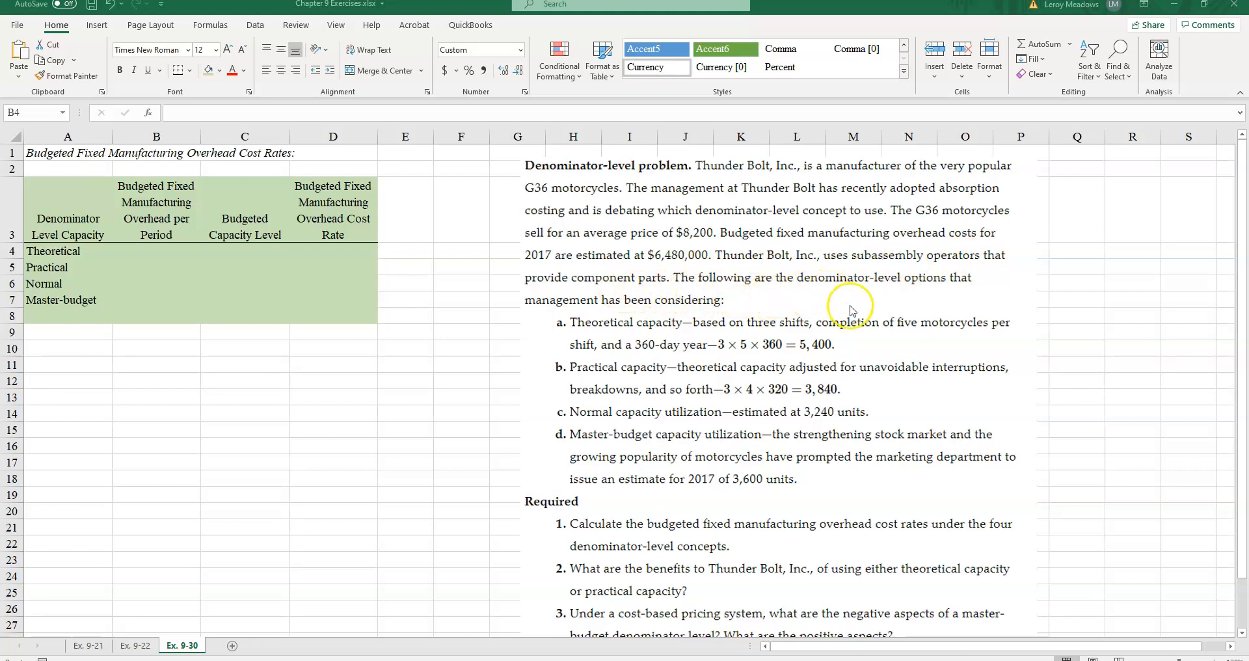
mouse_move(911, 292)
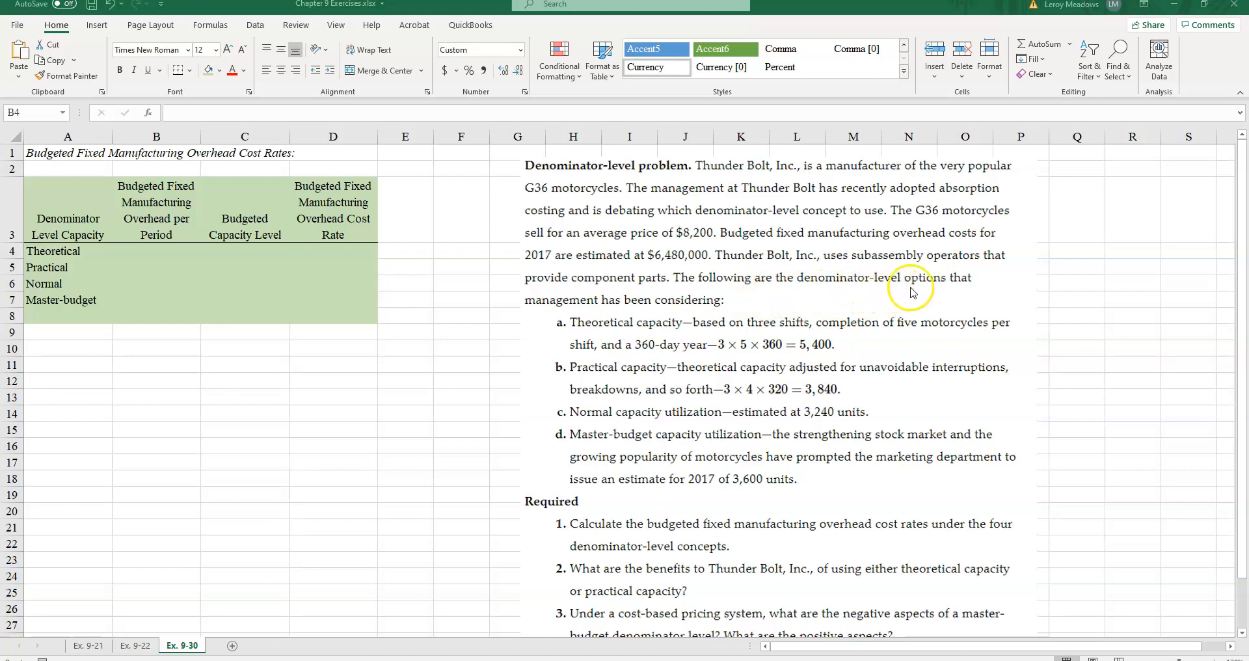
mouse_move(707, 308)
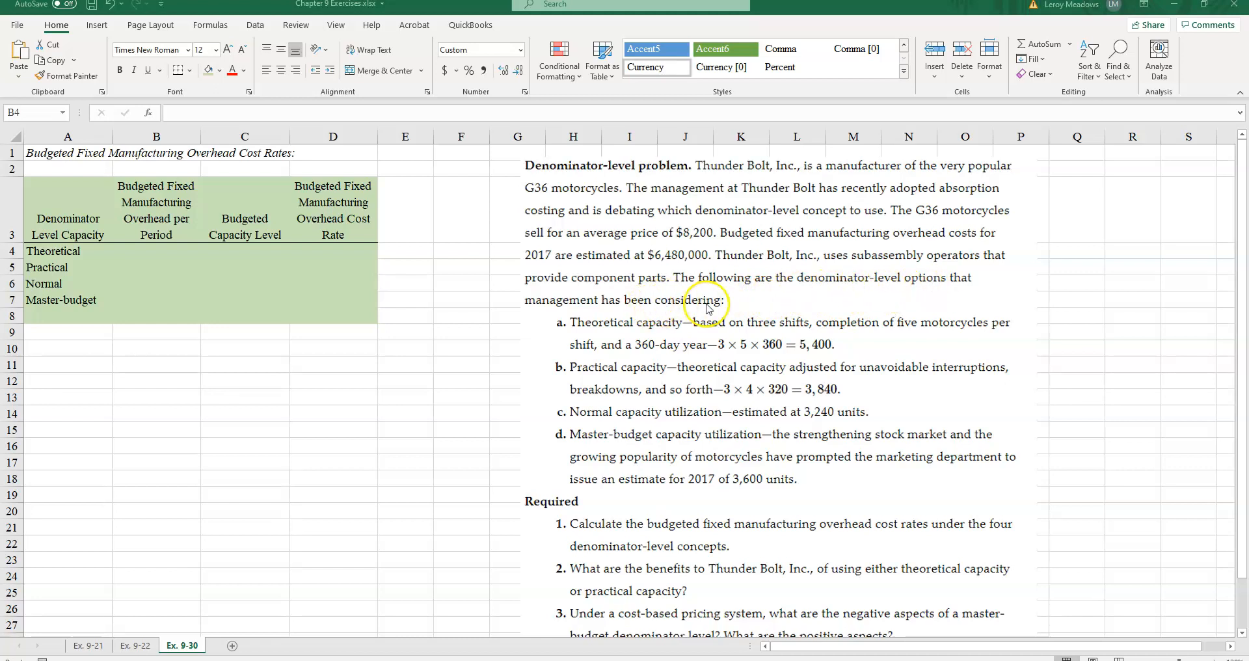
mouse_move(625, 335)
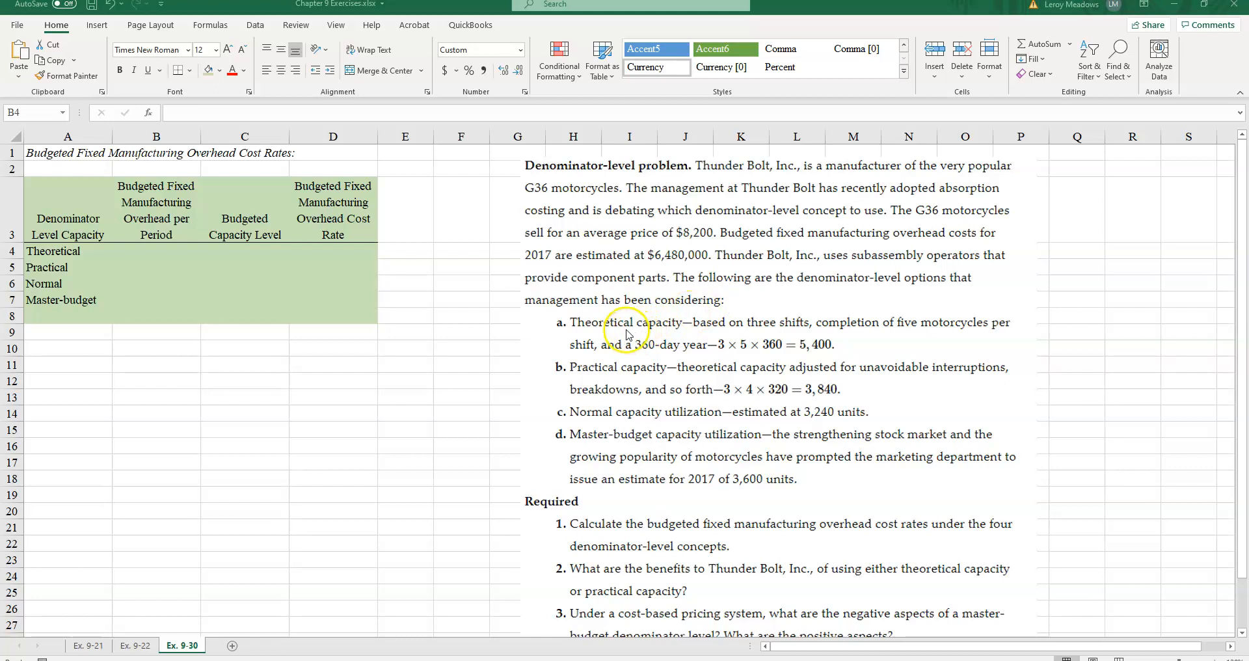
mouse_move(717, 333)
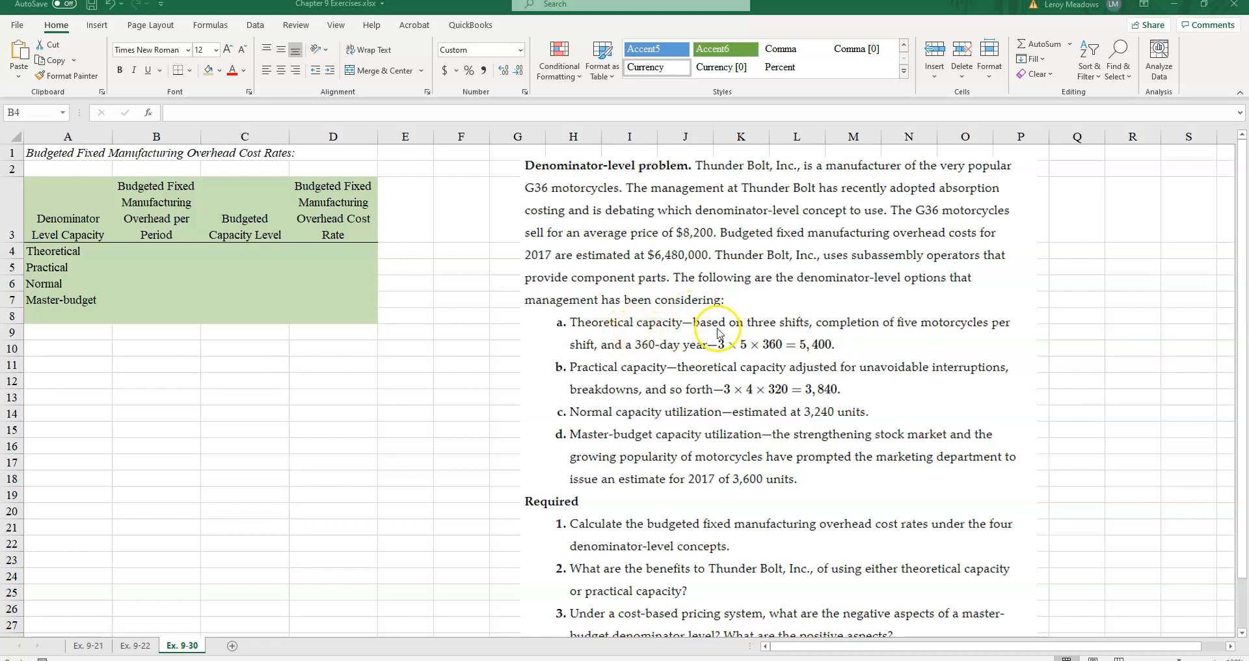
mouse_move(939, 334)
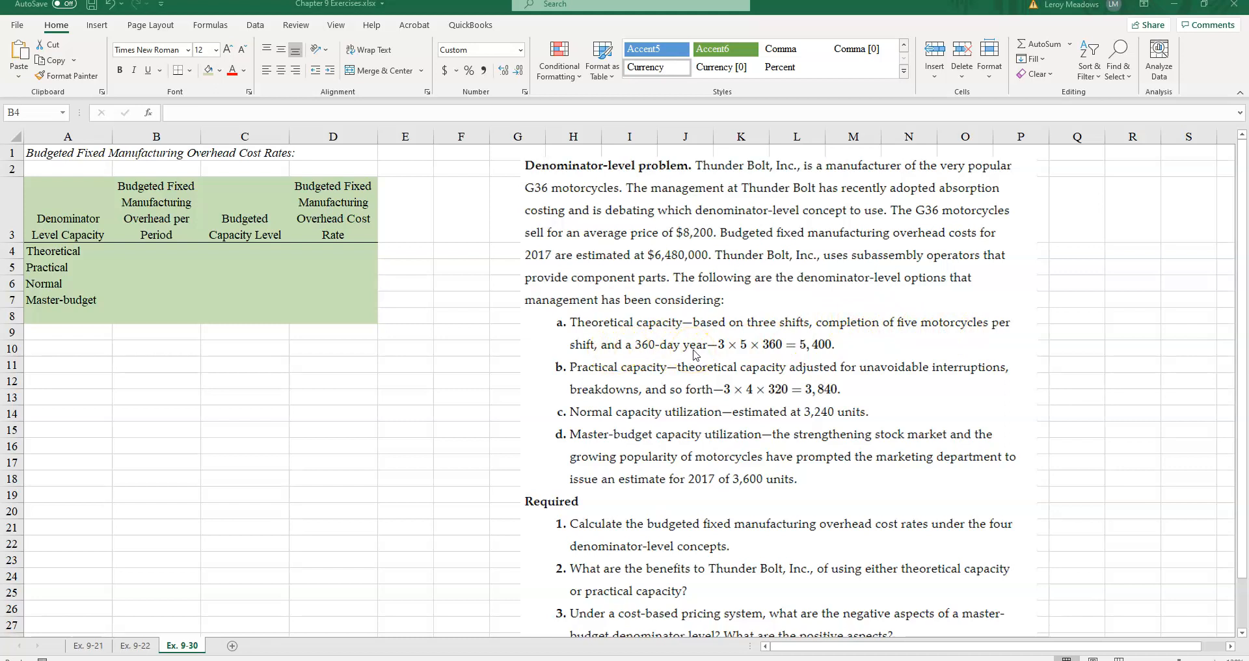
mouse_move(818, 354)
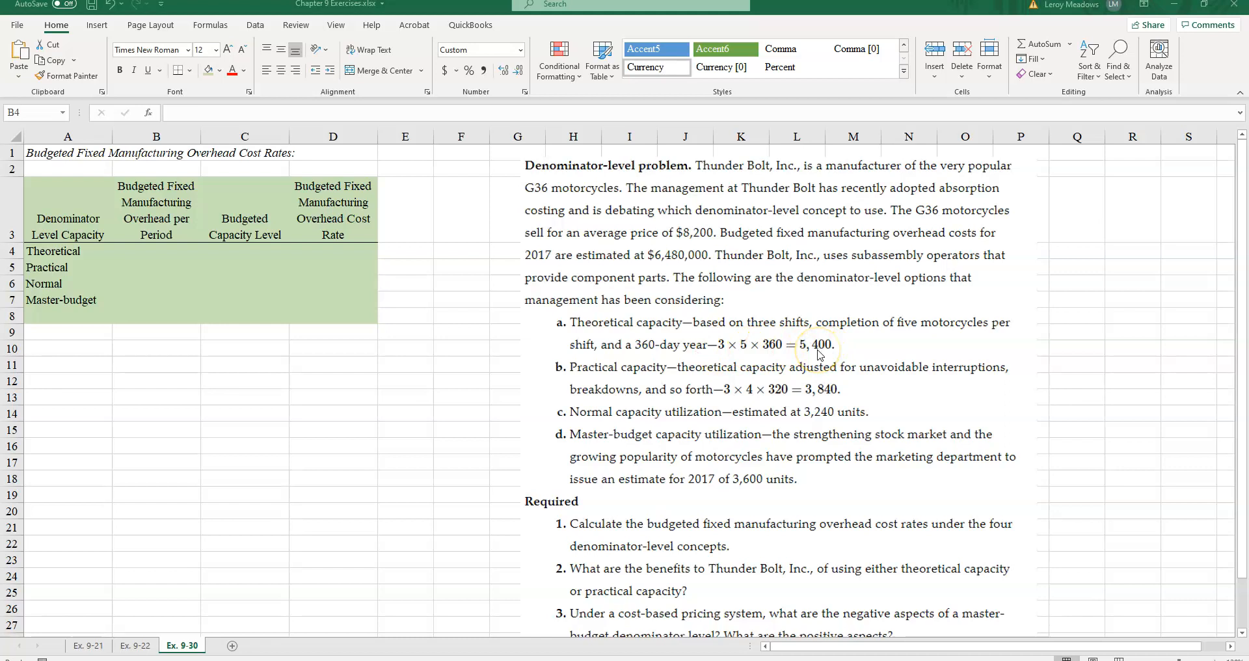
mouse_move(615, 375)
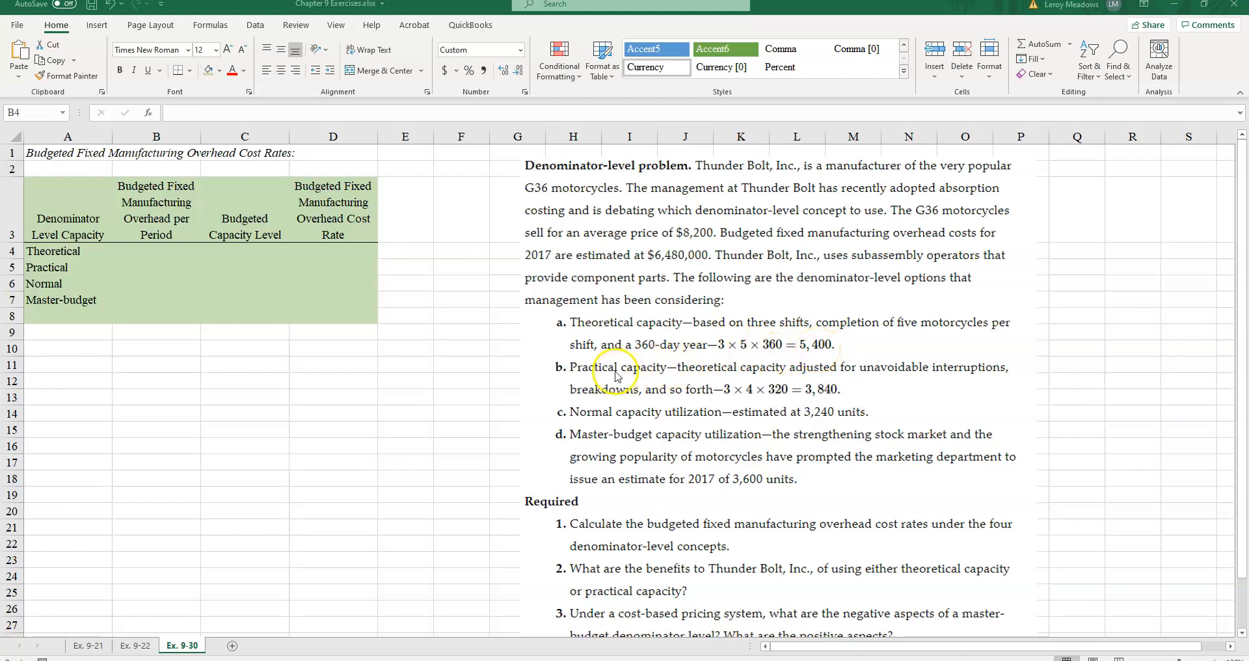
mouse_move(768, 377)
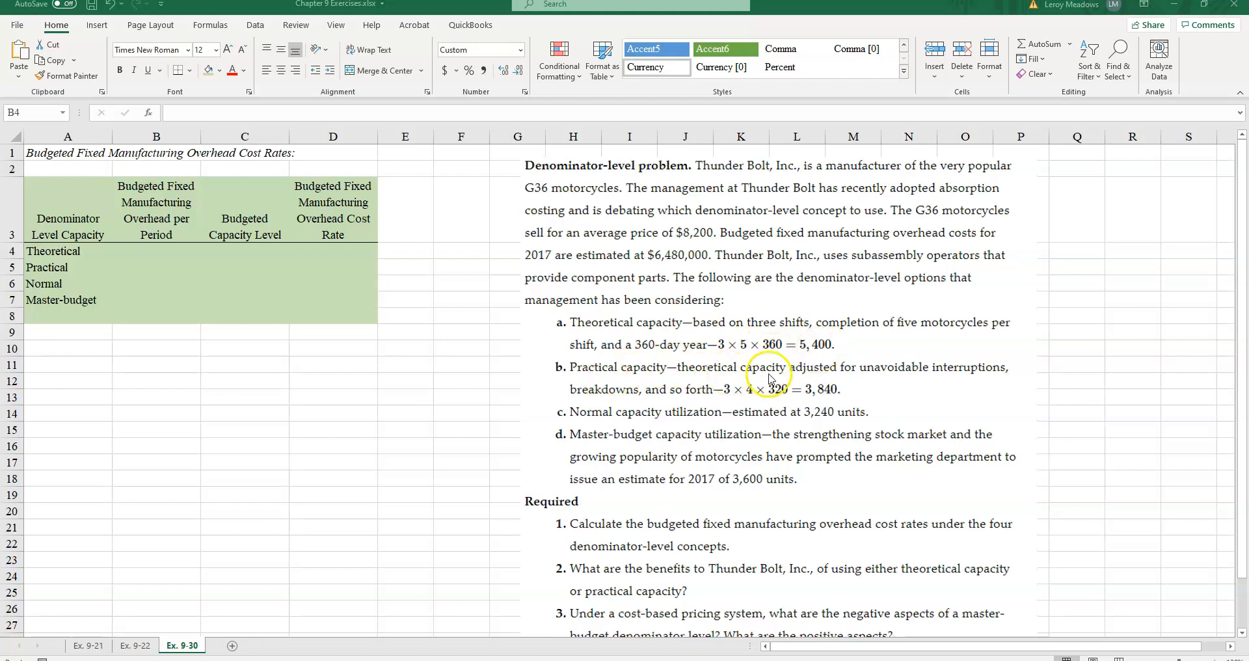
mouse_move(725, 380)
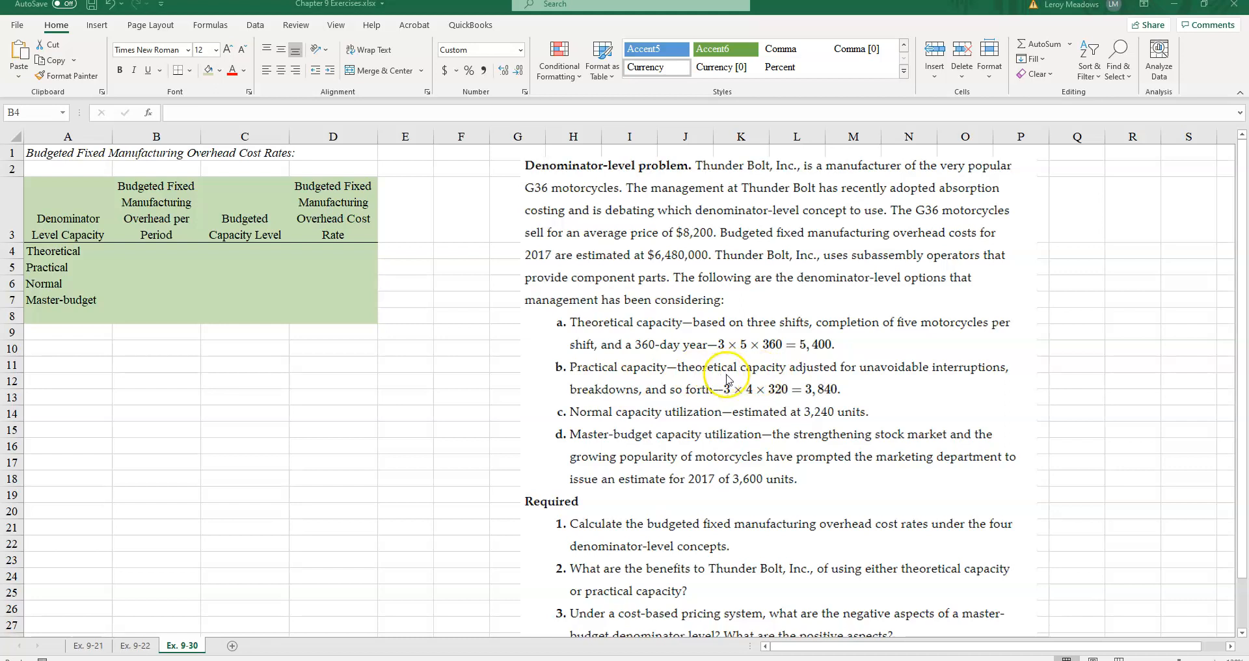
mouse_move(787, 378)
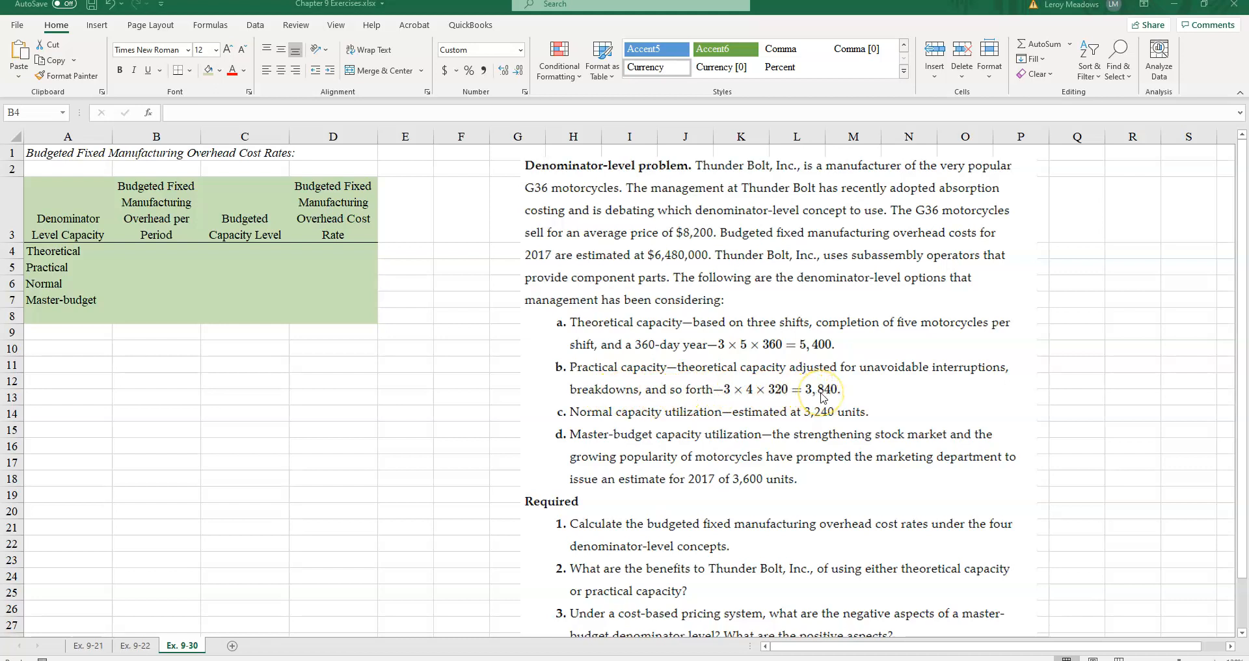
mouse_move(586, 421)
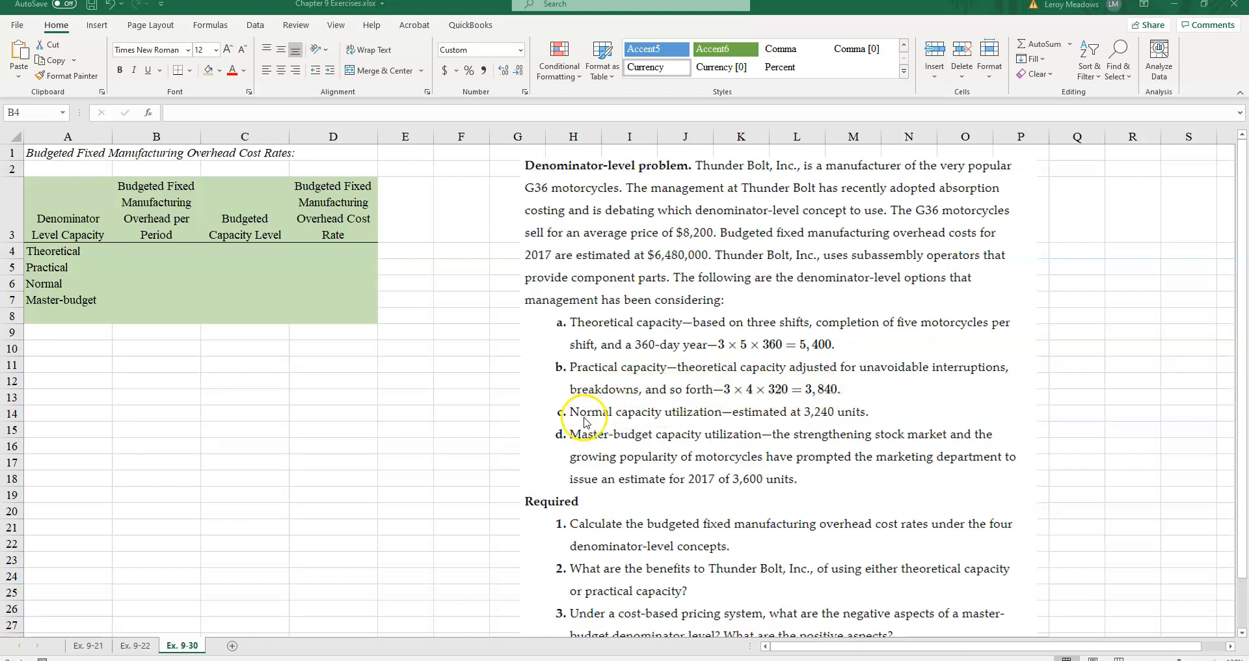
mouse_move(740, 421)
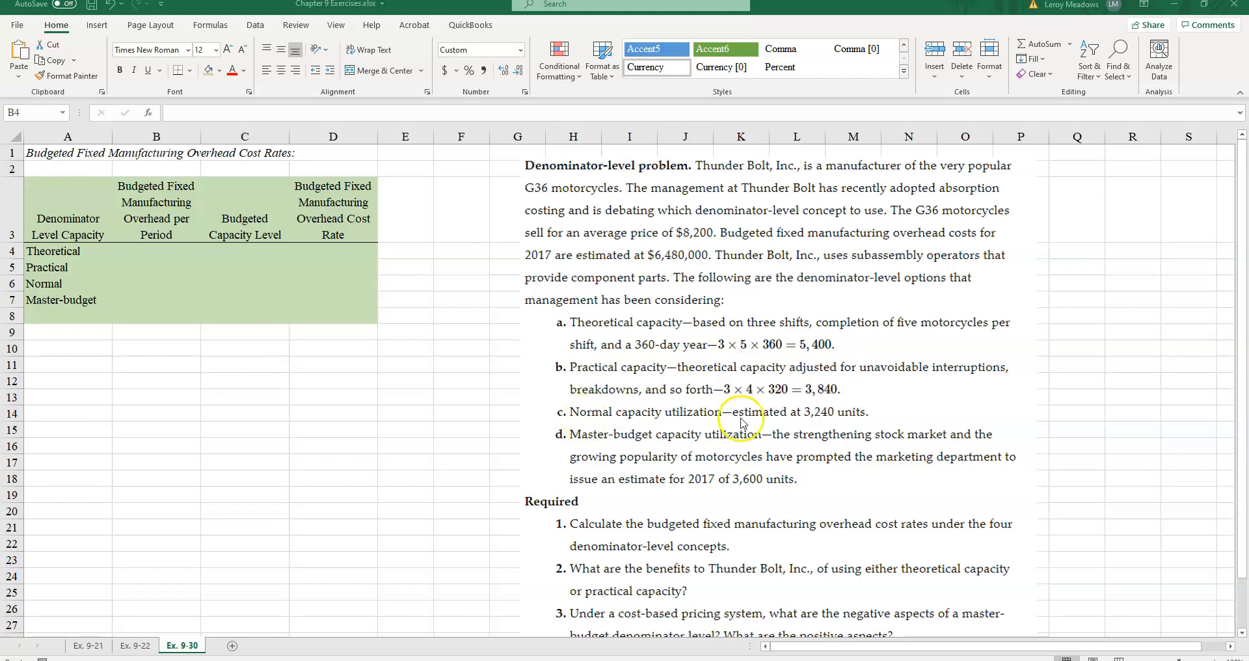
mouse_move(703, 420)
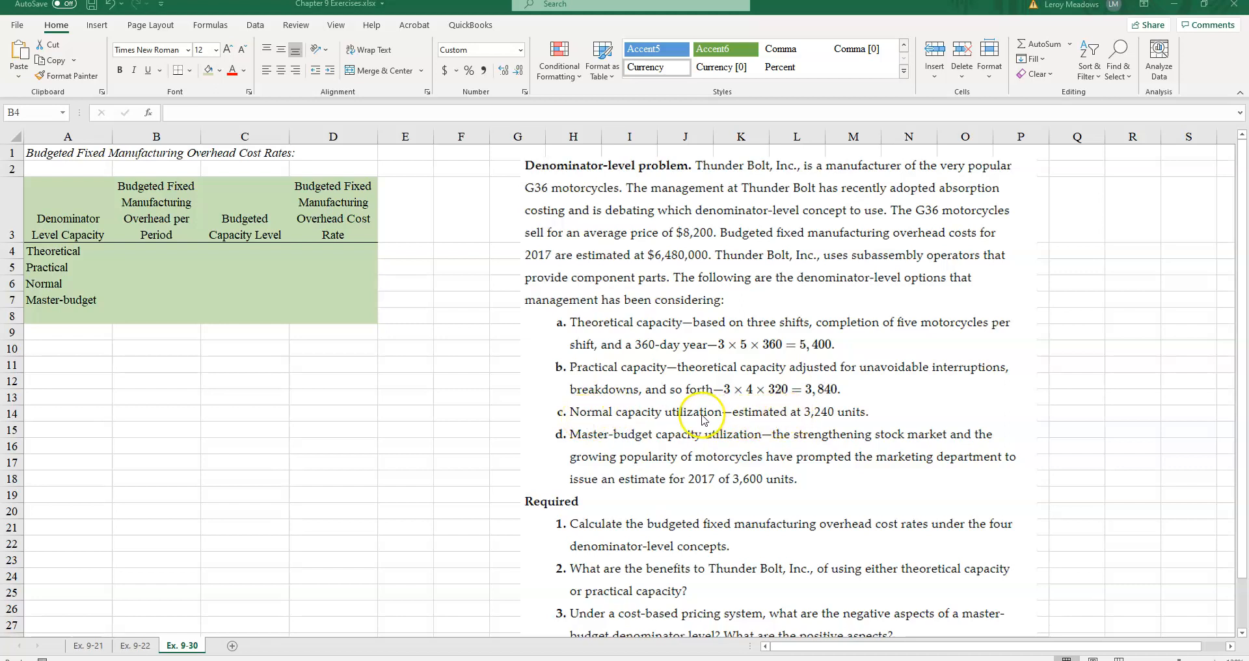
mouse_move(669, 417)
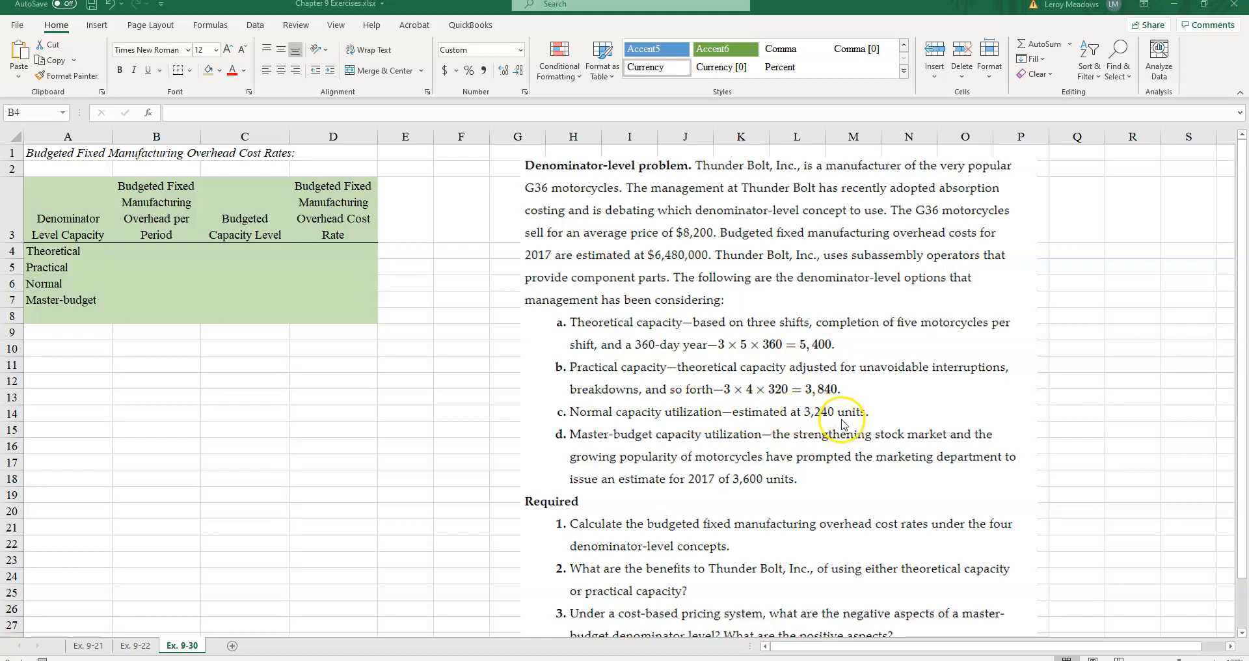
mouse_move(855, 424)
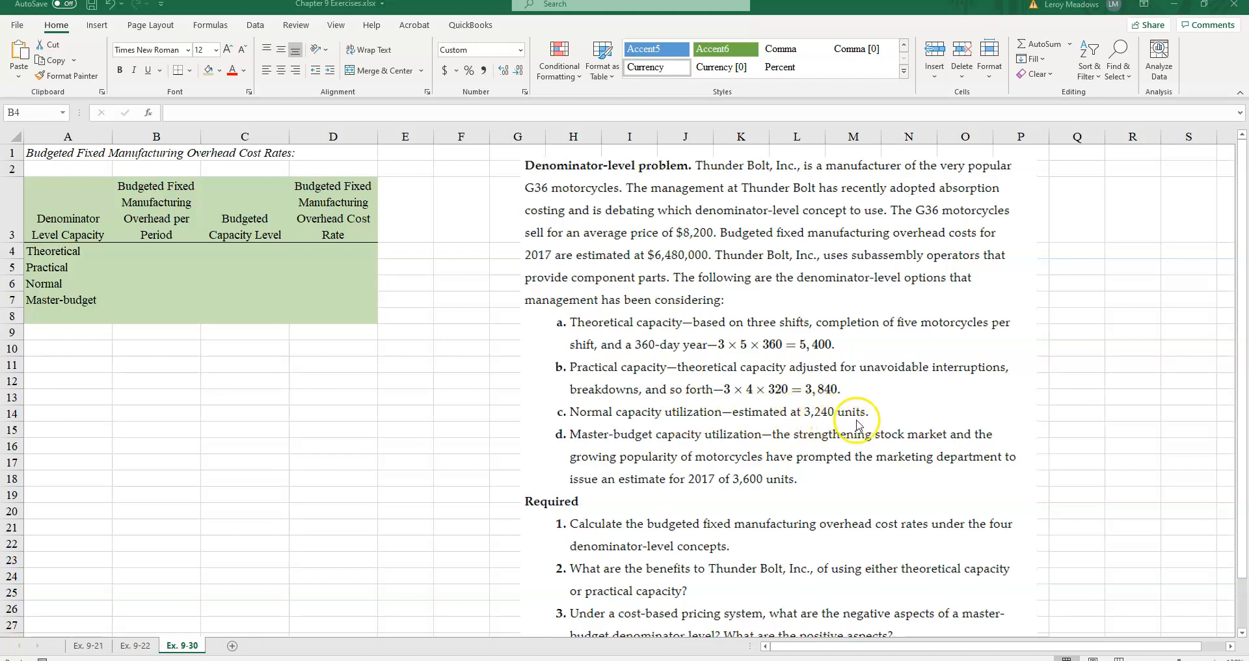
mouse_move(604, 442)
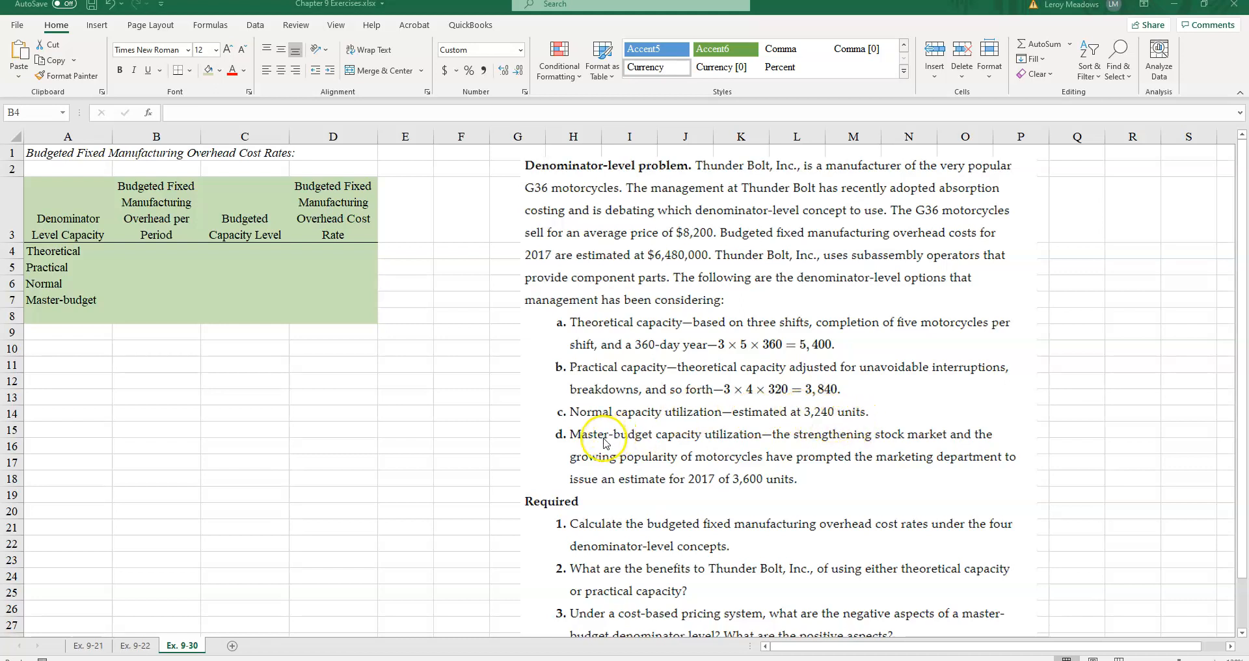
mouse_move(732, 445)
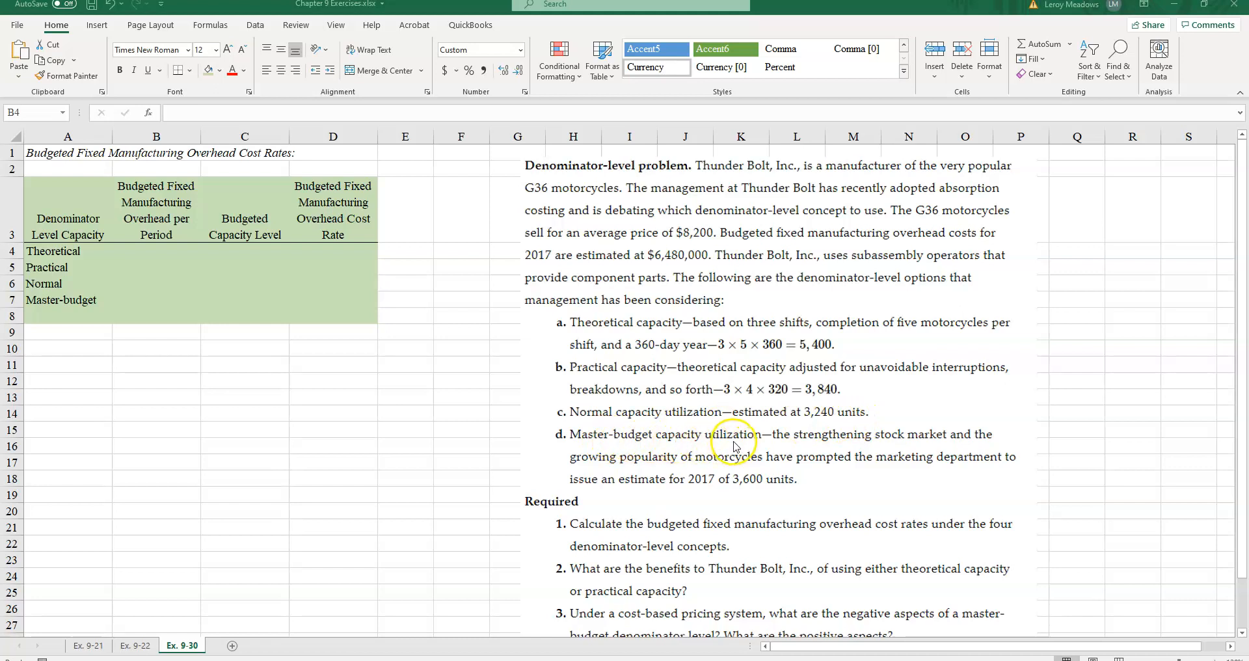
mouse_move(777, 489)
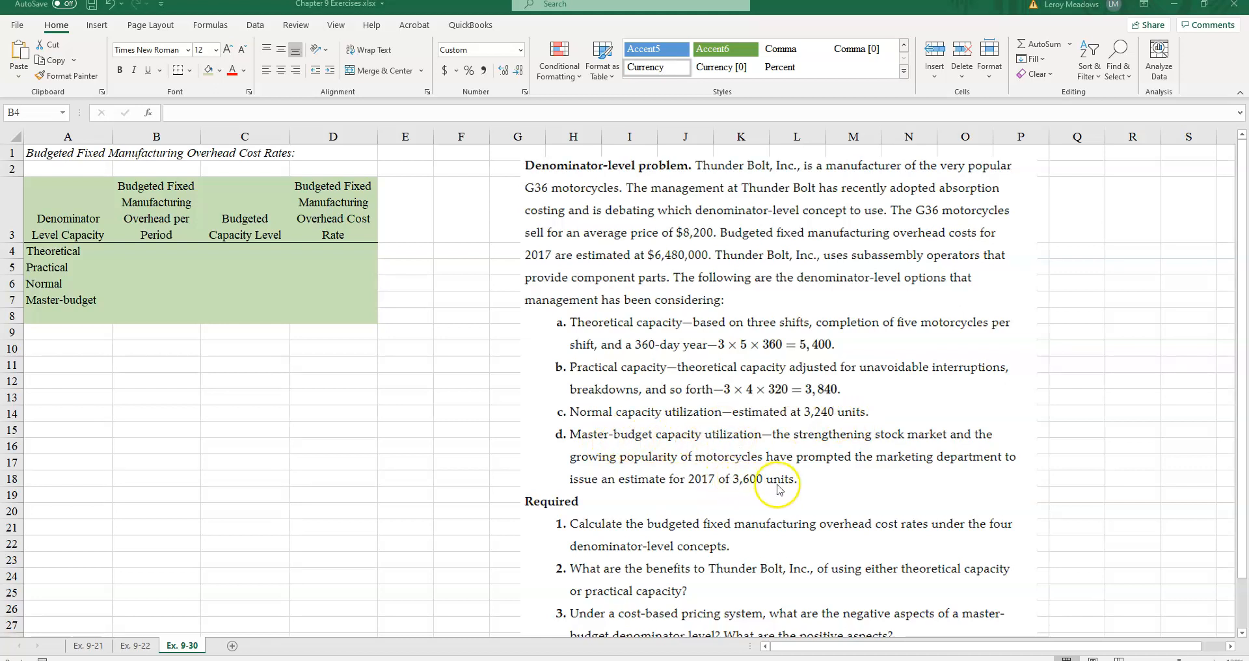
mouse_move(791, 485)
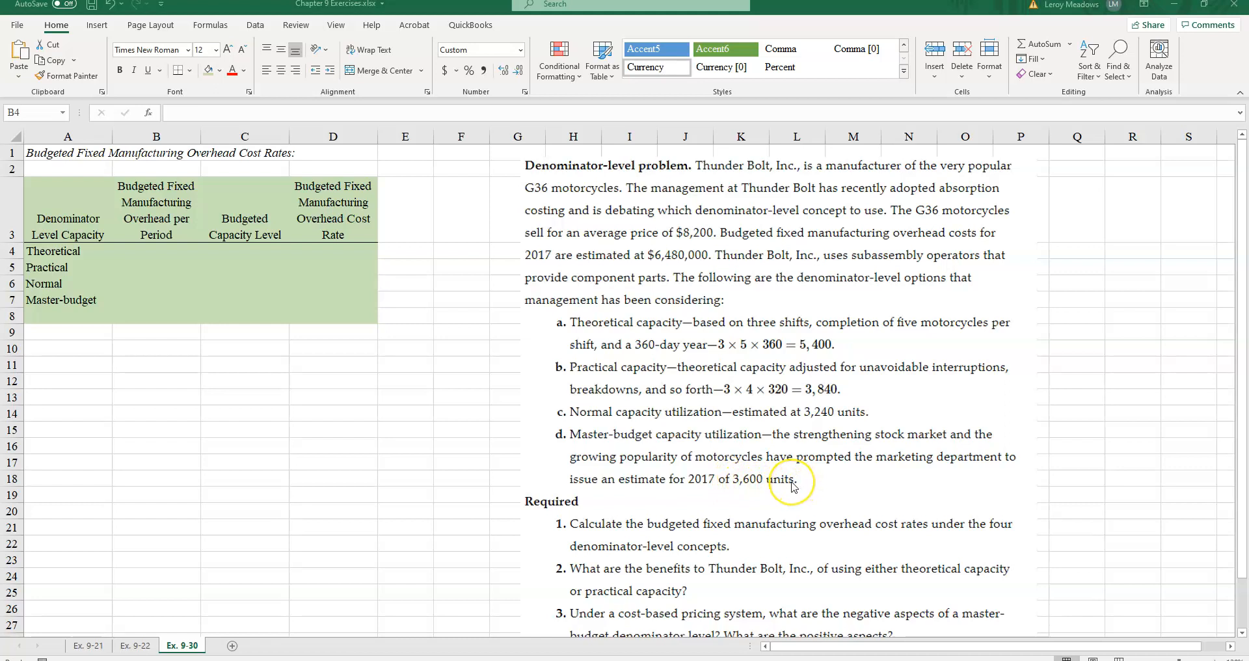
mouse_move(559, 466)
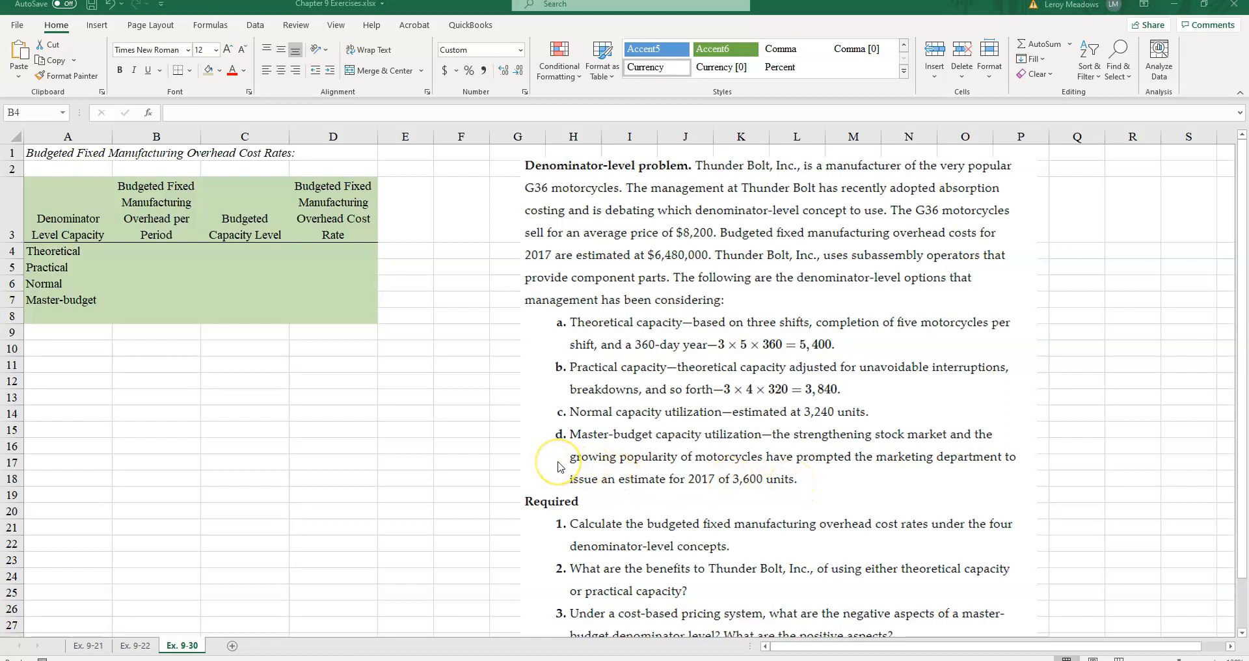
mouse_move(669, 534)
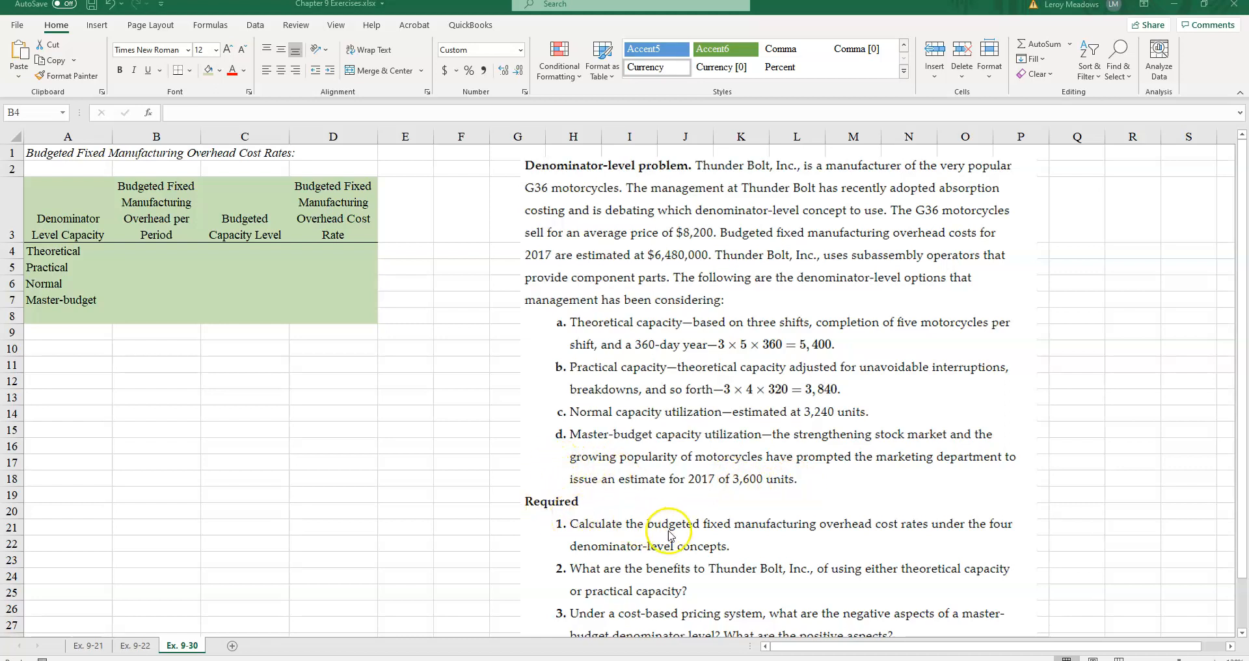
mouse_move(944, 537)
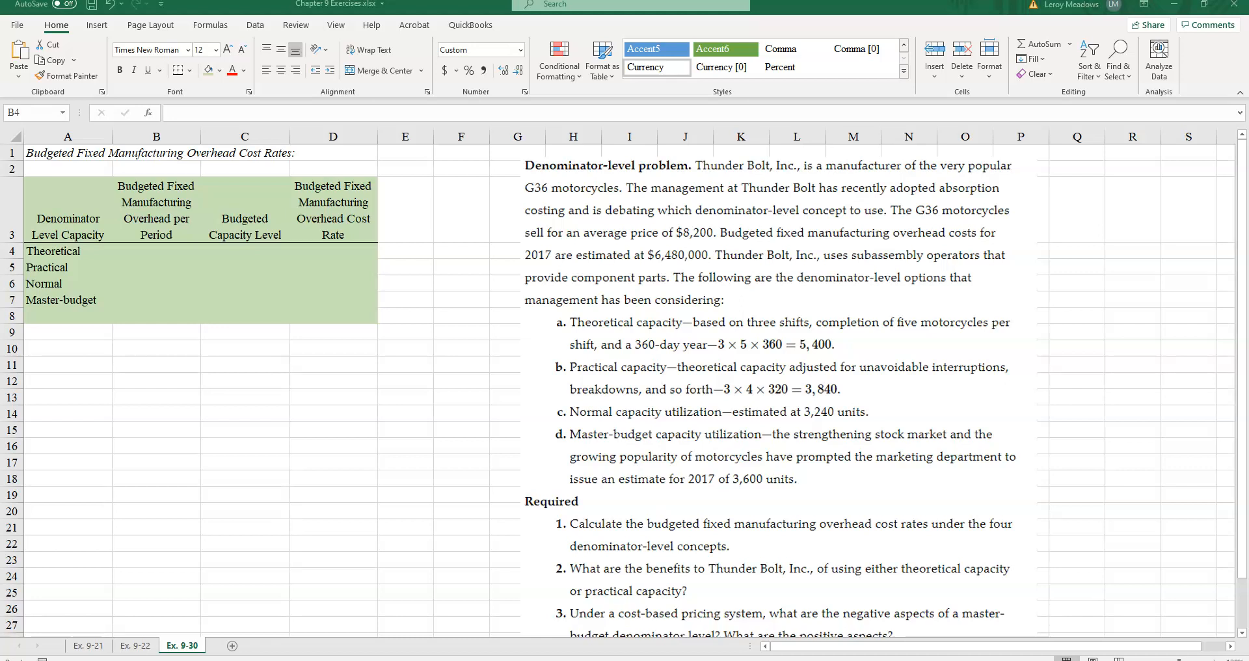
mouse_move(182, 458)
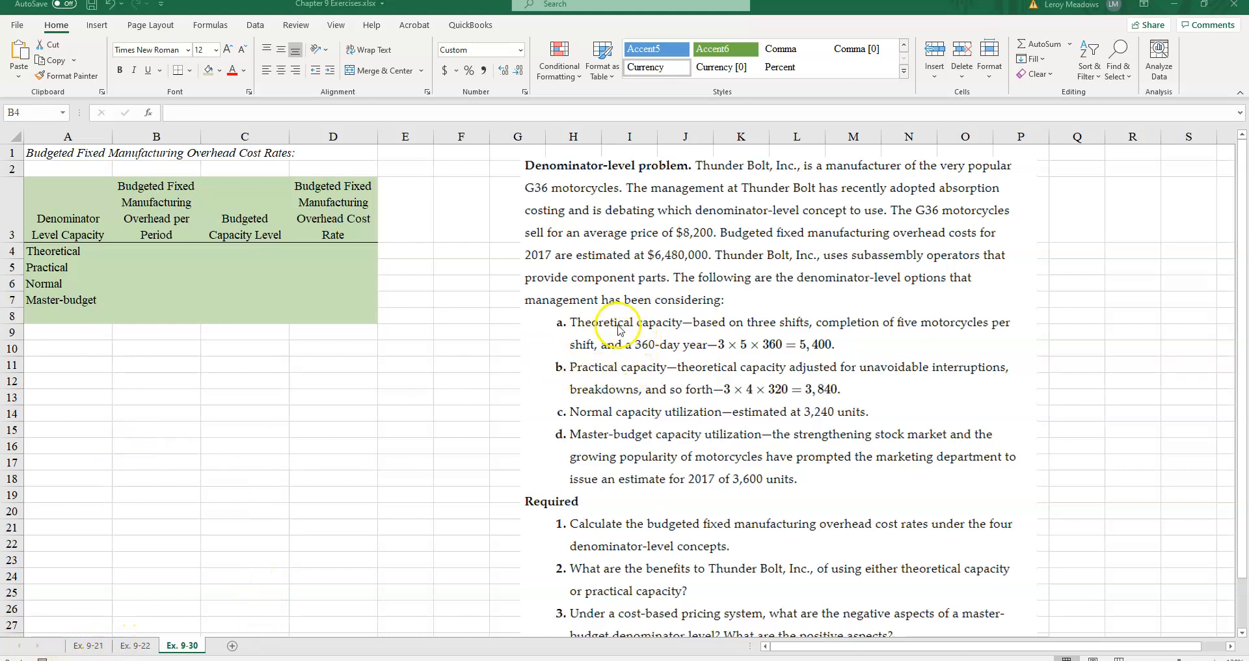
mouse_move(653, 330)
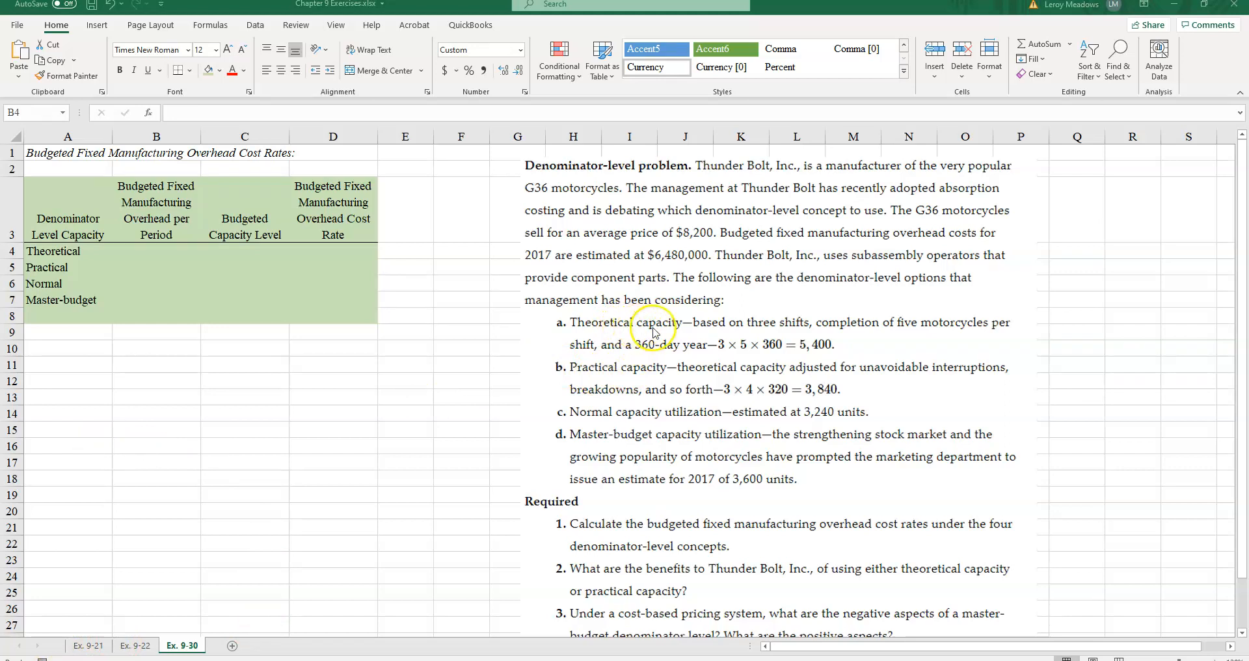
mouse_move(736, 331)
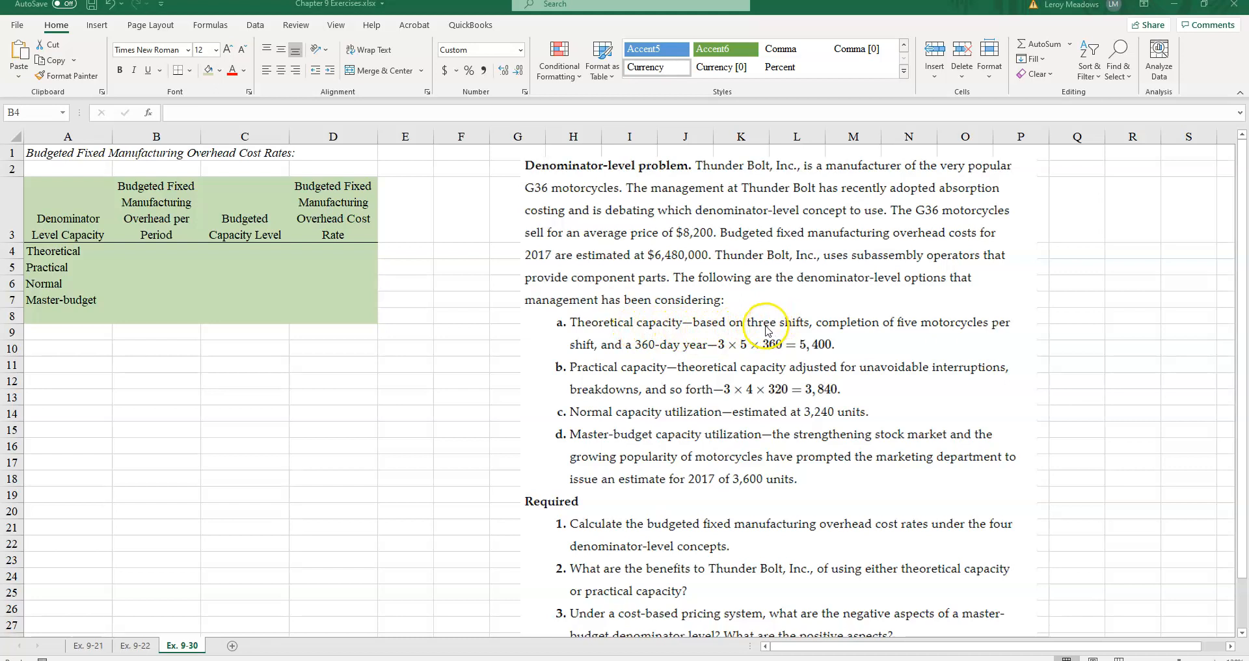
mouse_move(722, 346)
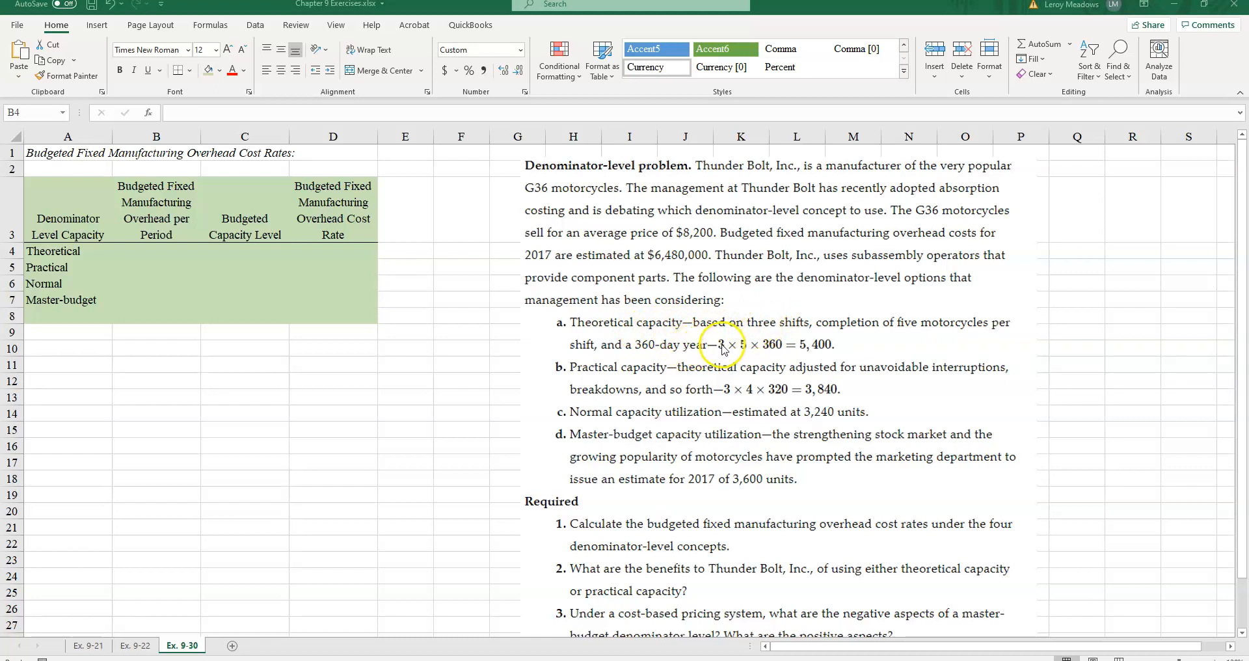
mouse_move(740, 350)
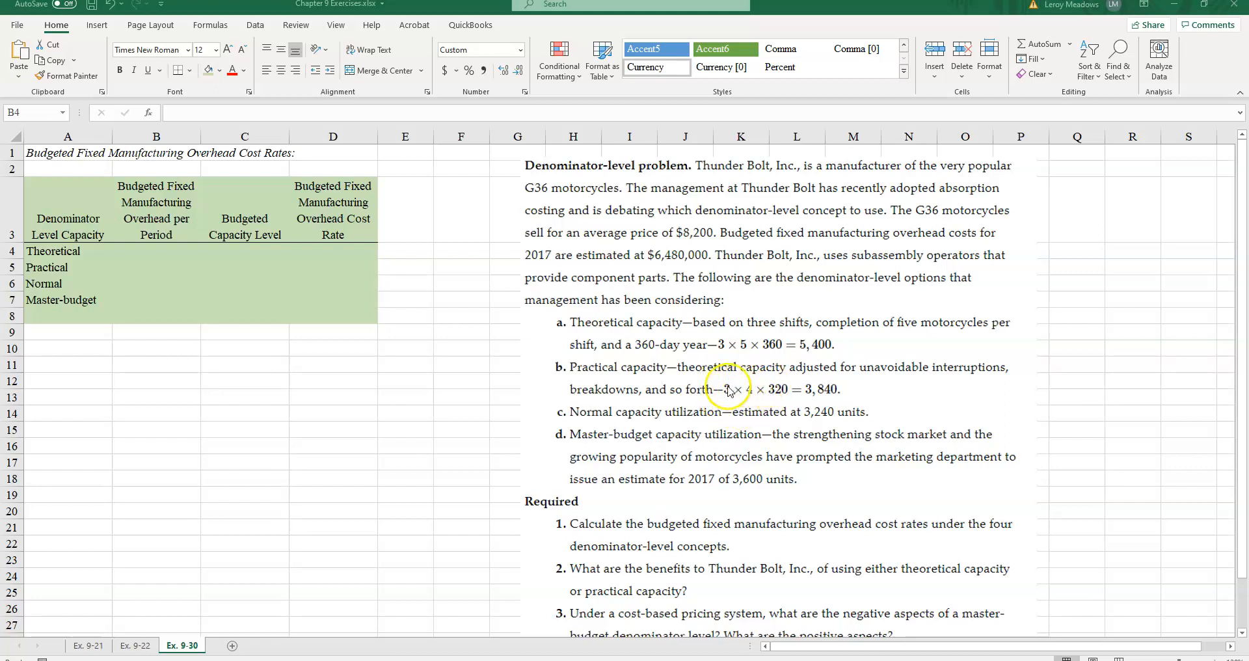
mouse_move(775, 396)
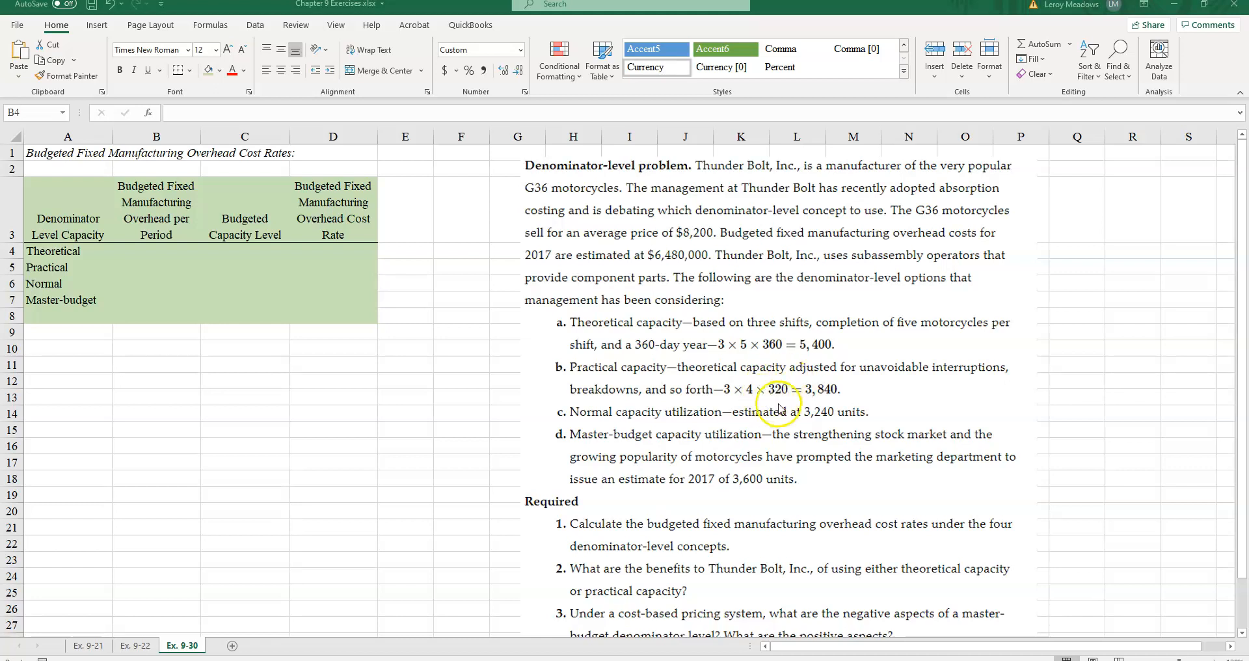
mouse_move(753, 391)
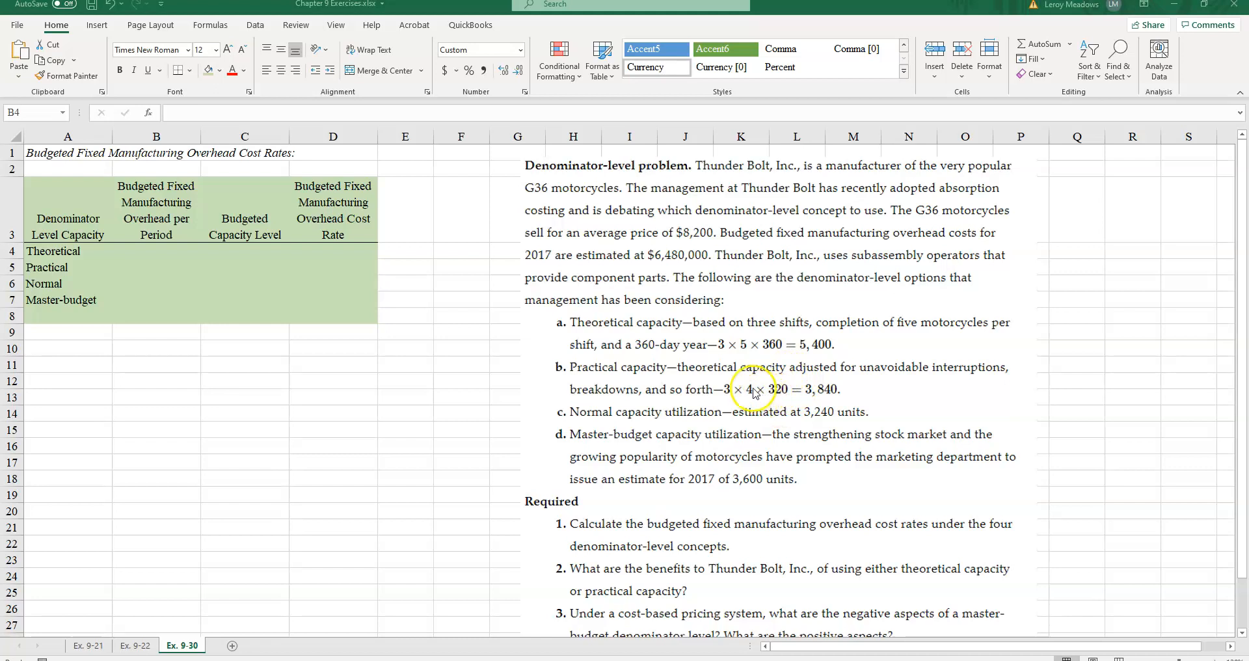
mouse_move(778, 396)
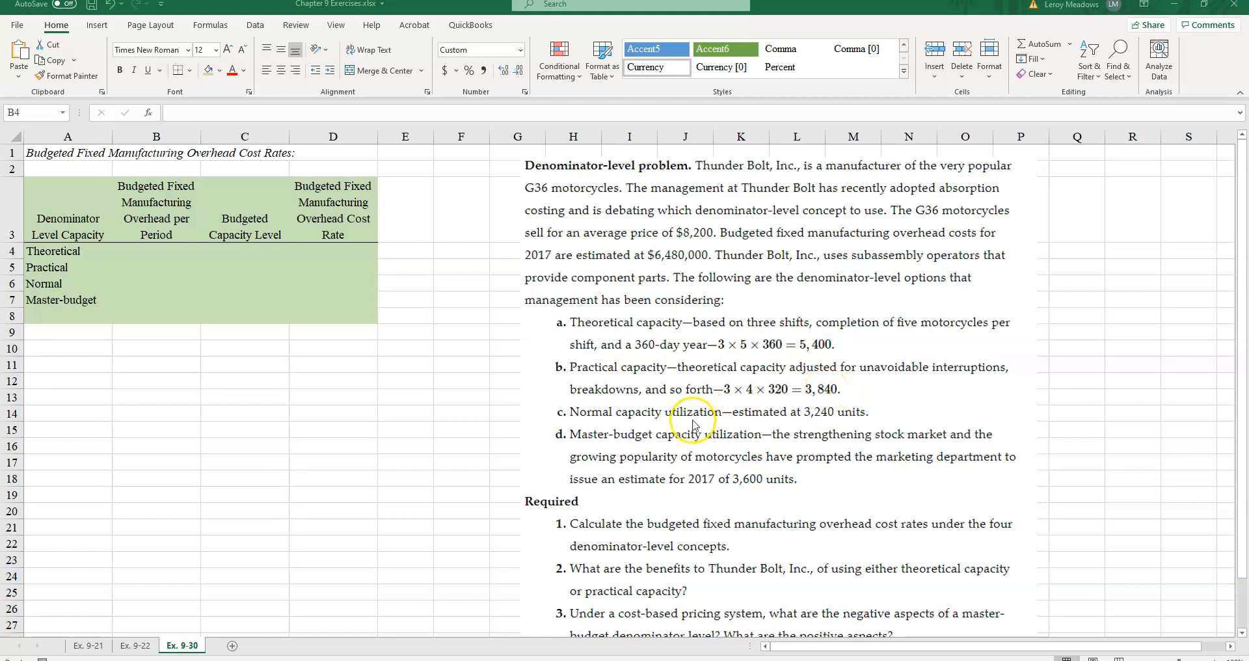
mouse_move(713, 421)
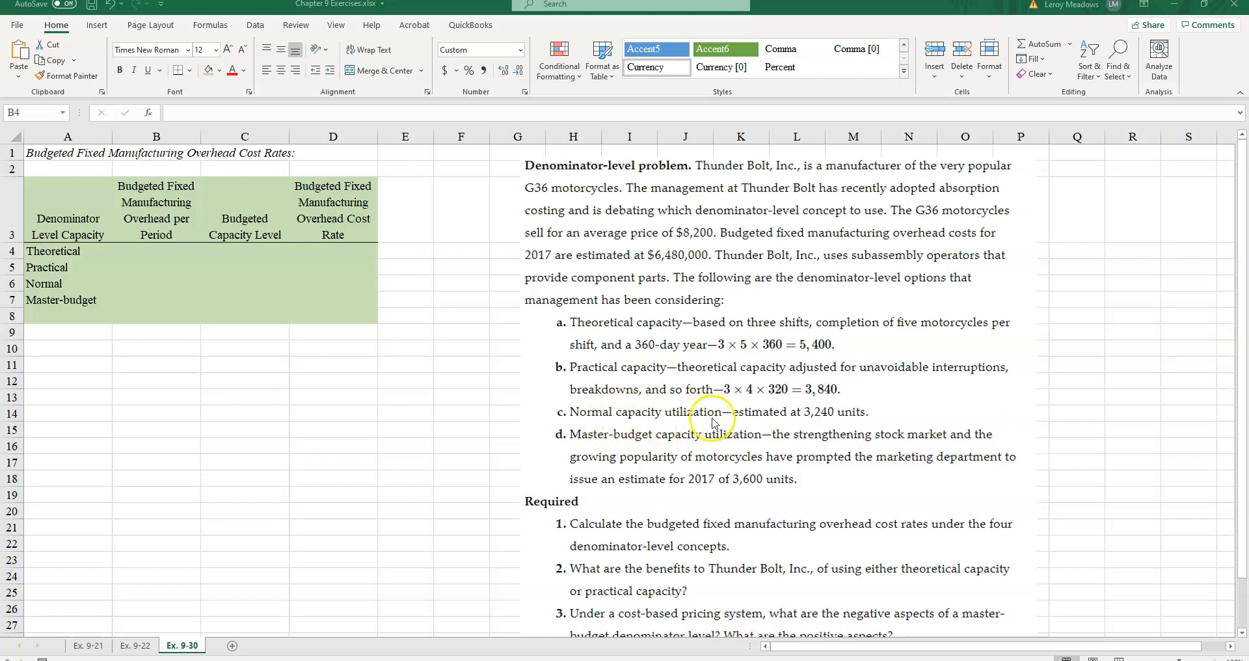
mouse_move(713, 417)
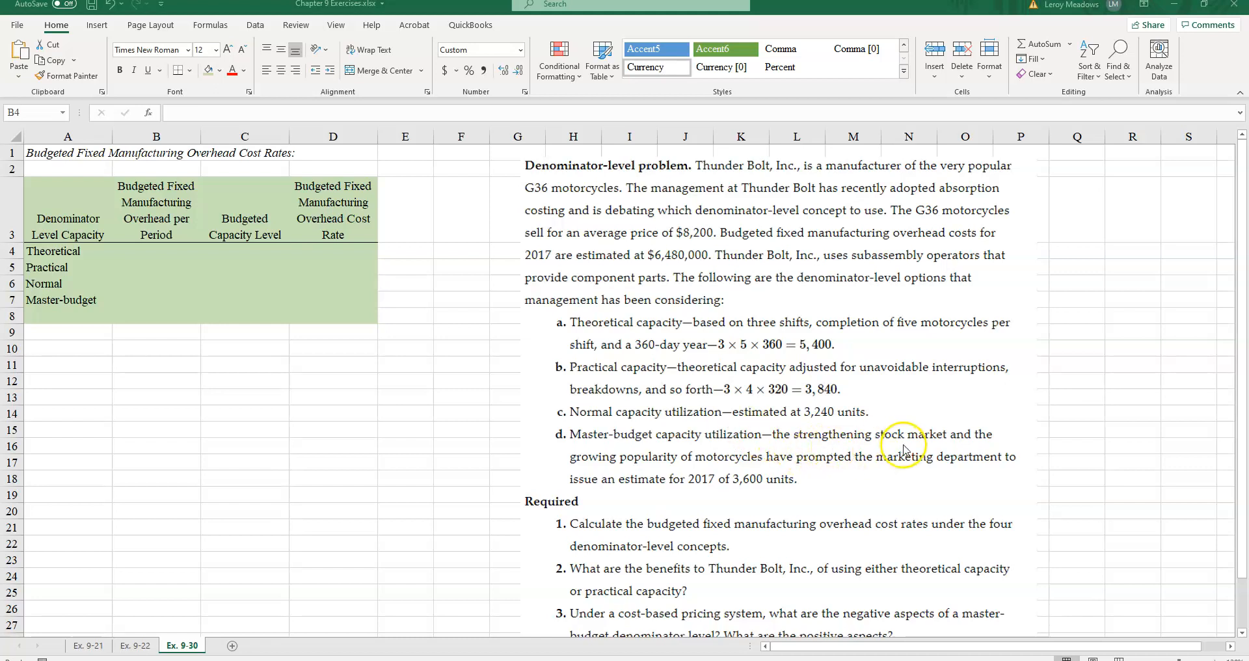
mouse_move(733, 461)
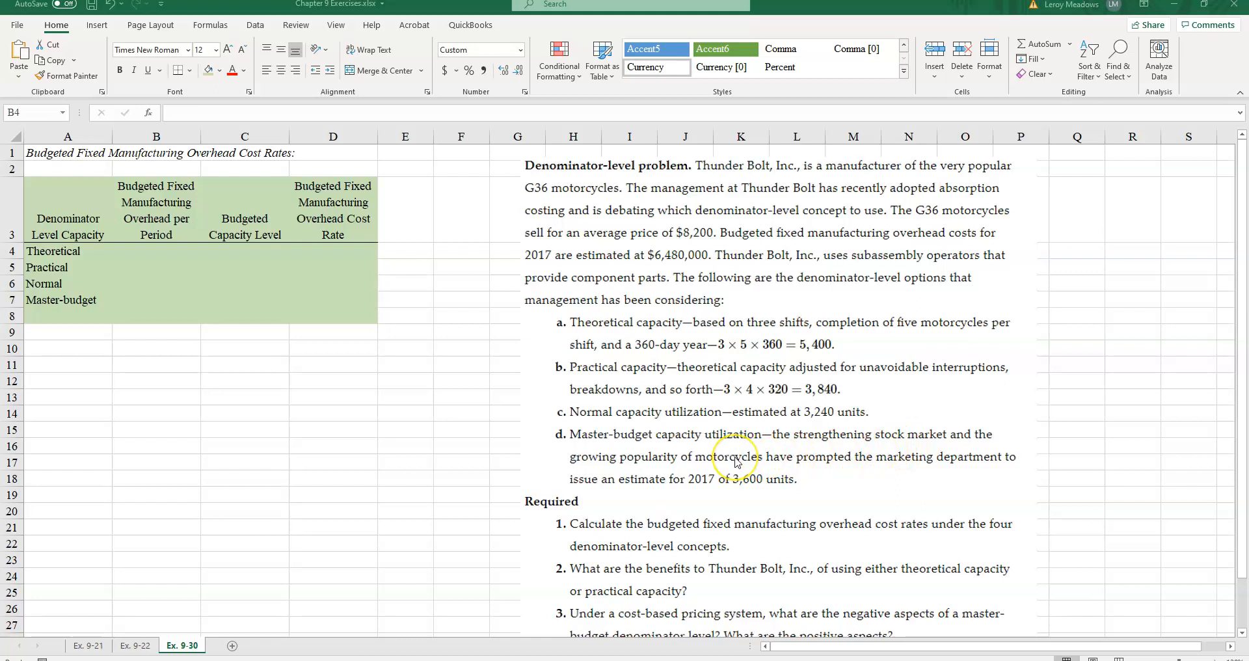
mouse_move(754, 464)
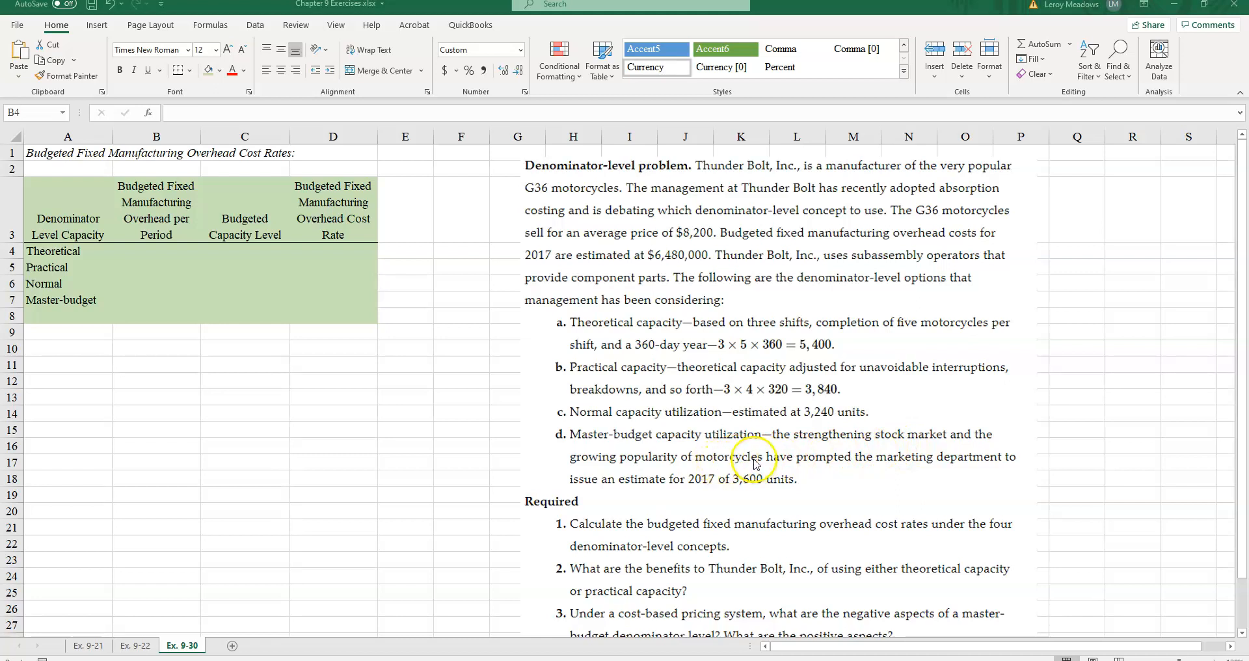
mouse_move(740, 462)
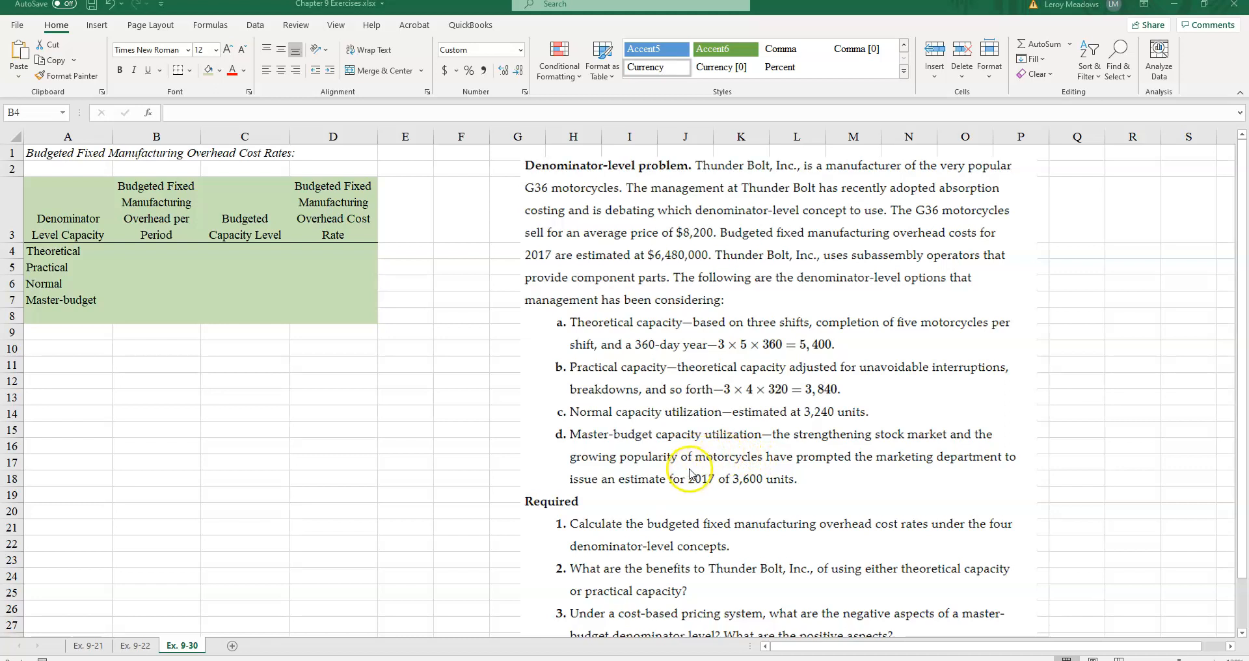
mouse_move(694, 485)
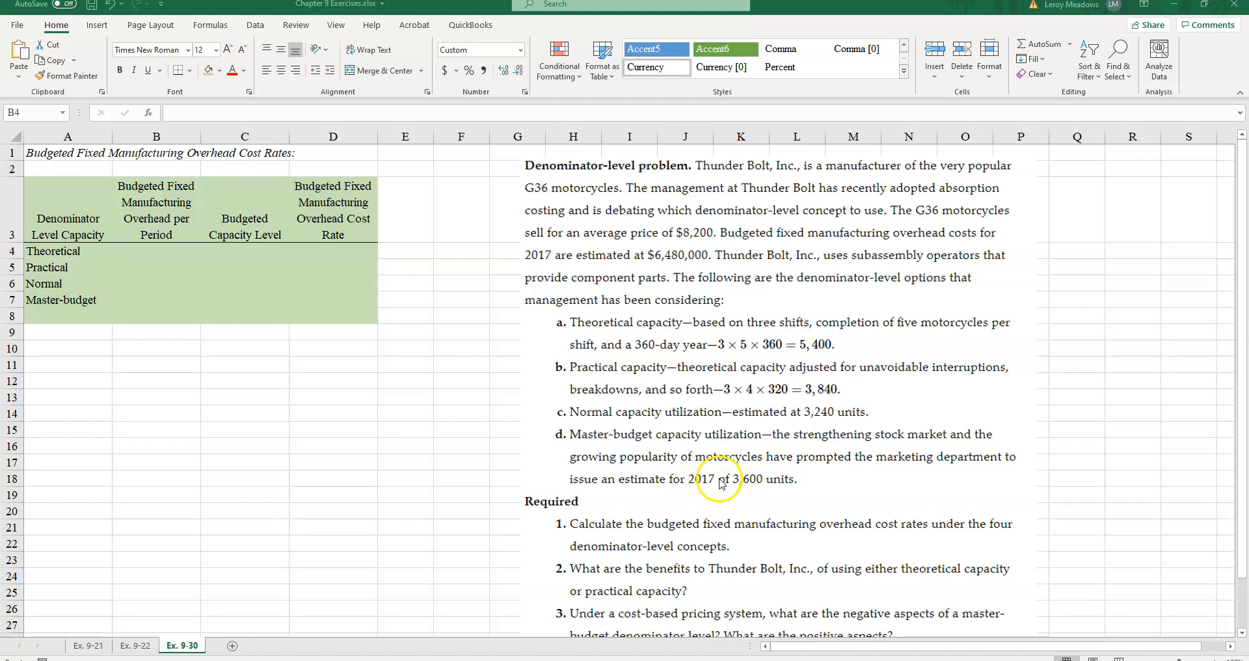
mouse_move(769, 487)
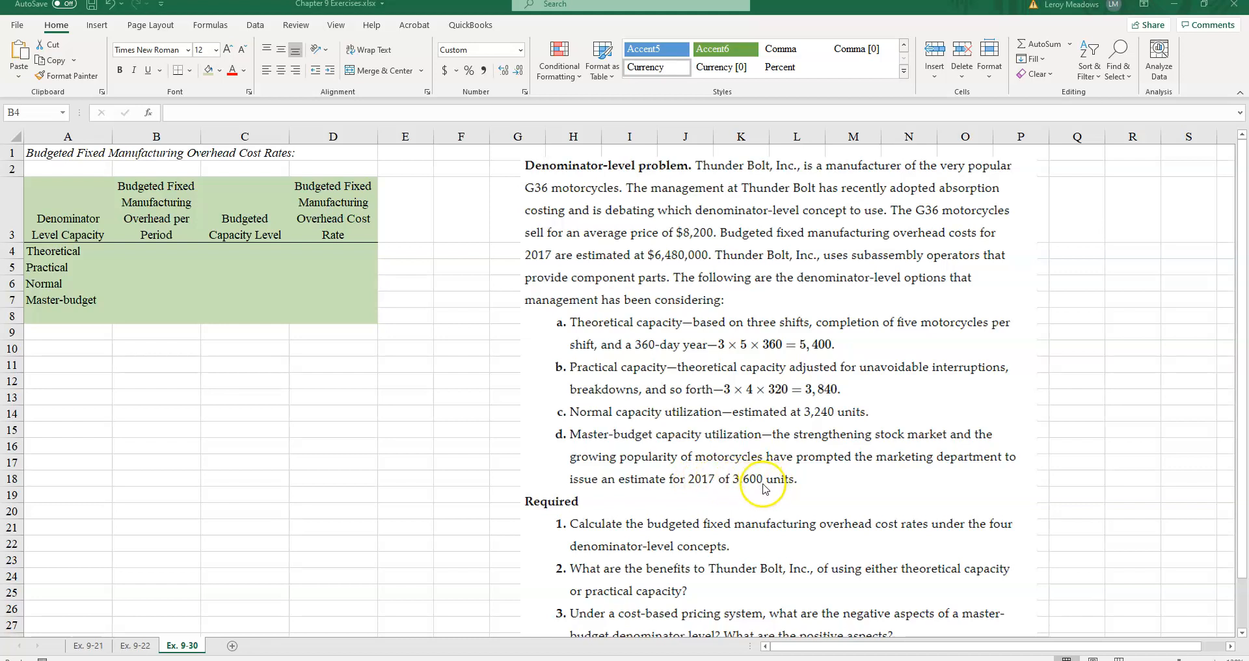
mouse_move(197, 318)
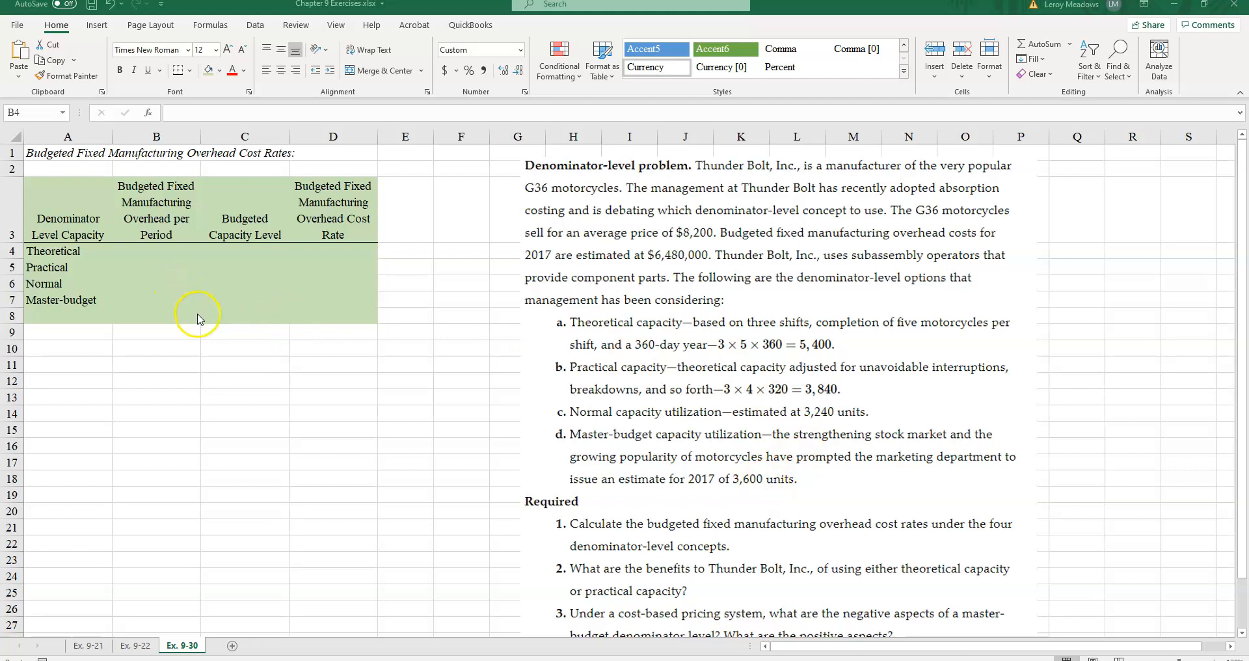
mouse_move(367, 255)
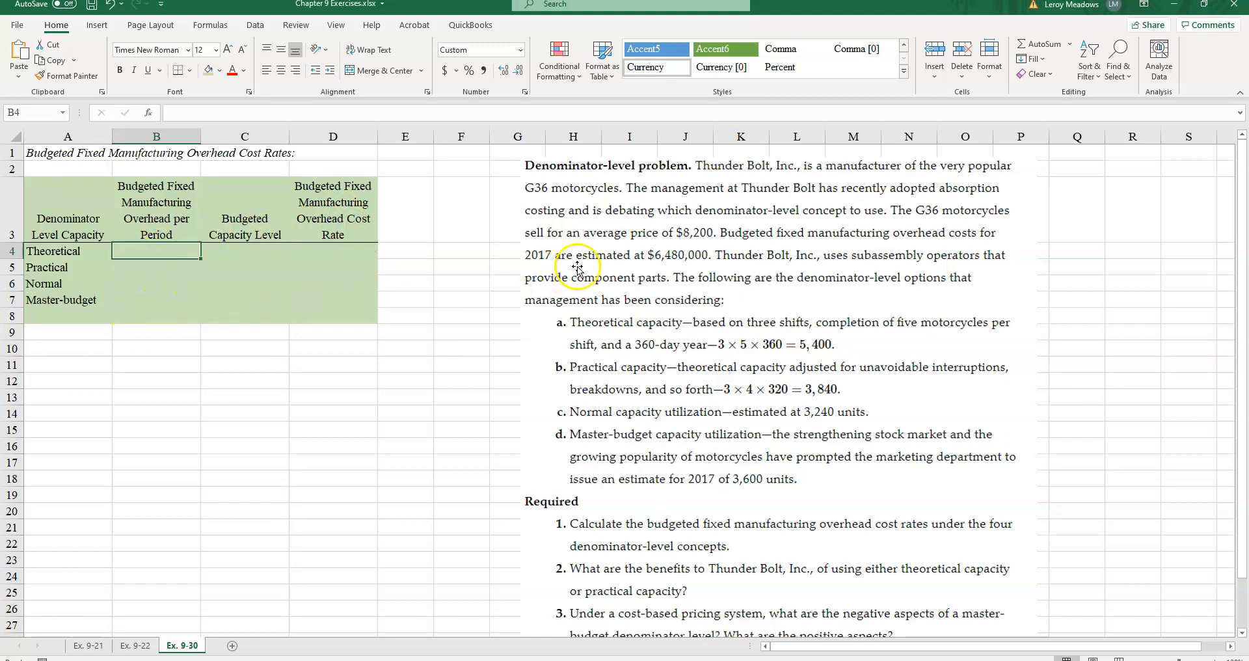
mouse_move(658, 267)
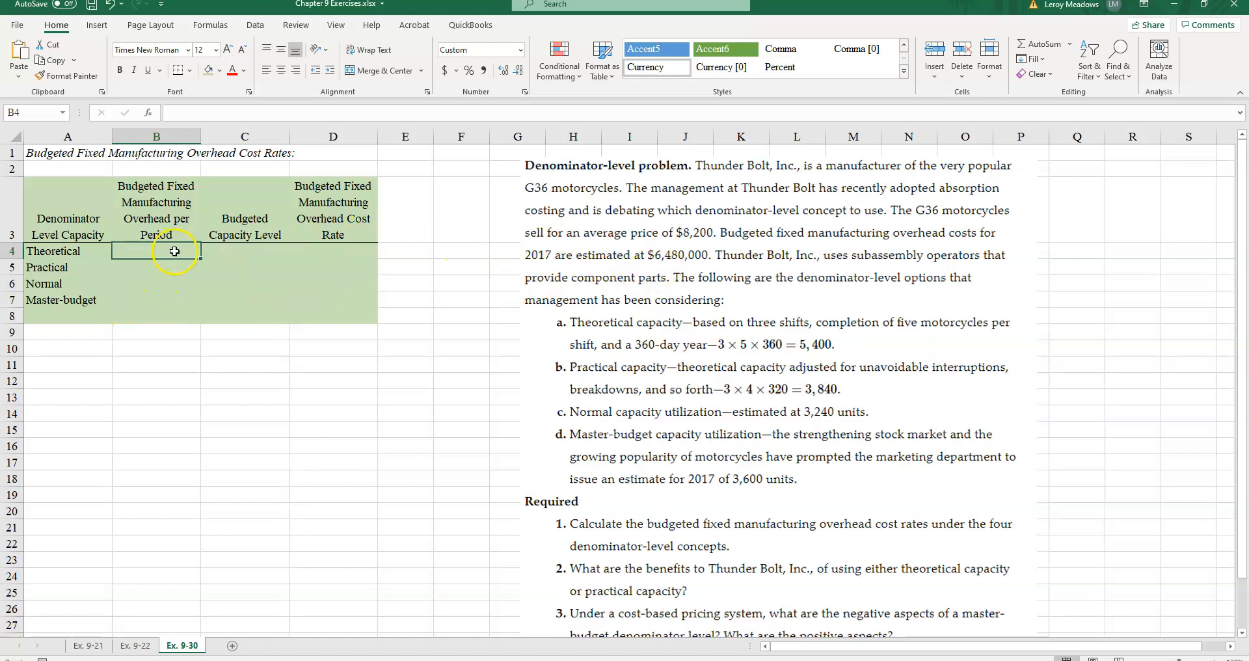
Step: Enter the 6,480,000 budgeted fixed overhead for Theoretical and begin repeating it for Practical
type("64")
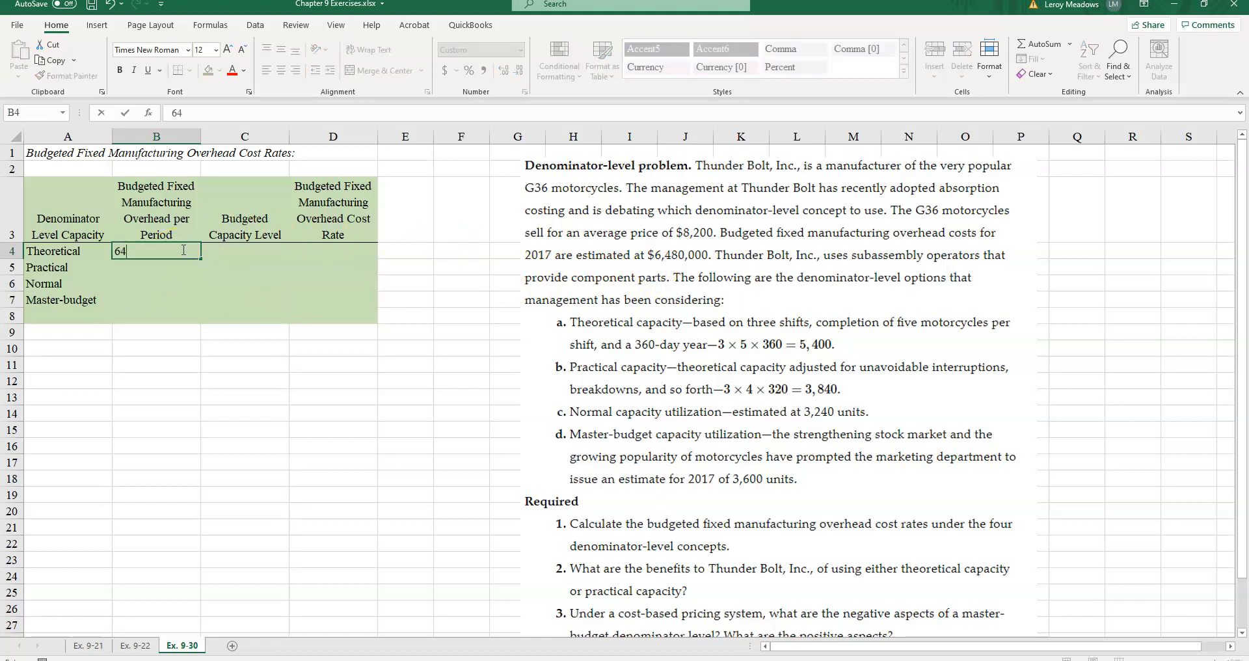
key("Return")
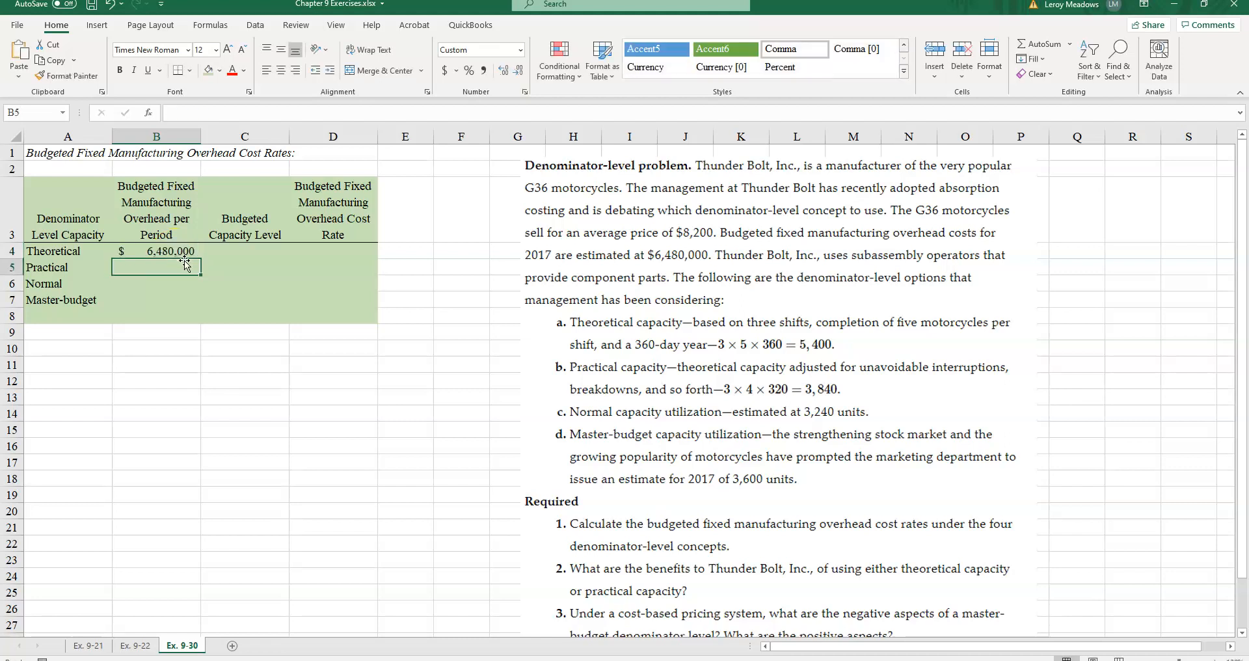
type("6")
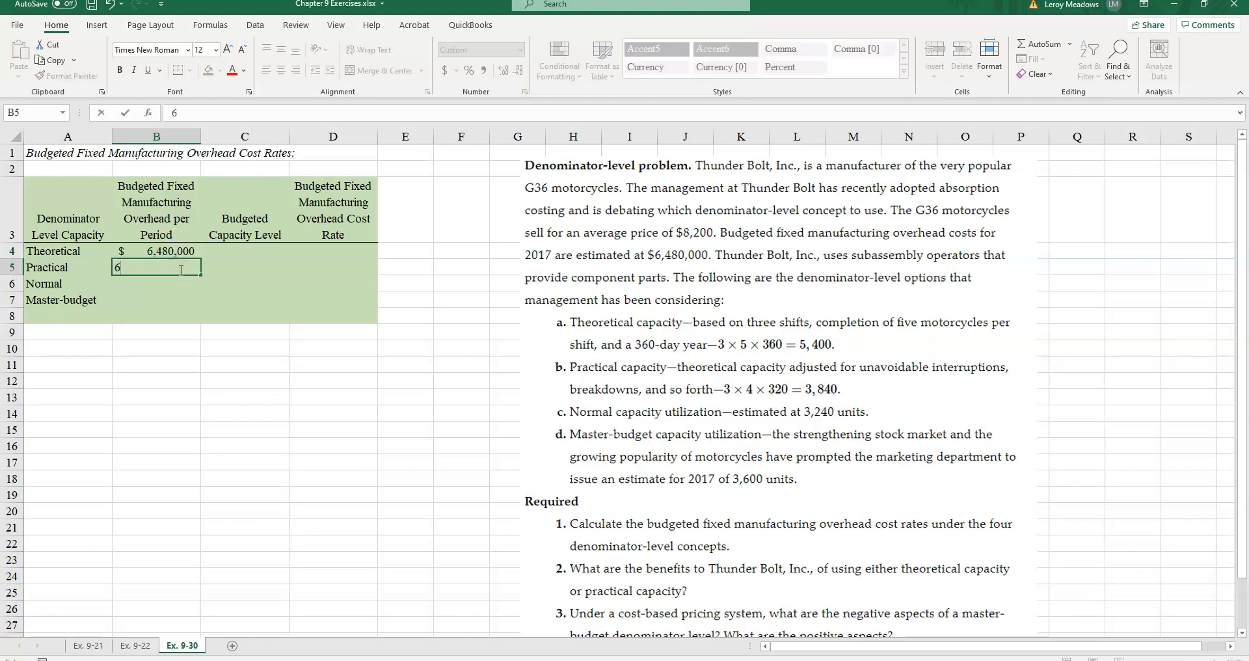
type("480,000")
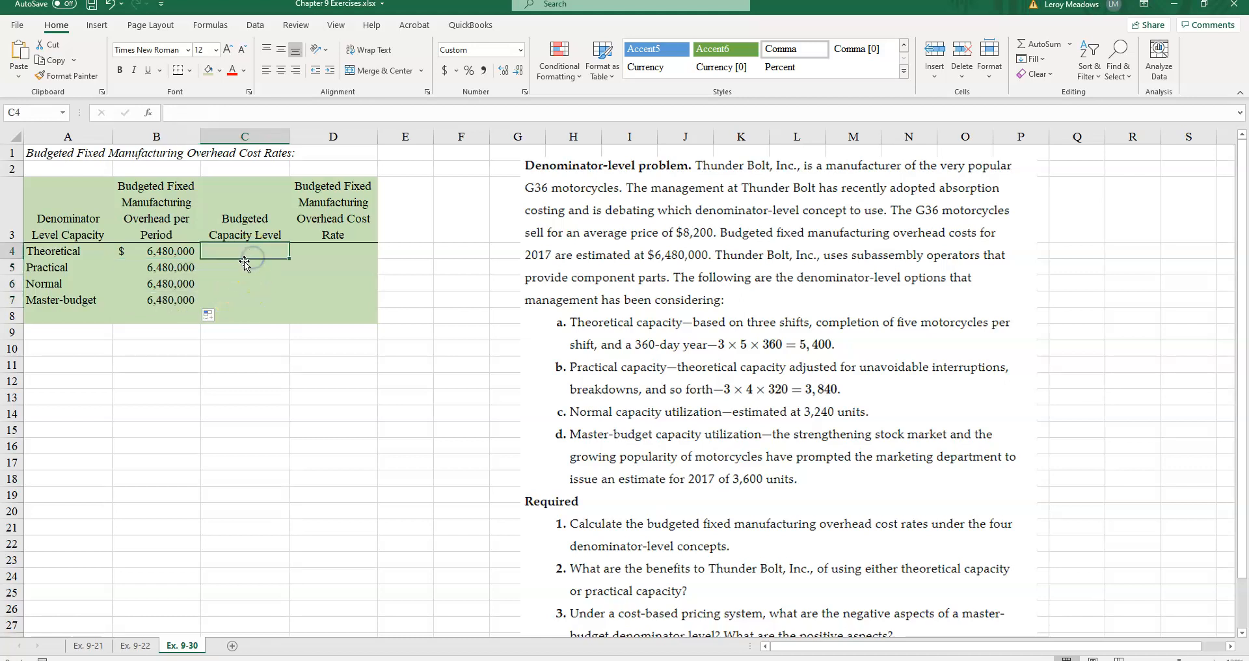
mouse_move(240, 265)
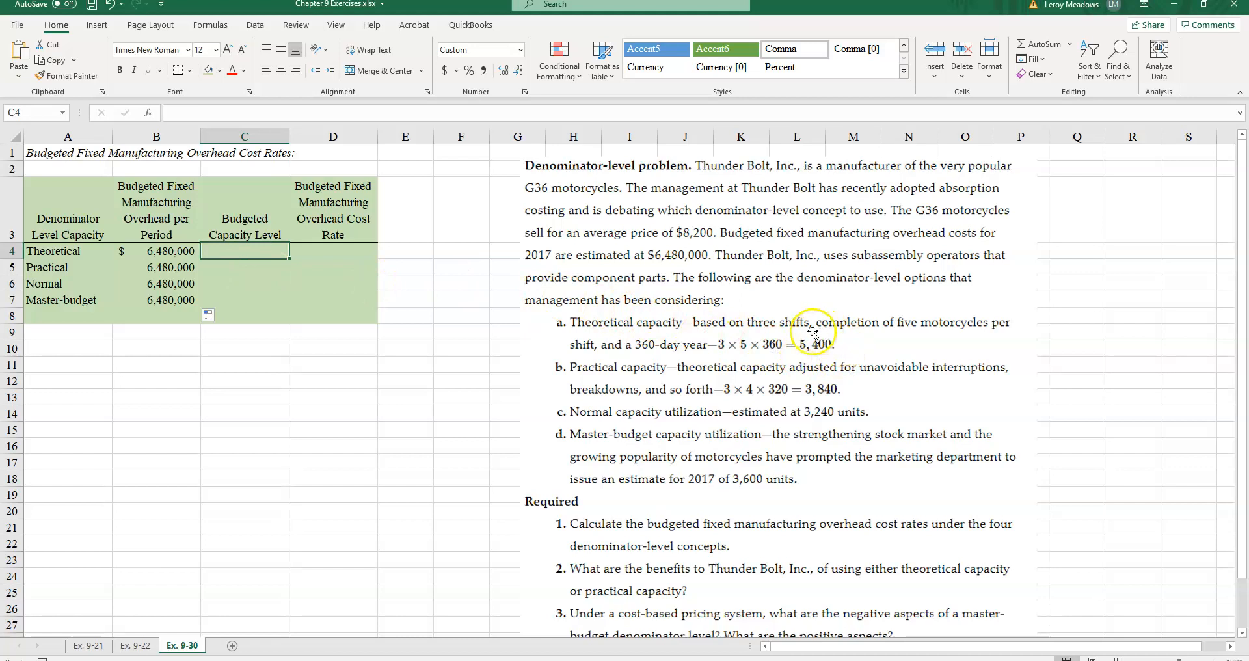
mouse_move(803, 348)
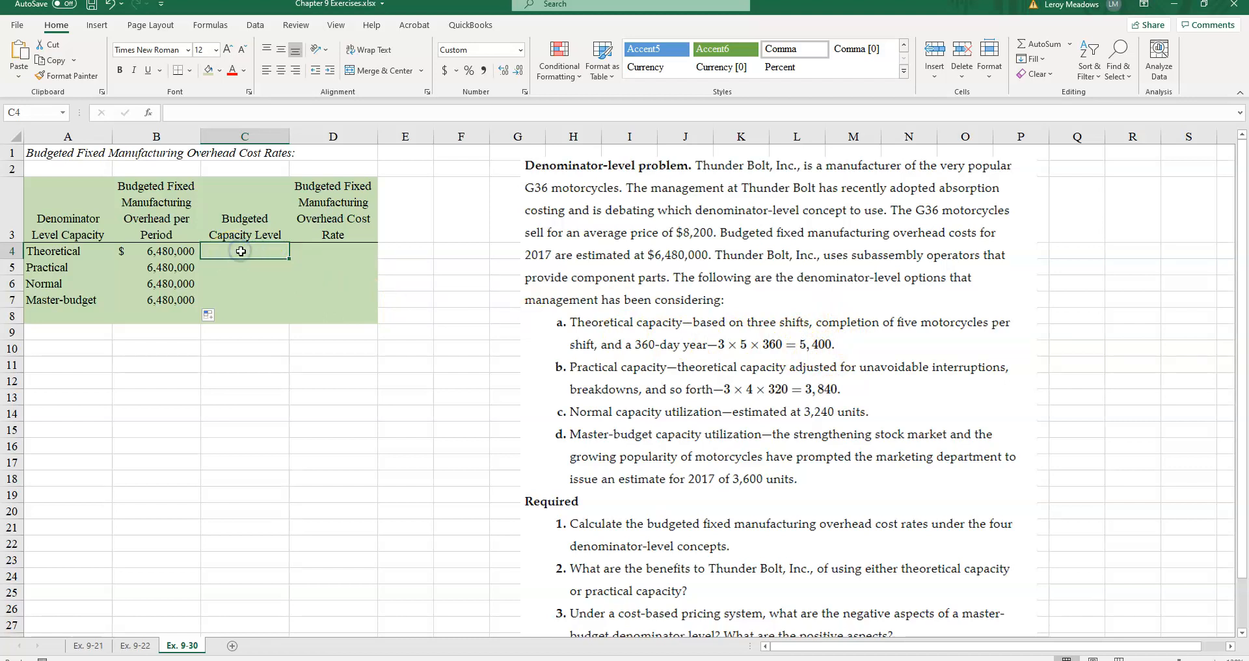
Step: Enter Theoretical capacity 5,400 and compute its $1,200.00 rate as =B4/C4
type("5400")
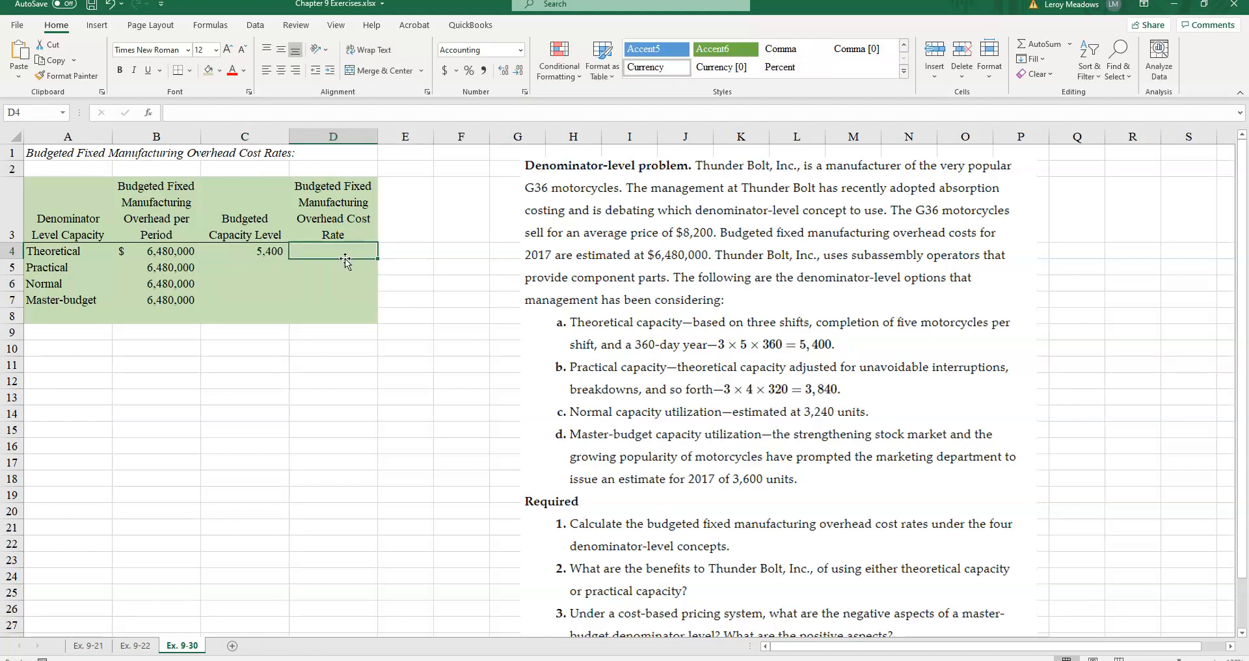
mouse_move(359, 236)
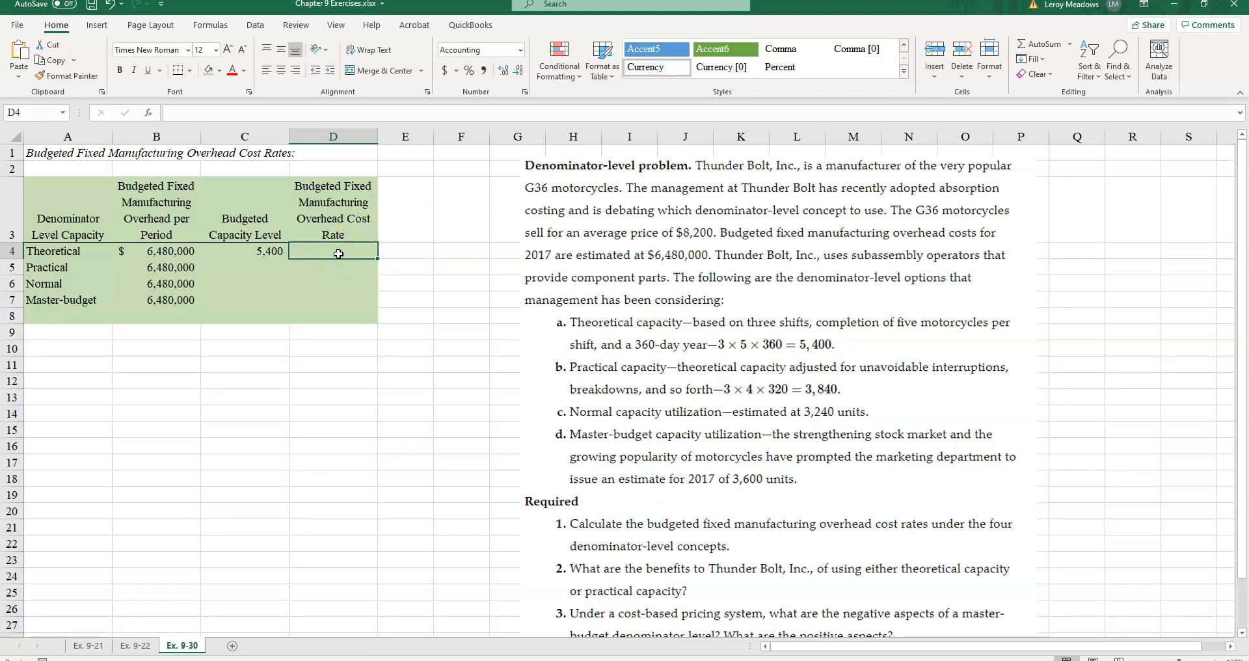
left_click(156, 251)
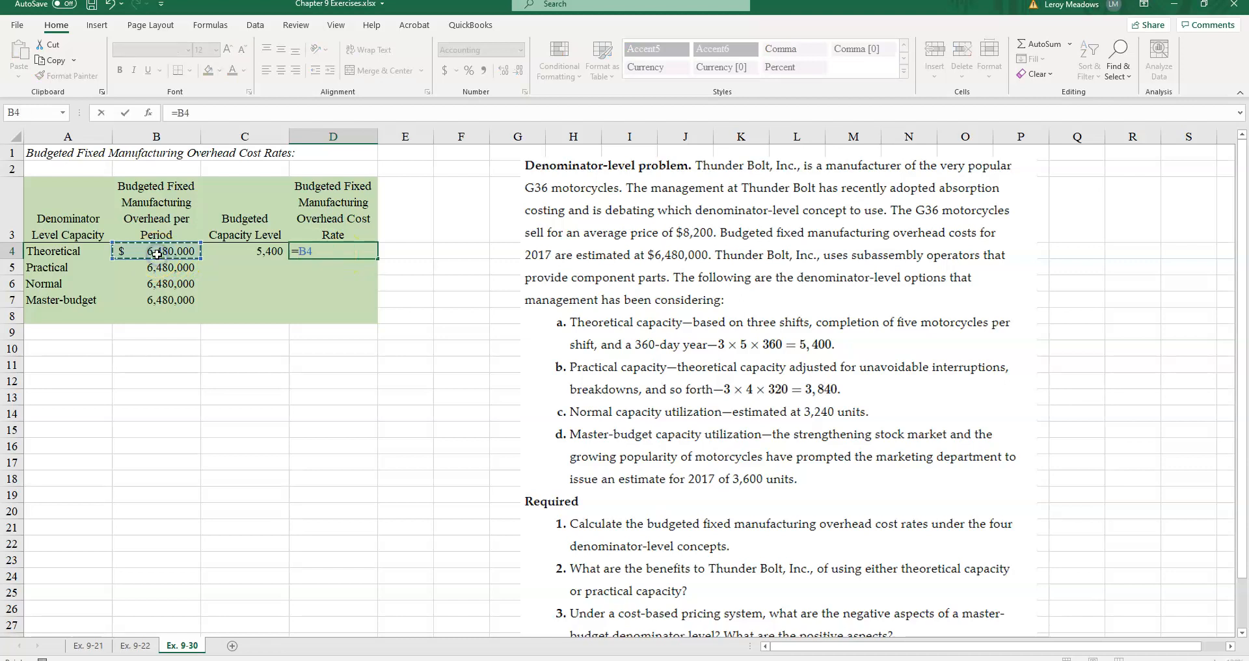
type("/")
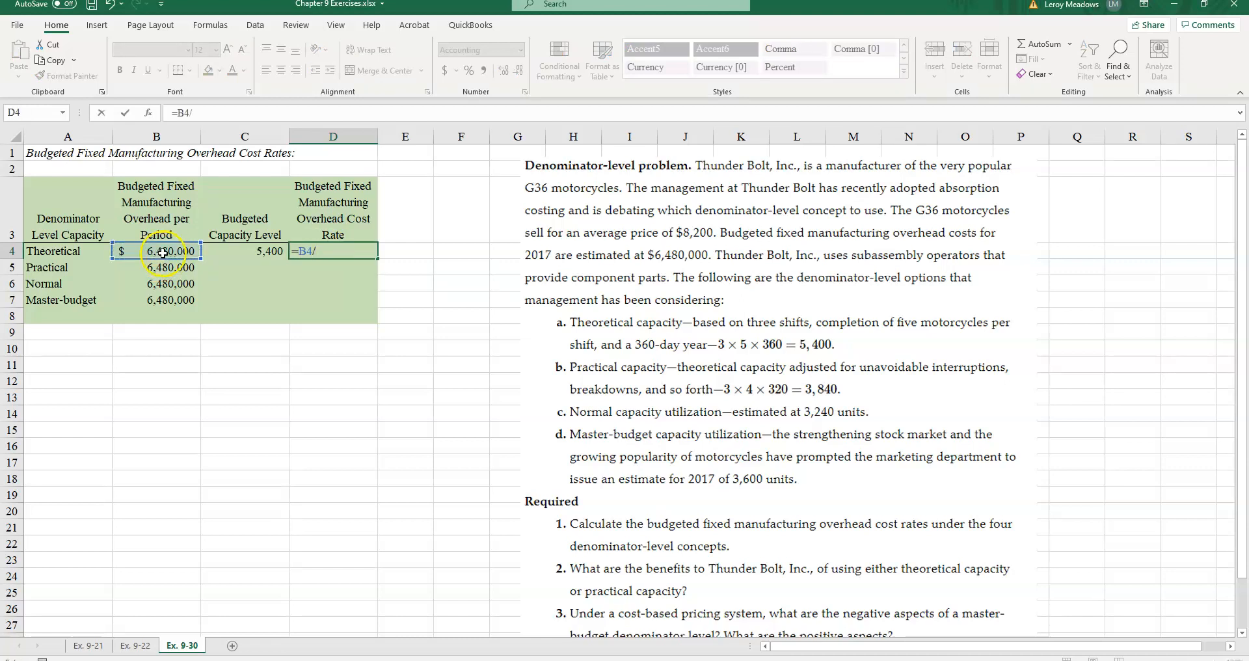
key("Return")
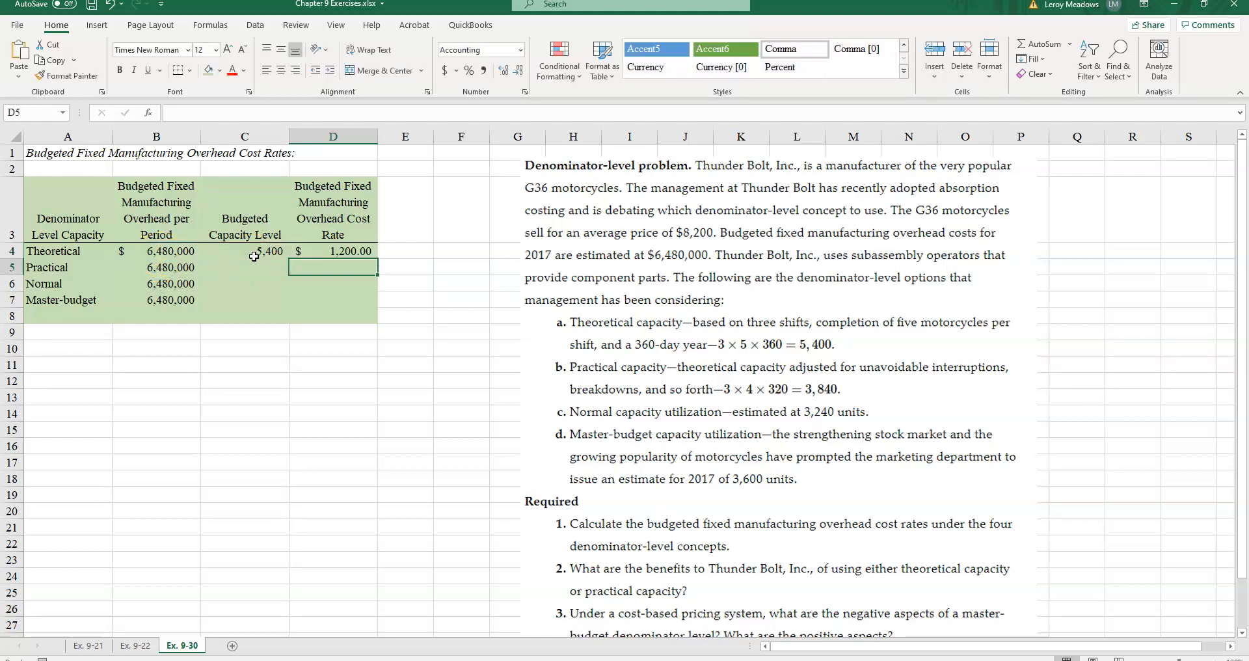
mouse_move(331, 259)
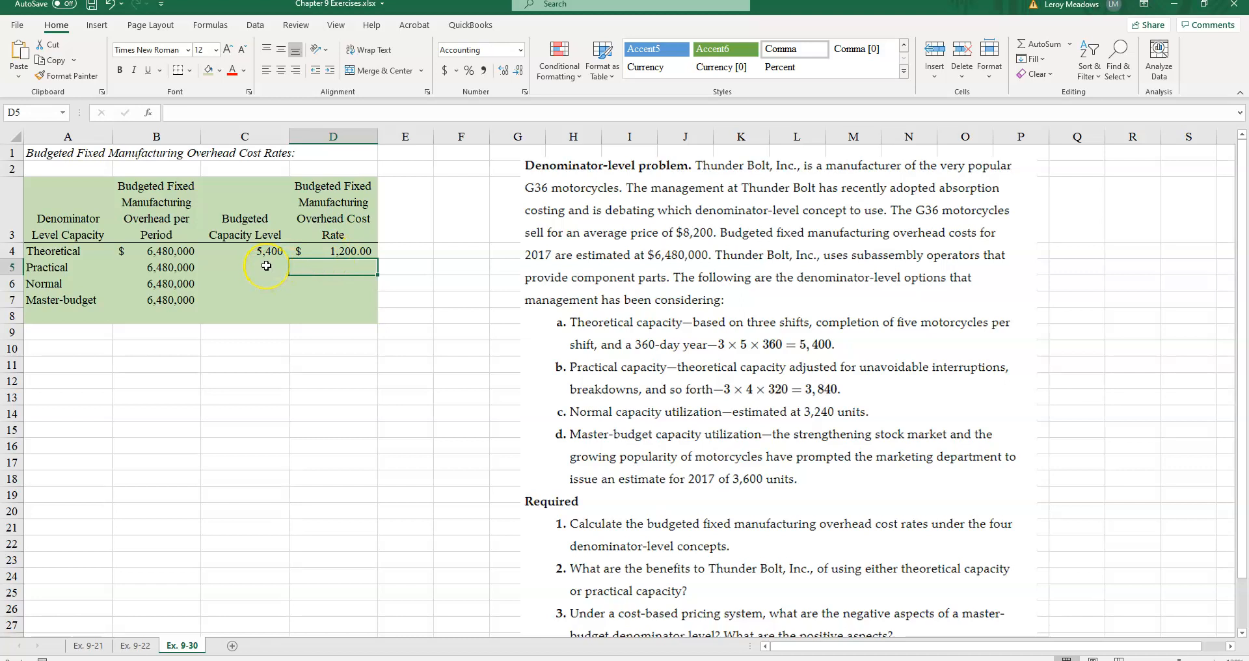
Step: Enter Practical capacity 3,840 and compute its $1,687.50 rate as =B5/C5
left_click(245, 265)
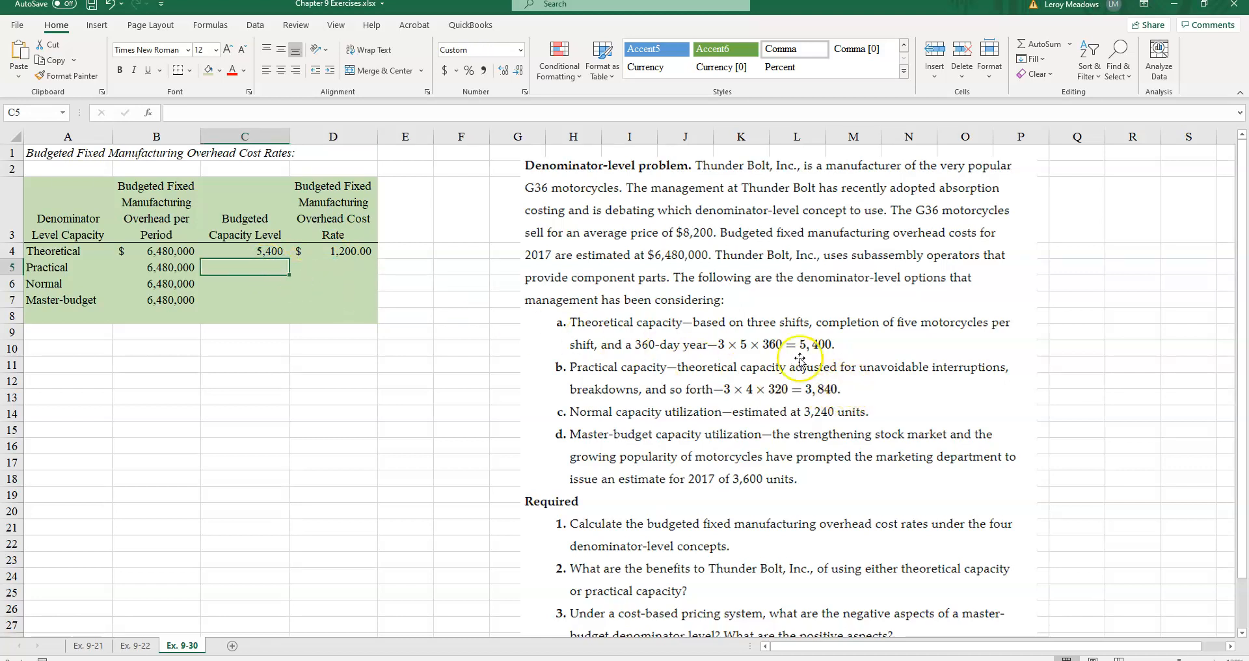
mouse_move(851, 388)
type("3840")
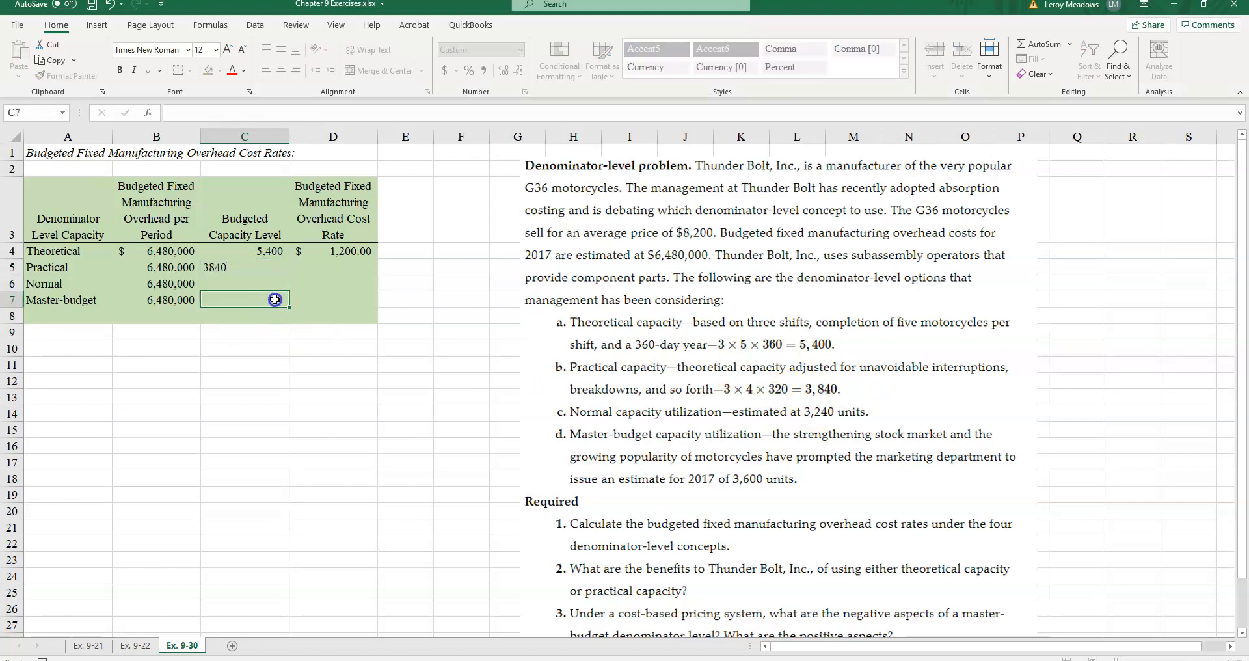
left_click(333, 266)
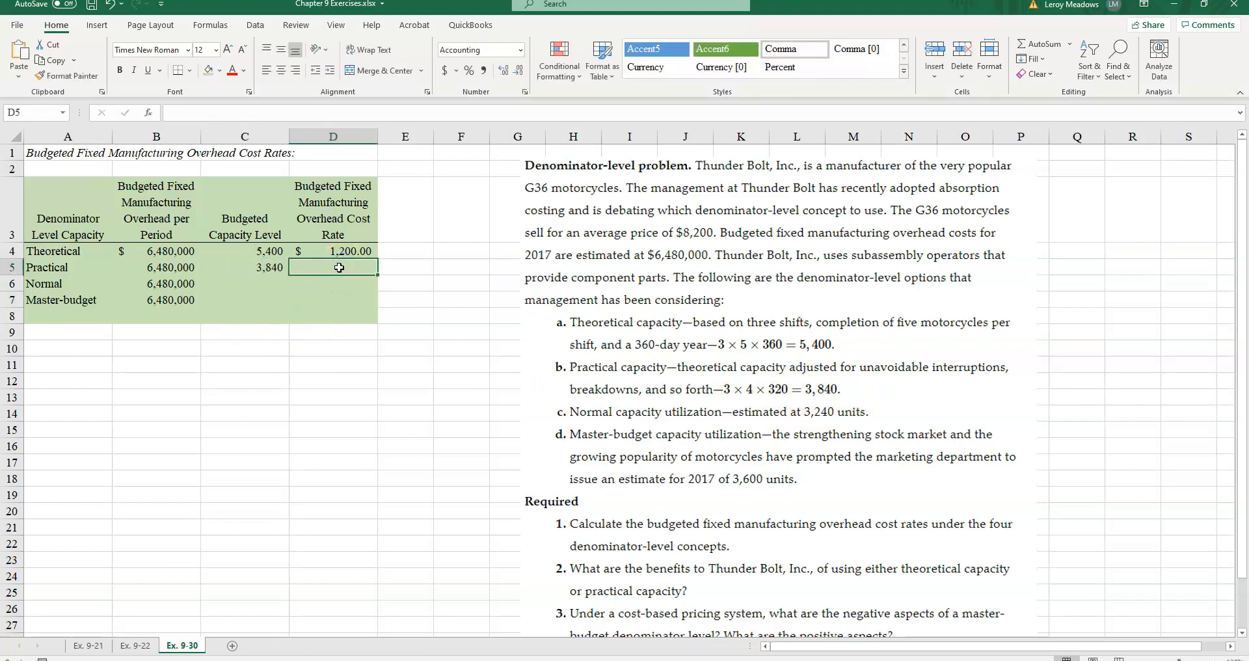
type("=")
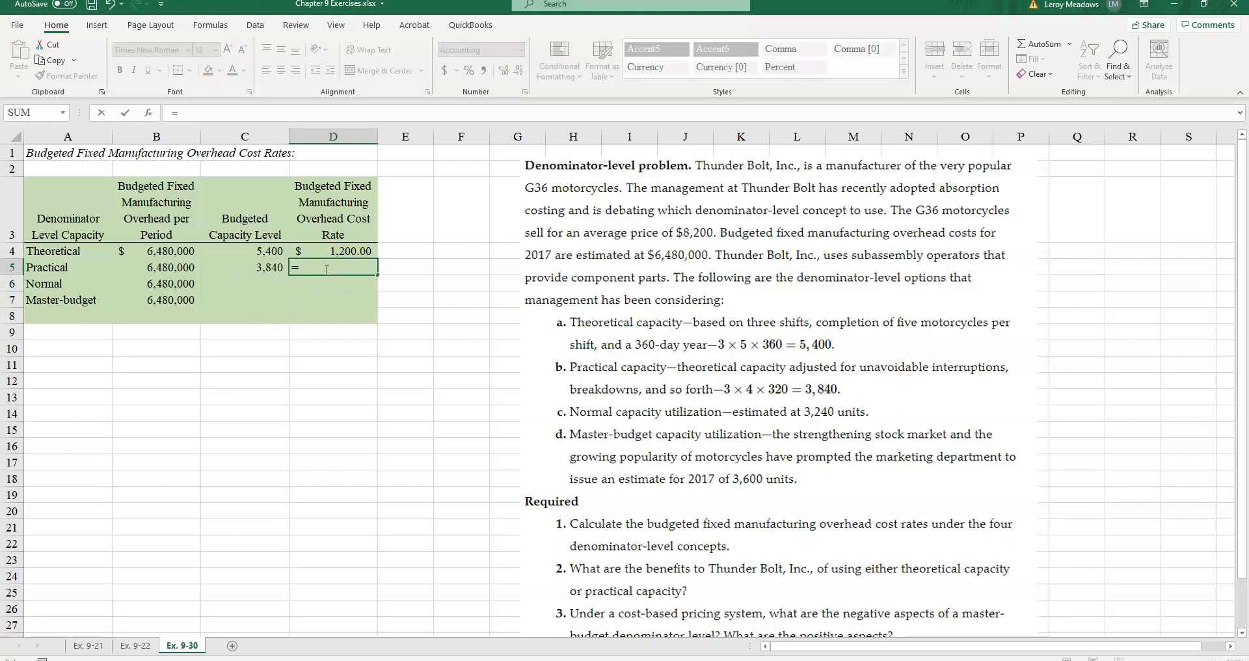
left_click(156, 267)
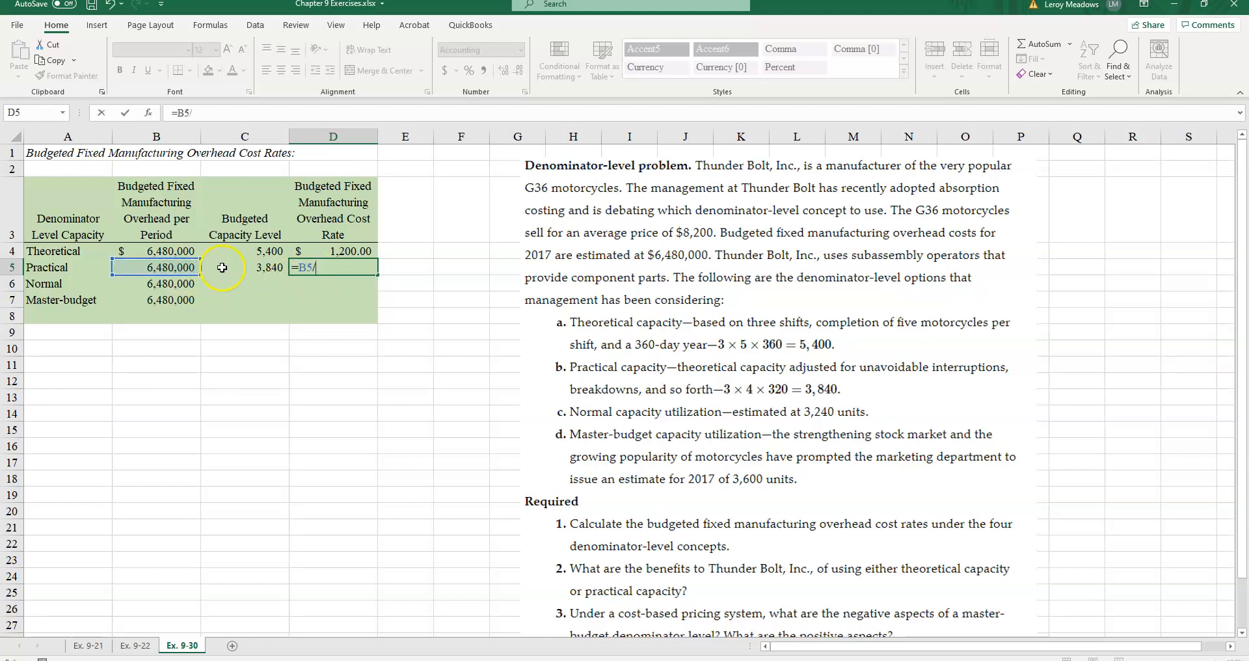
left_click(244, 267)
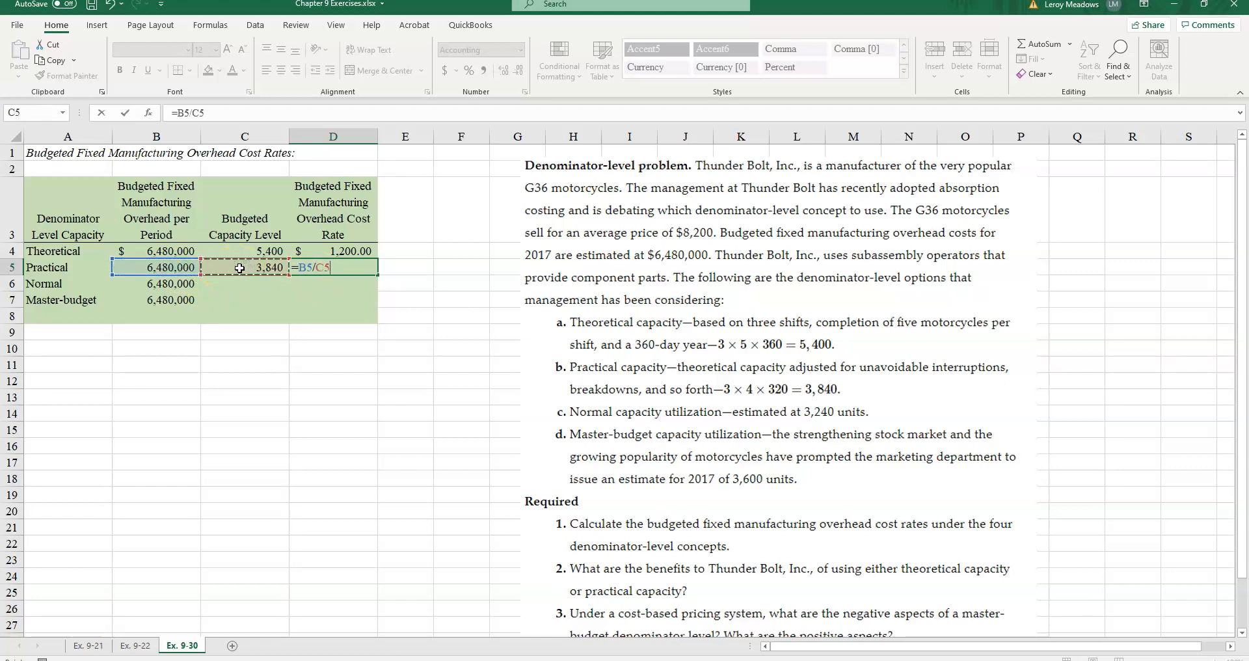
key("Return")
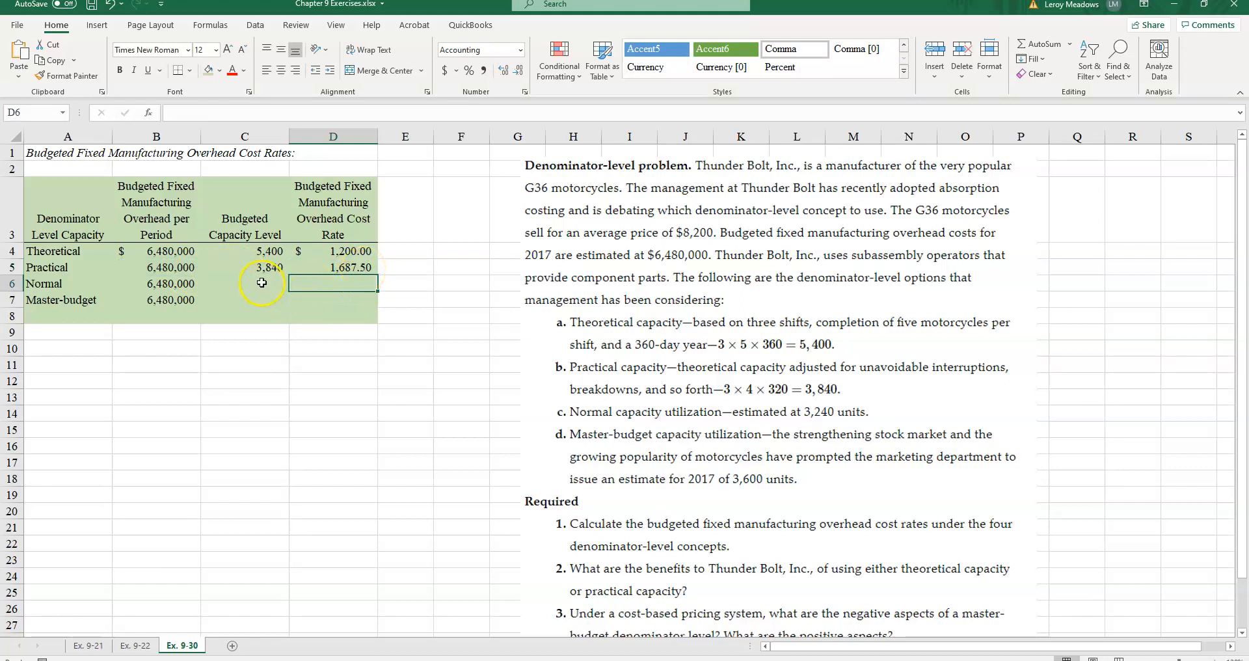
Step: Enter Normal capacity 3,240 and fill the rate formula down so D6 shows $2,000.00
left_click(245, 283)
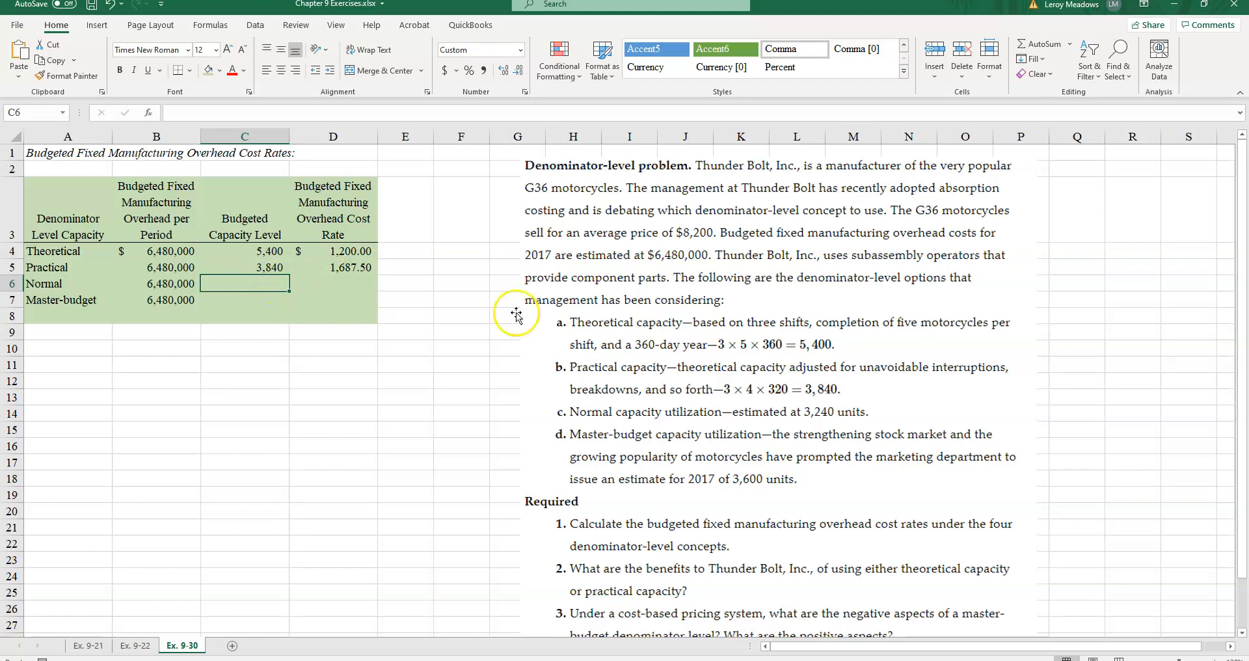
mouse_move(600, 397)
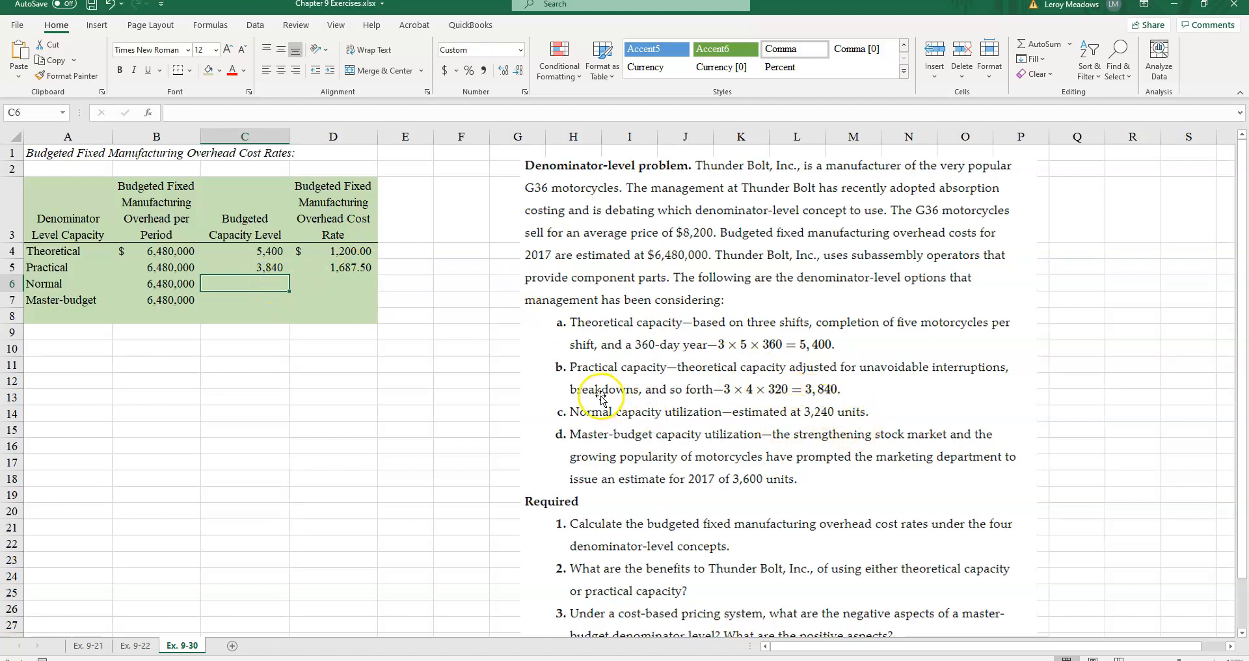
type("3240")
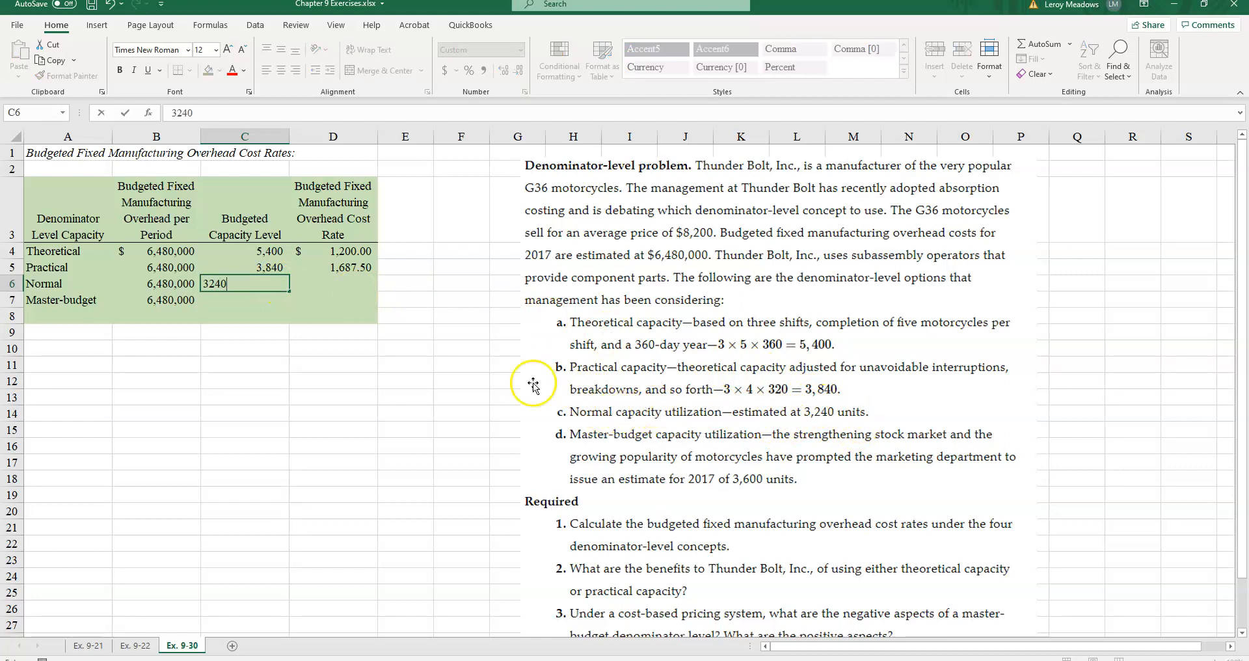
left_click(332, 268)
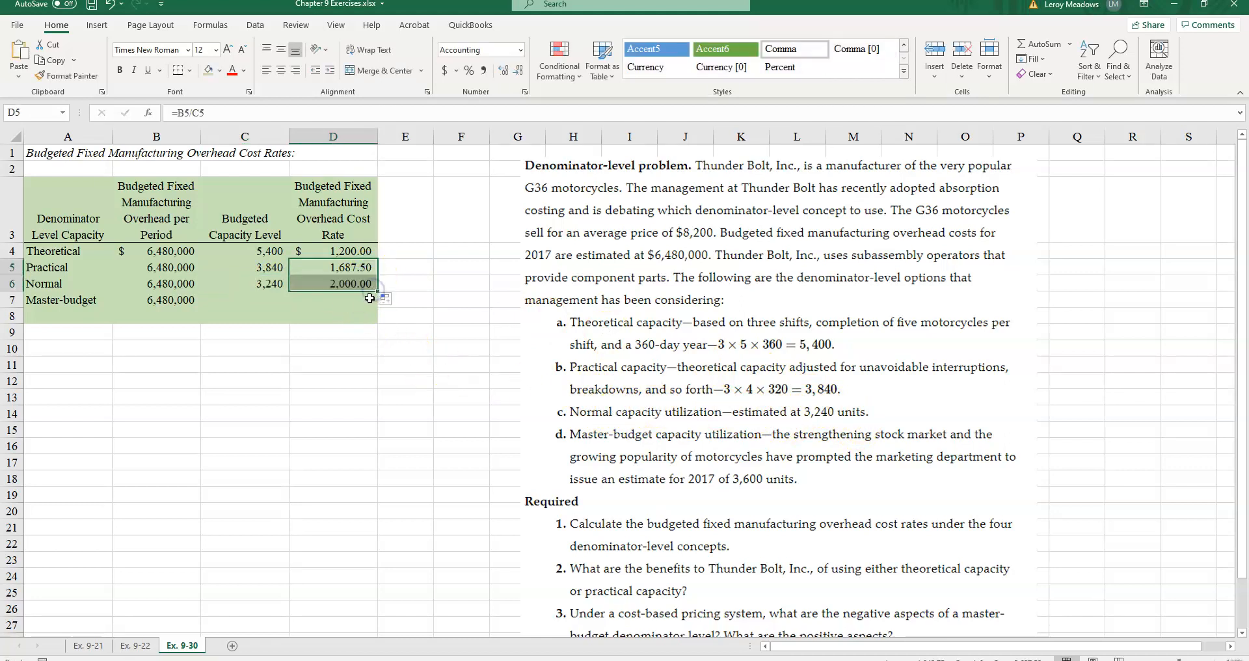
left_click(333, 316)
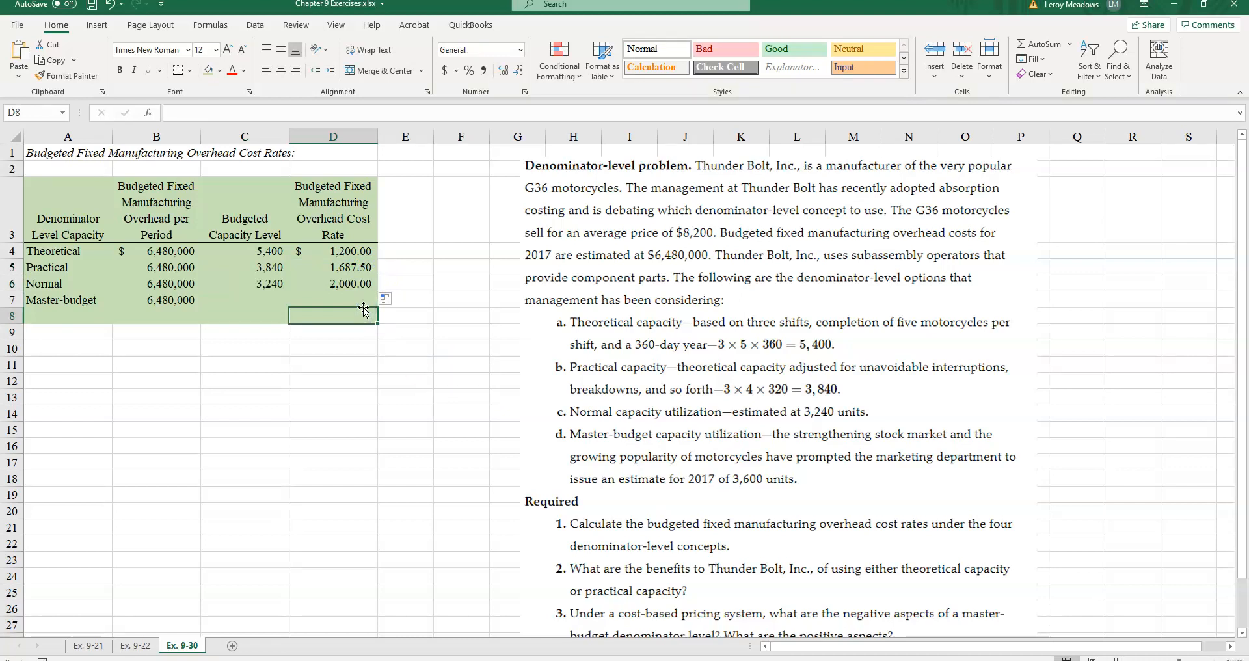
Step: Enter Master-budget capacity 3,600 in C7 so its $1,800.00 rate appears
left_click(244, 299)
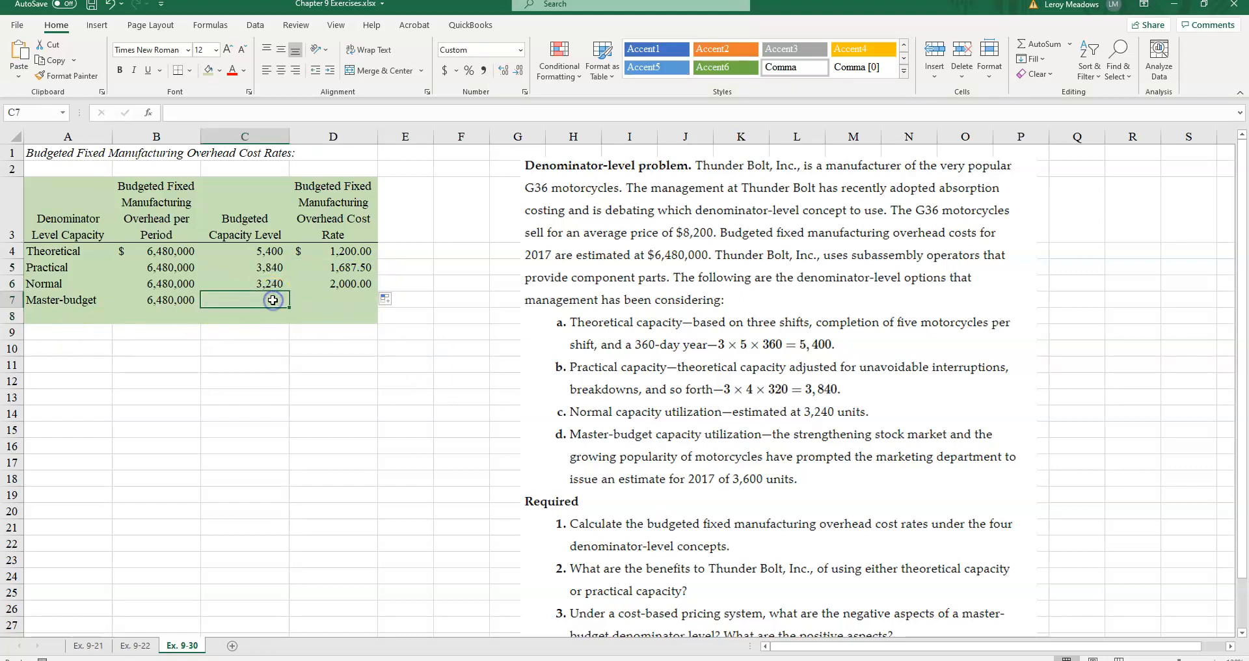
mouse_move(705, 466)
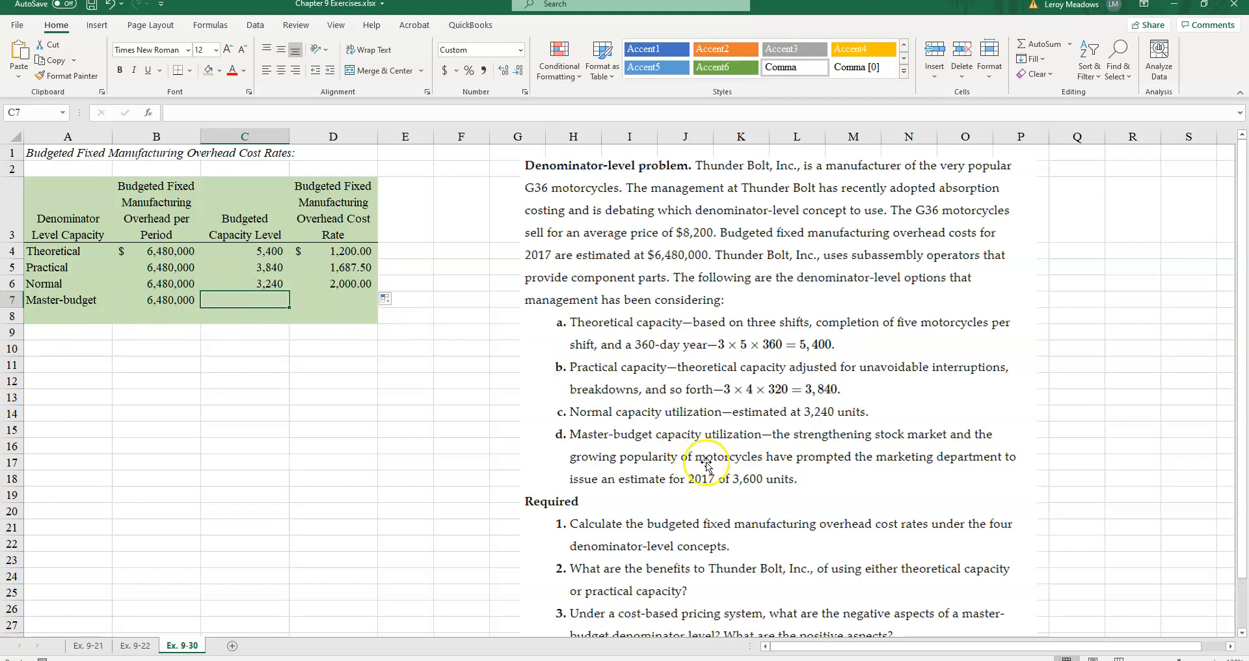
mouse_move(740, 446)
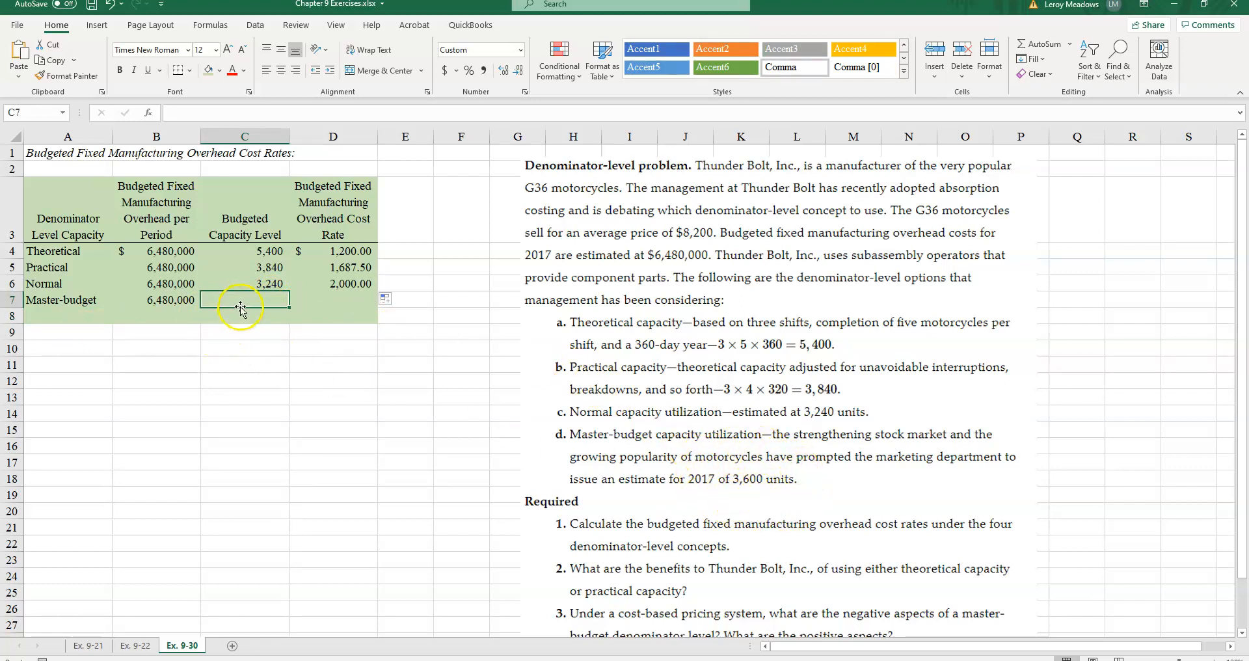
type("3600")
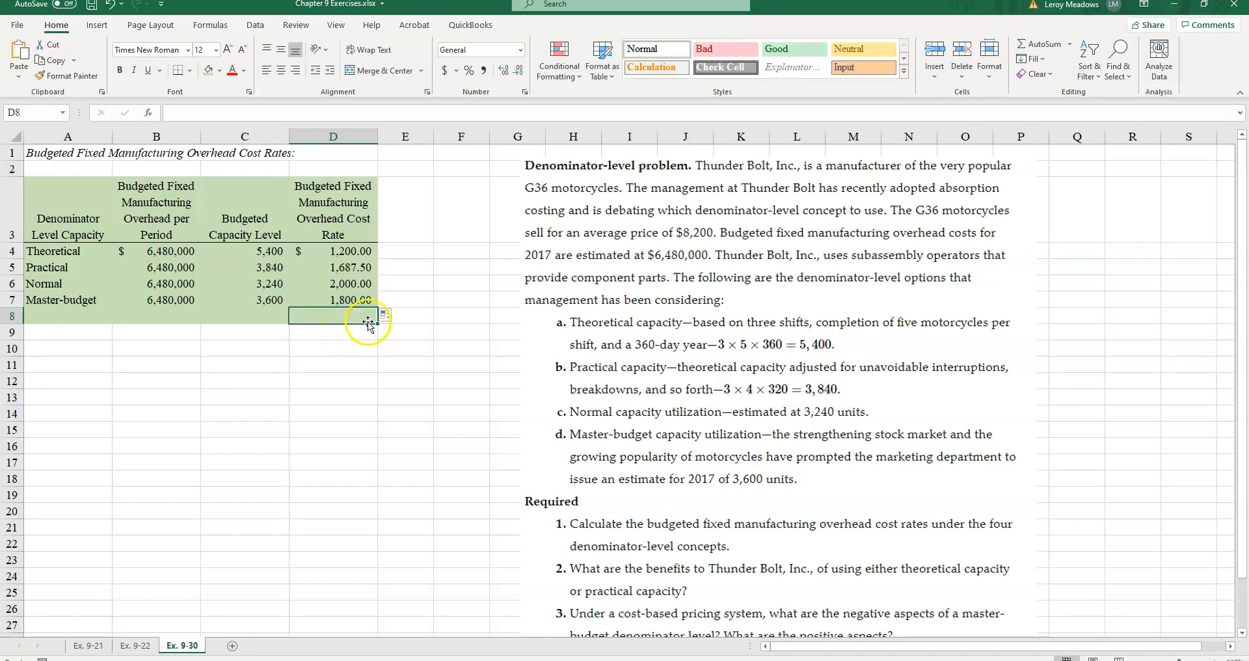
mouse_move(343, 312)
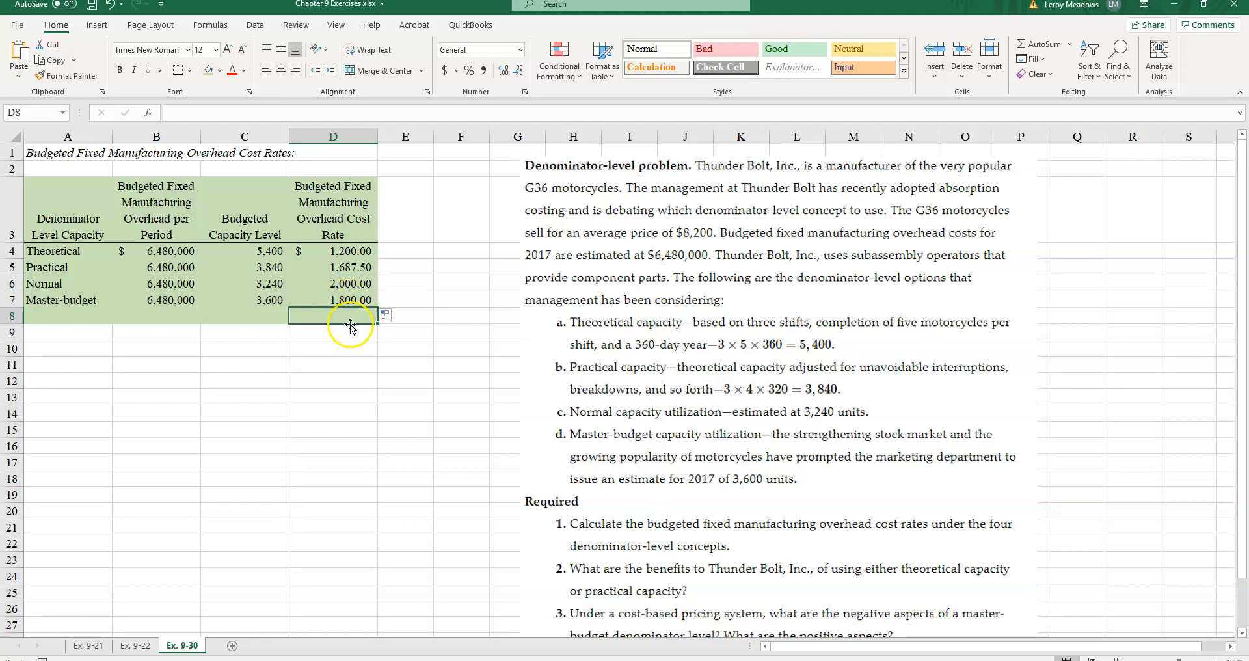
mouse_move(392, 375)
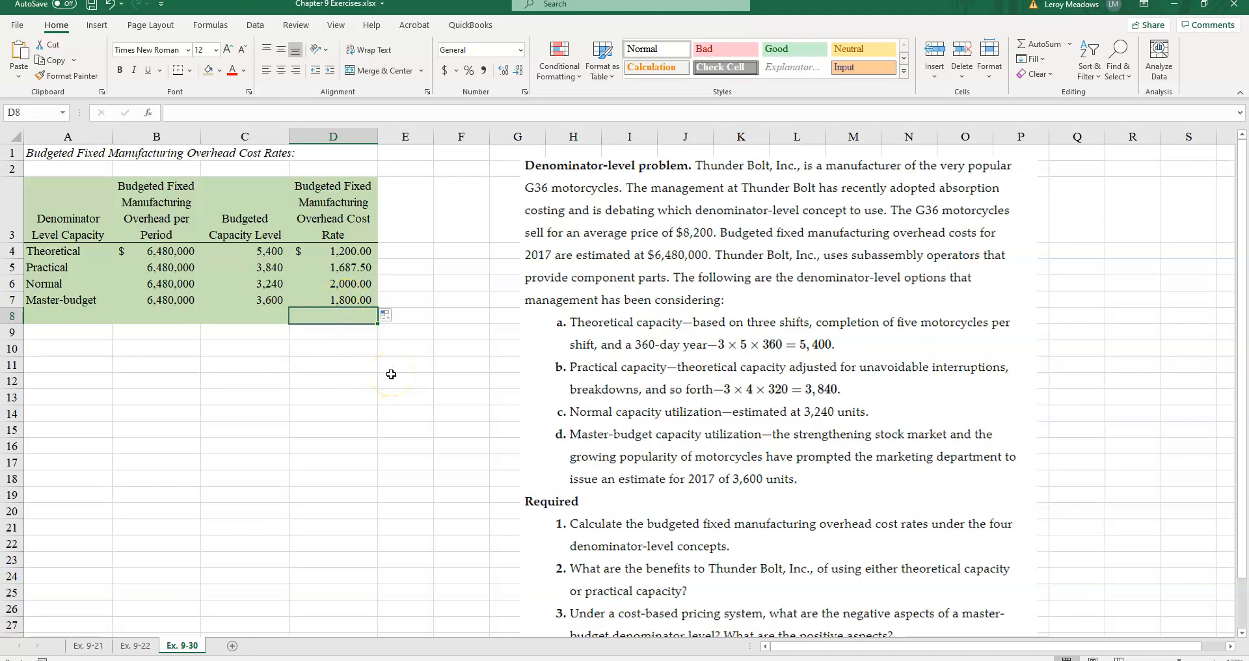
mouse_move(321, 227)
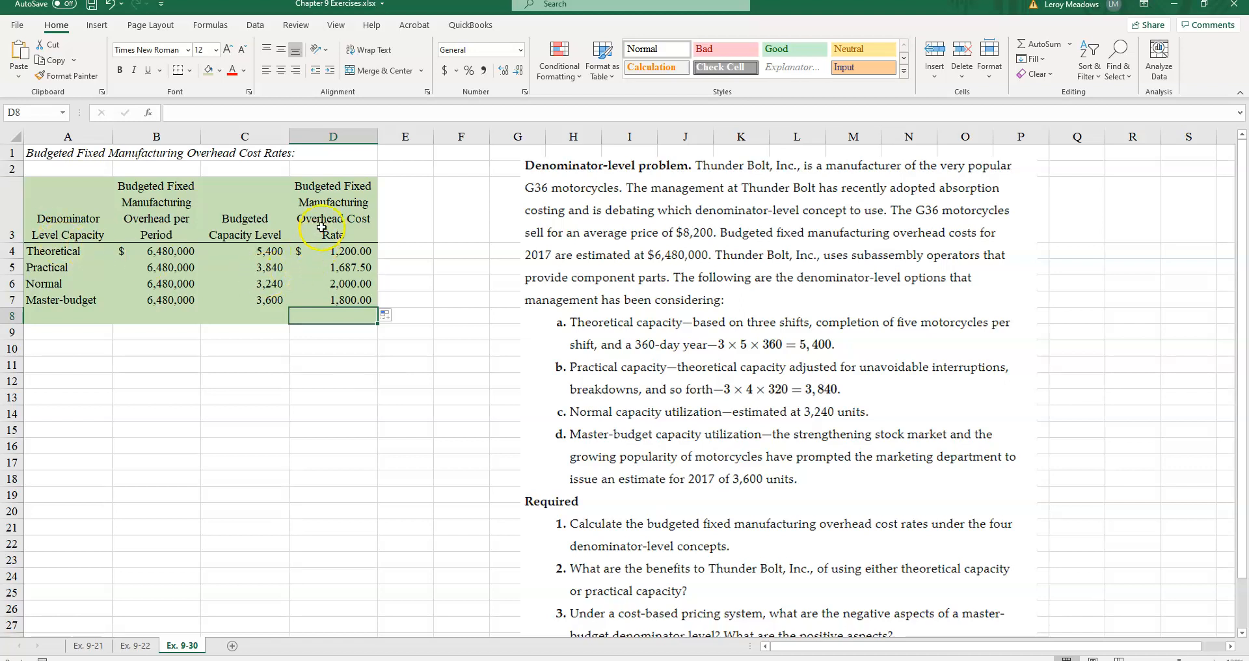
mouse_move(360, 315)
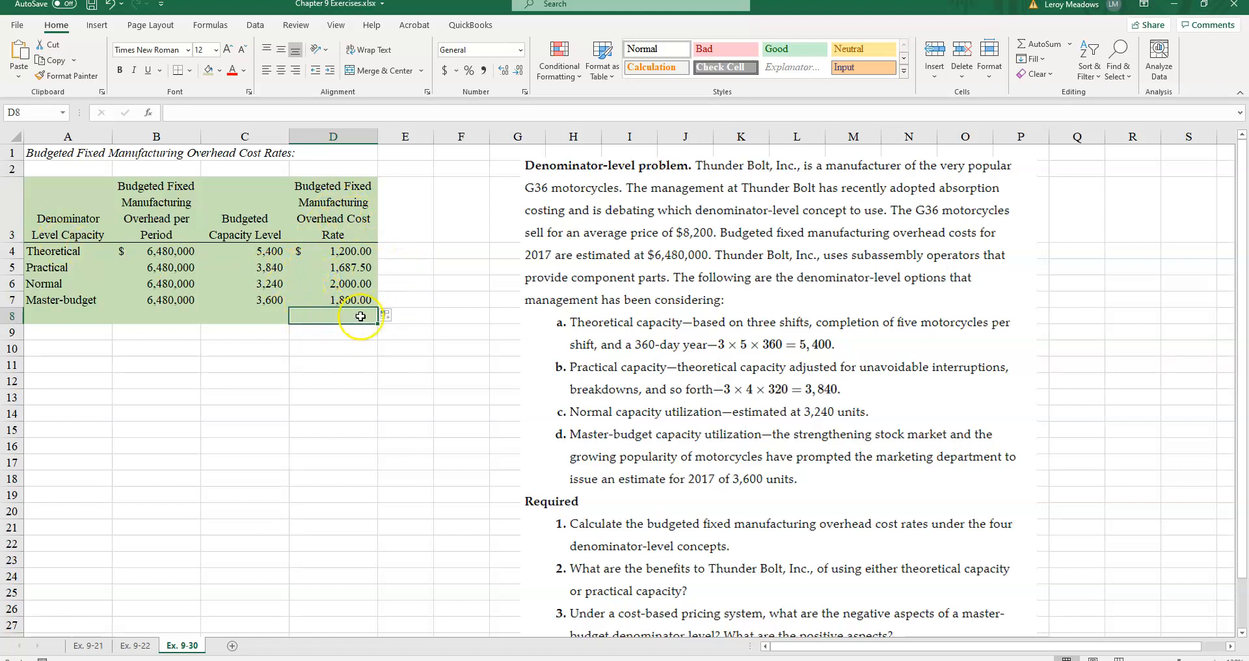
left_click(156, 362)
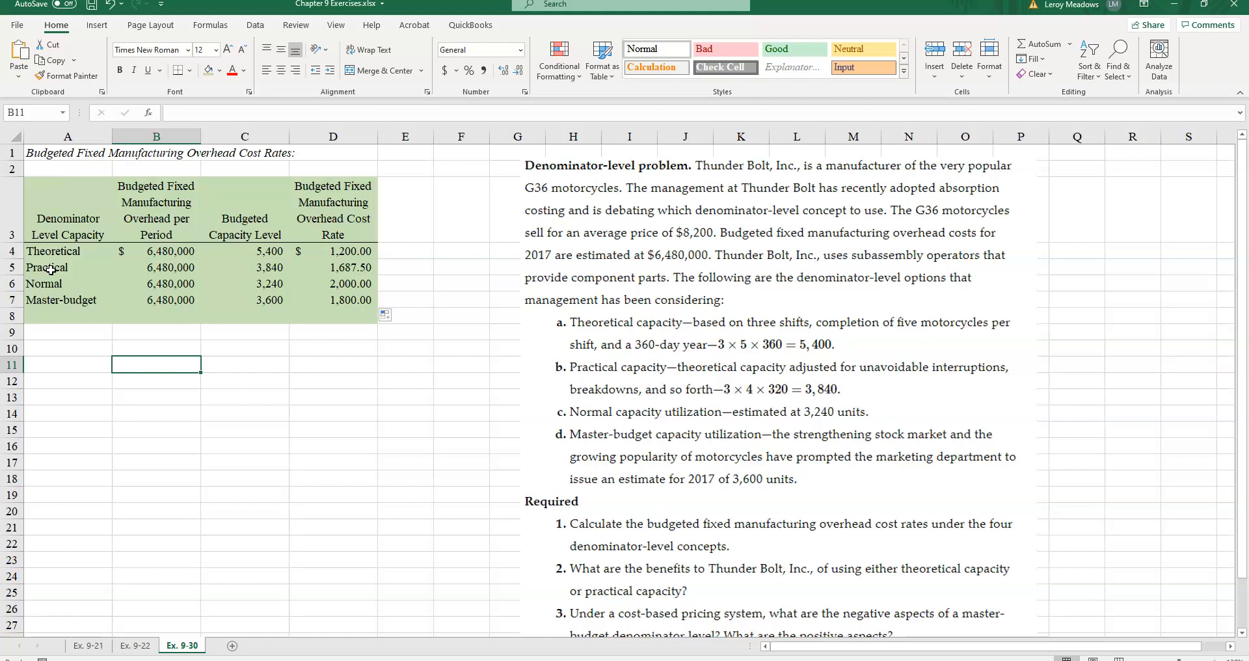
left_click(404, 251)
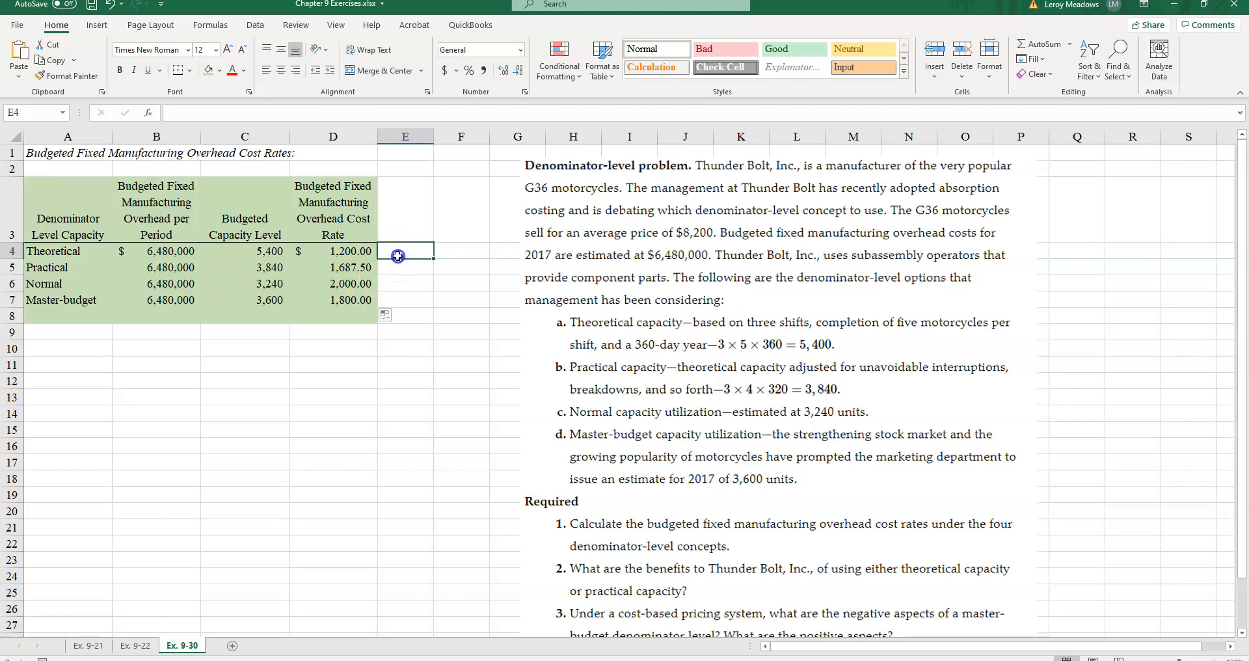
Step: Merge E4:F5 as 'supply side' and E6:F7 as 'demand side' labels beside the rates
left_click_drag(397, 255, 458, 266)
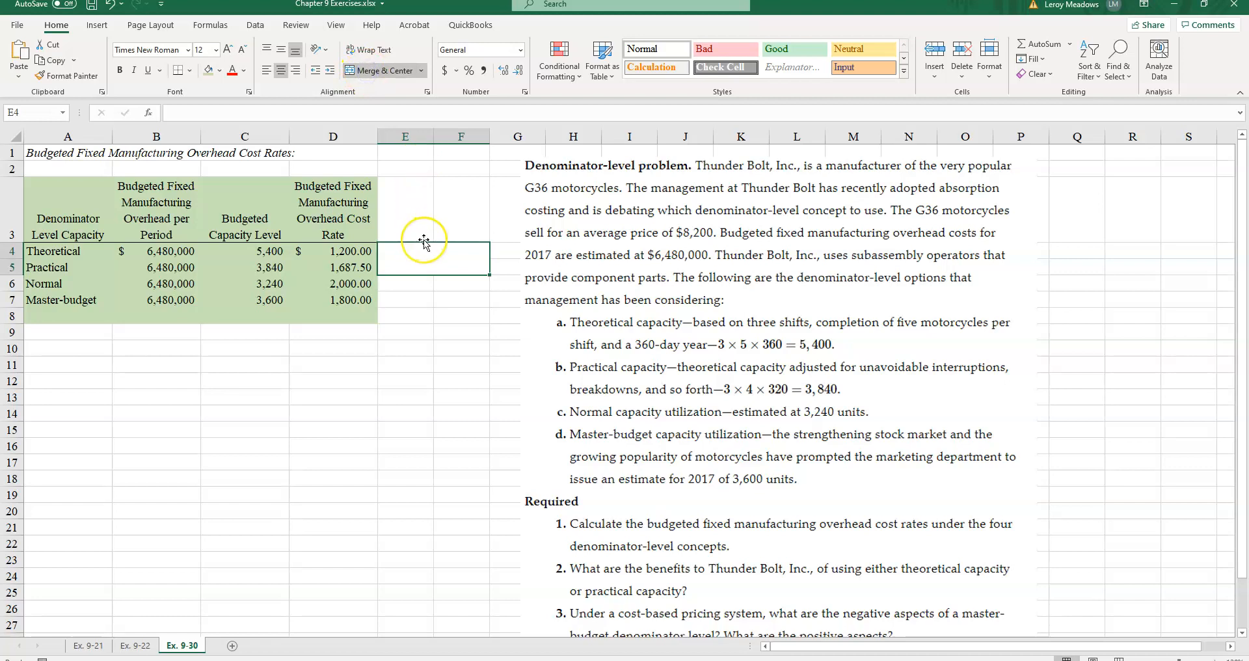
type("supply side")
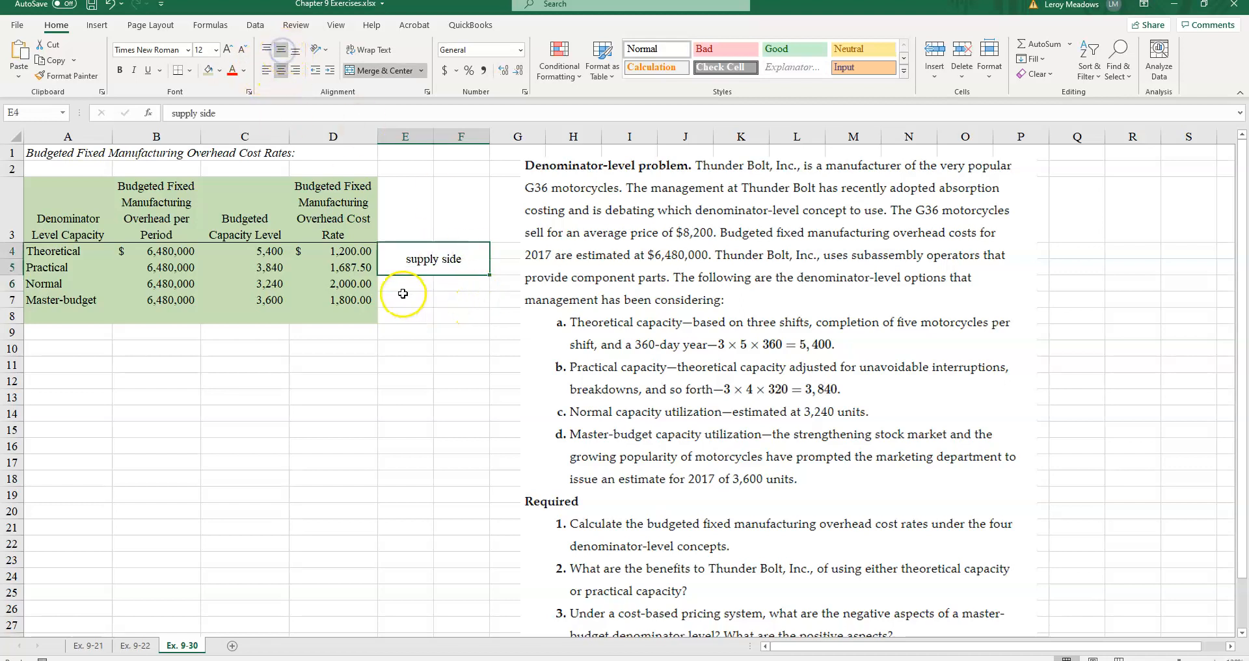
left_click_drag(403, 283, 459, 300)
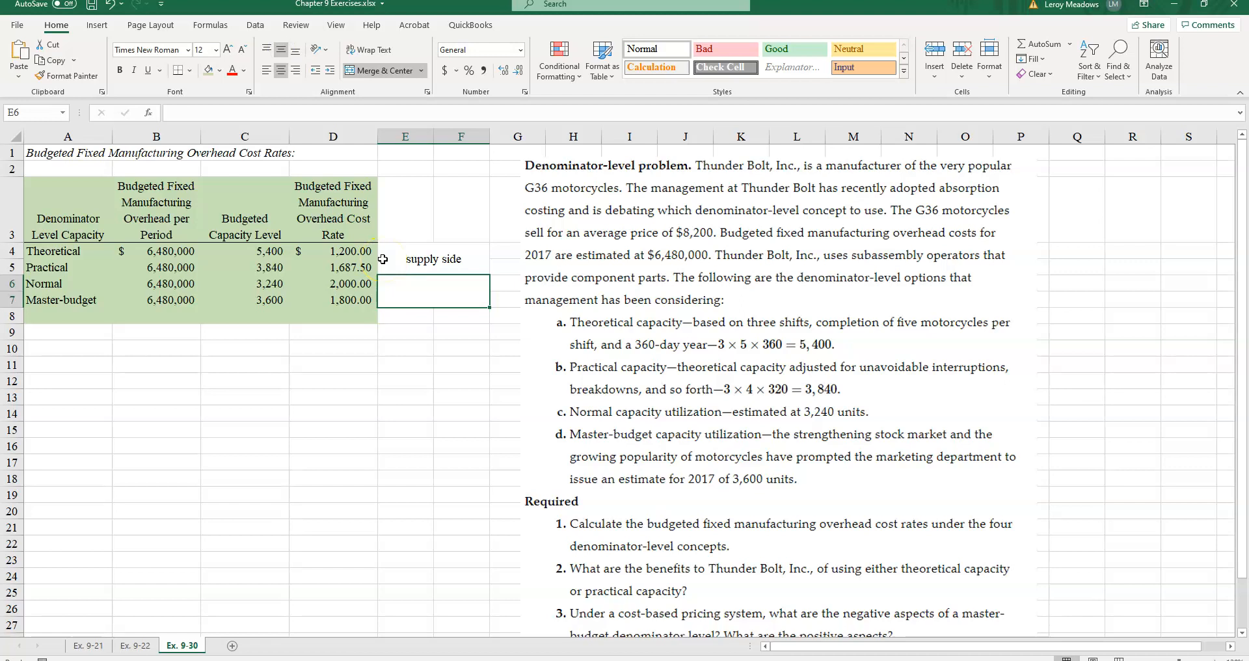
type("demand side")
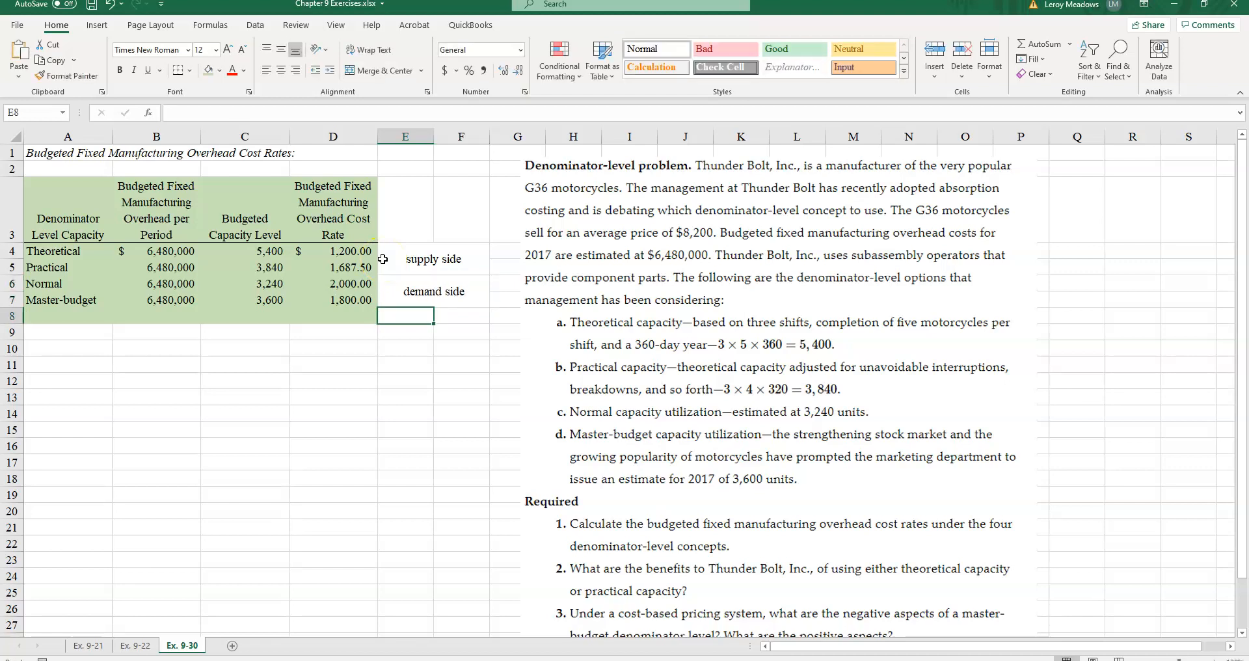
left_click(432, 259)
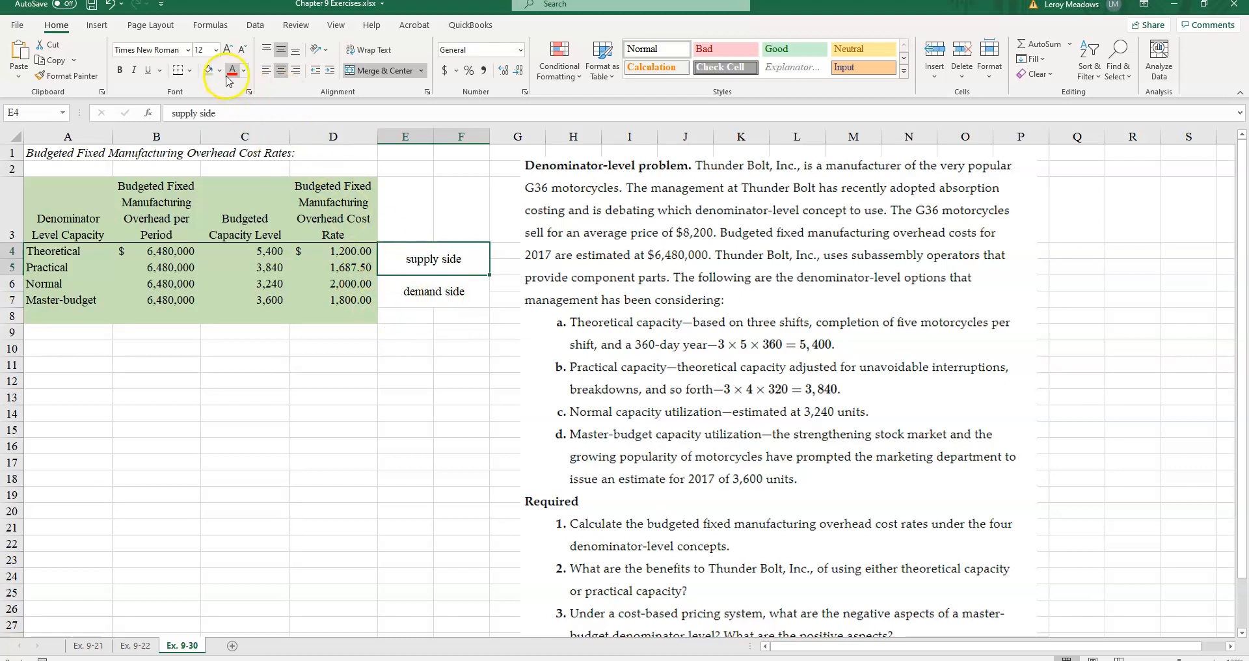
Step: Shade the 'demand side' label light blue to complement the orange 'supply side' label
left_click(220, 70)
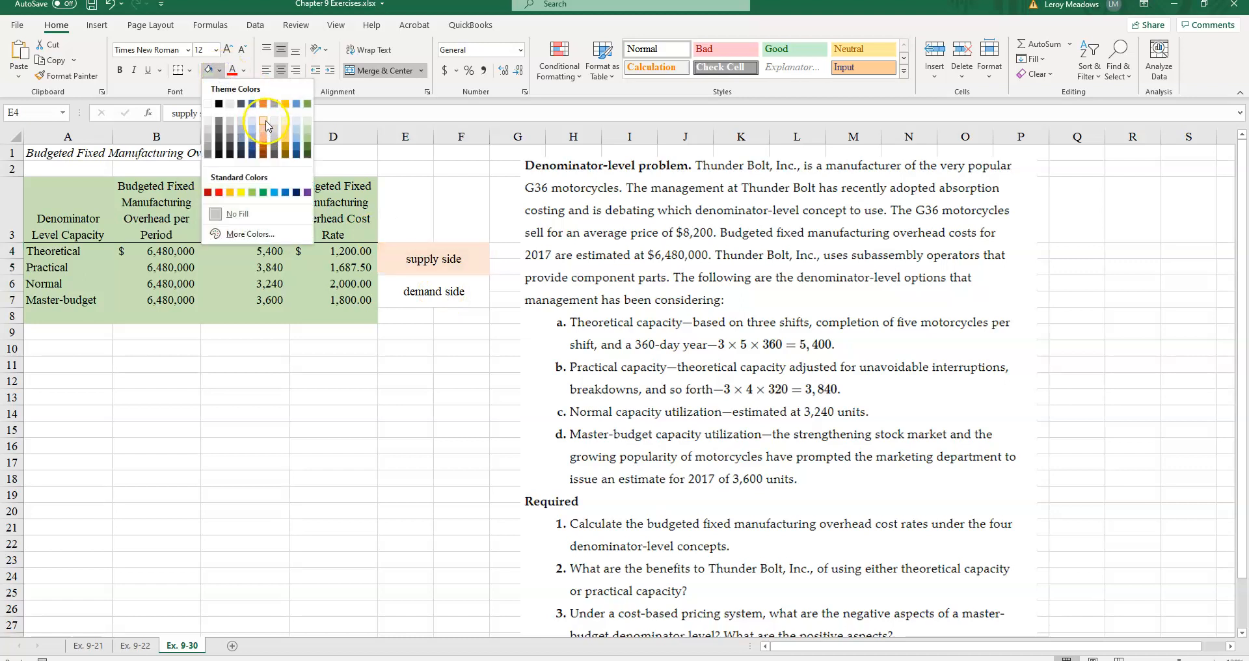
left_click(433, 290)
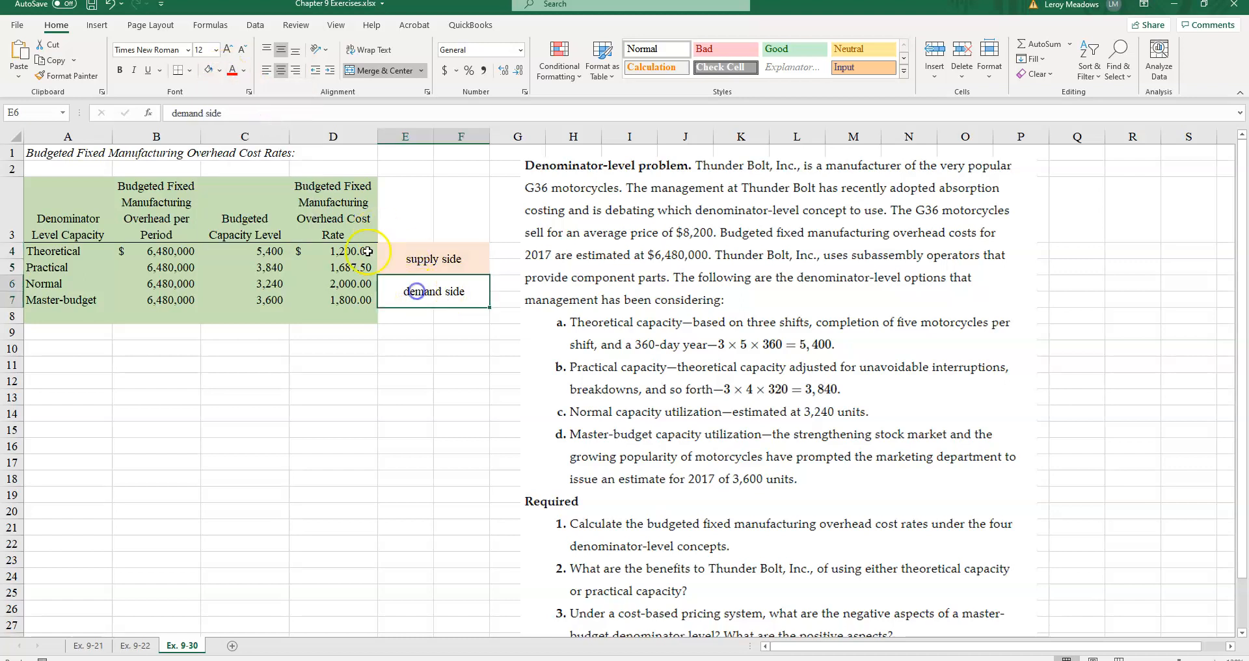
left_click(239, 70)
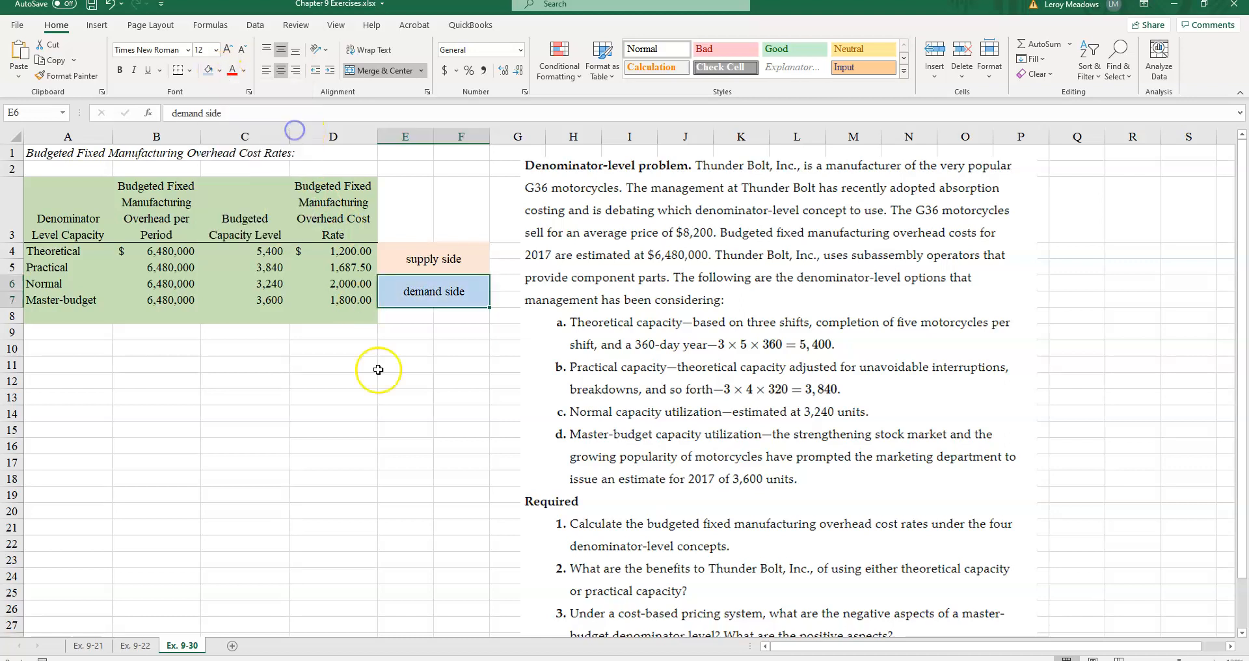
left_click(333, 397)
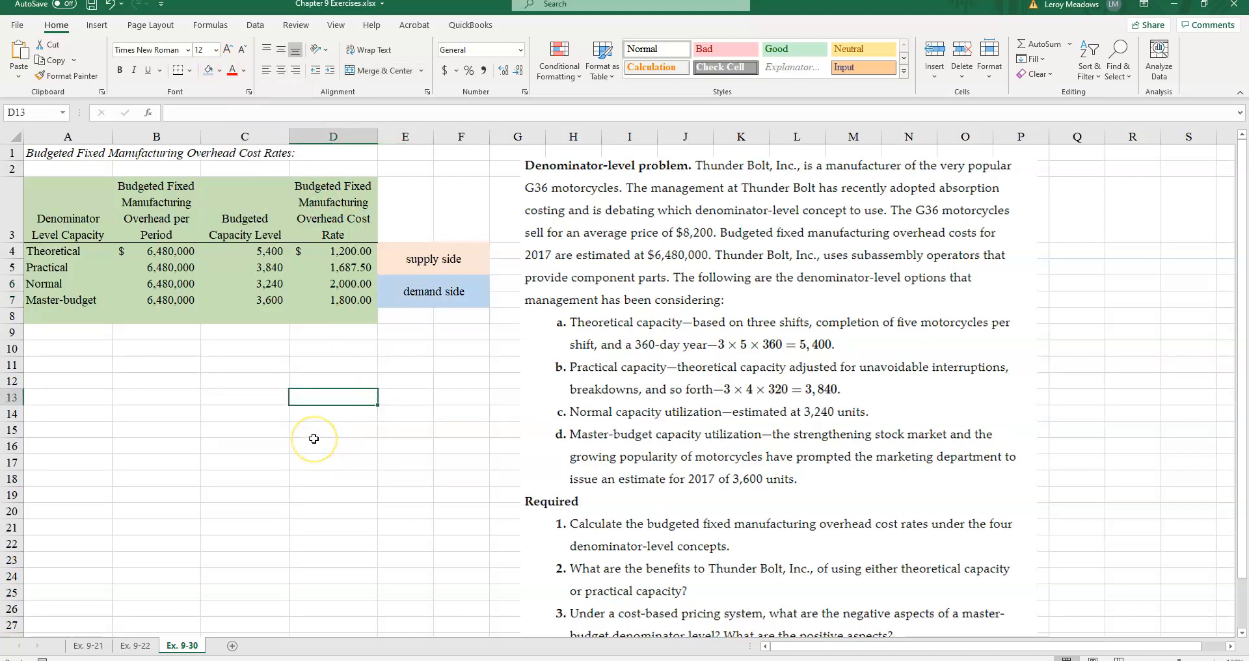
mouse_move(313, 439)
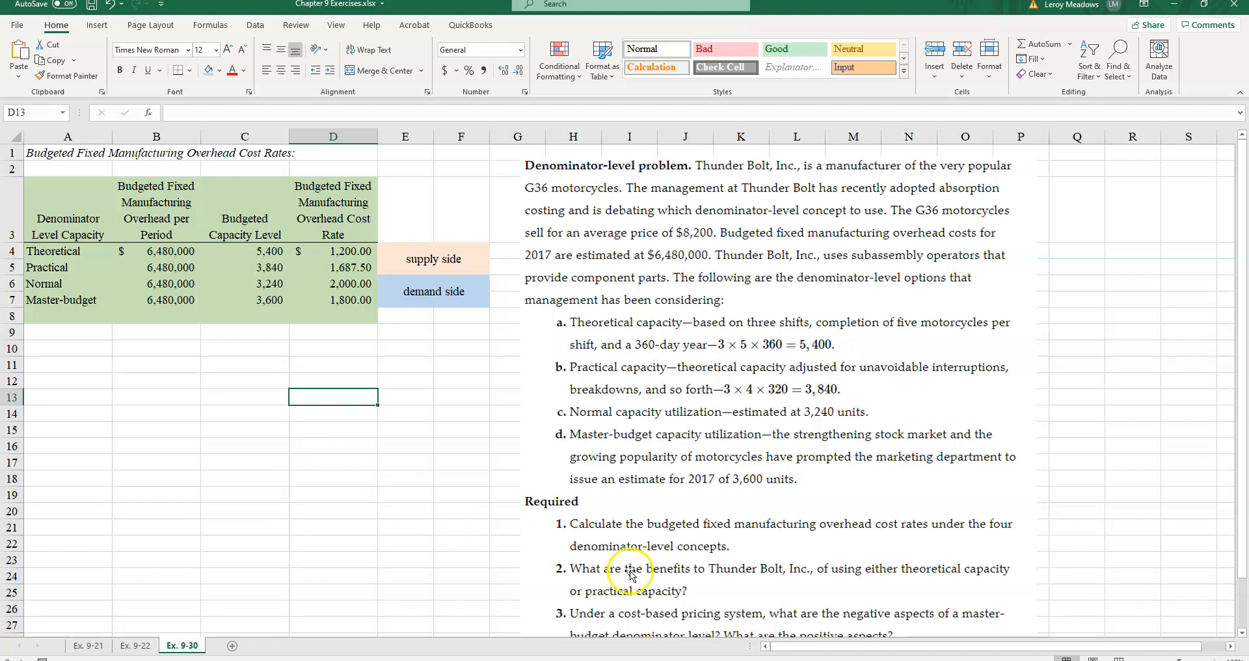
mouse_move(840, 589)
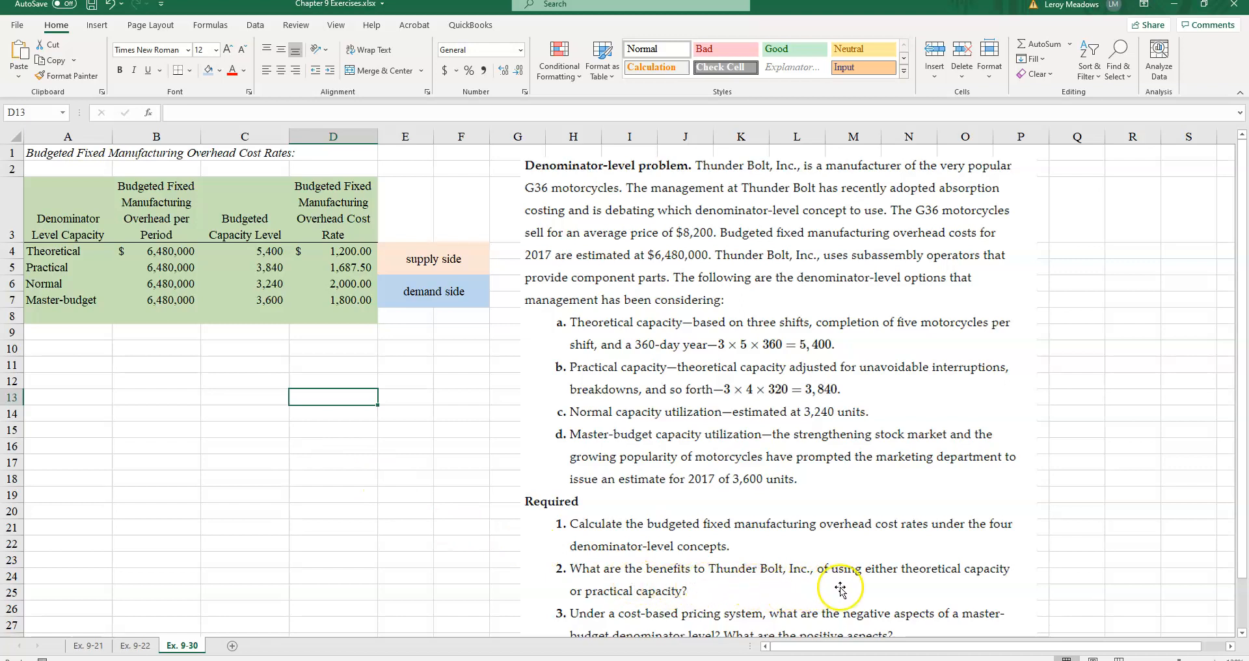
mouse_move(742, 597)
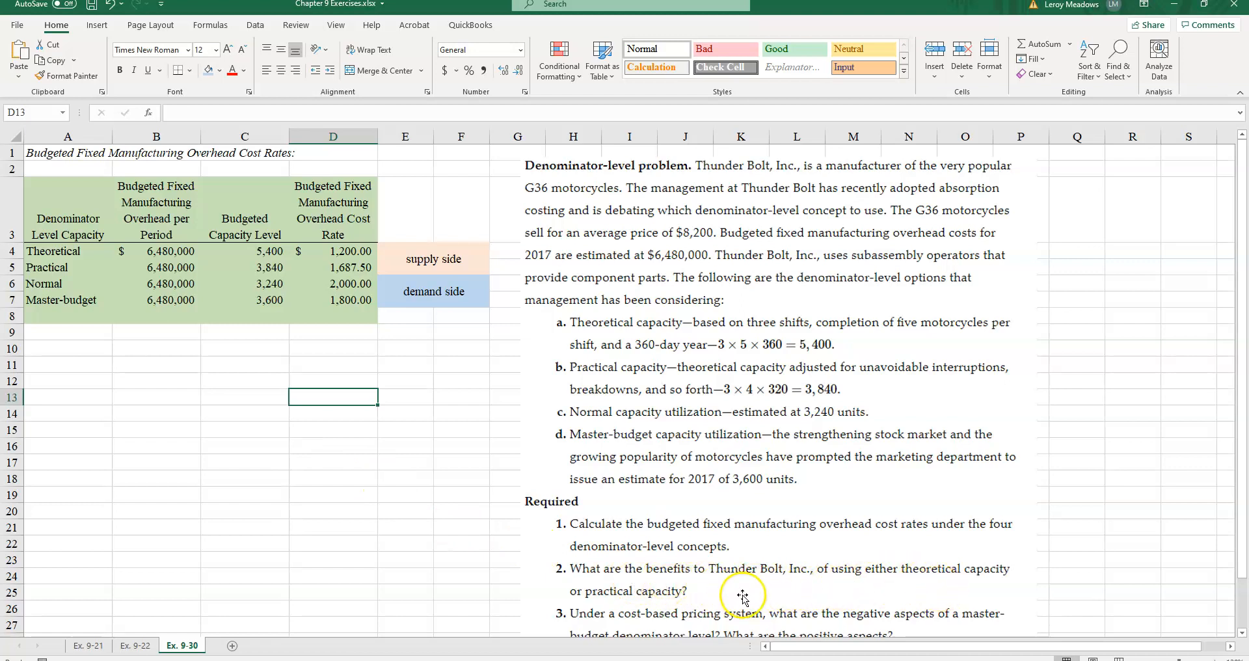
mouse_move(743, 597)
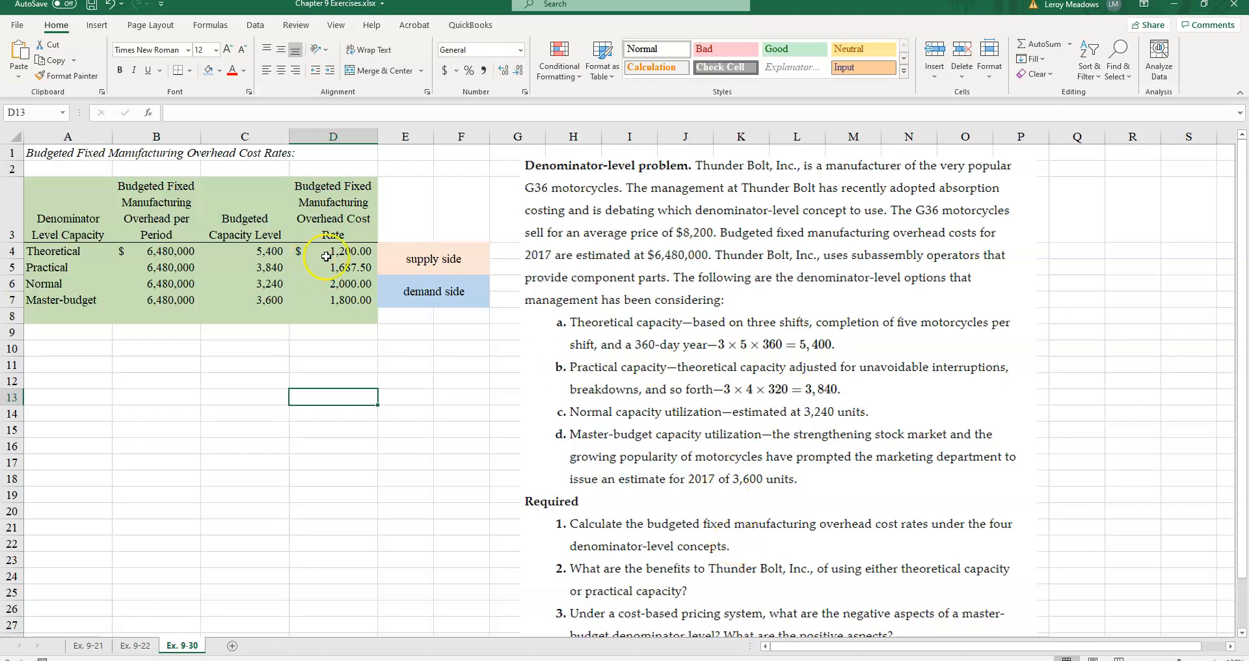
mouse_move(332, 251)
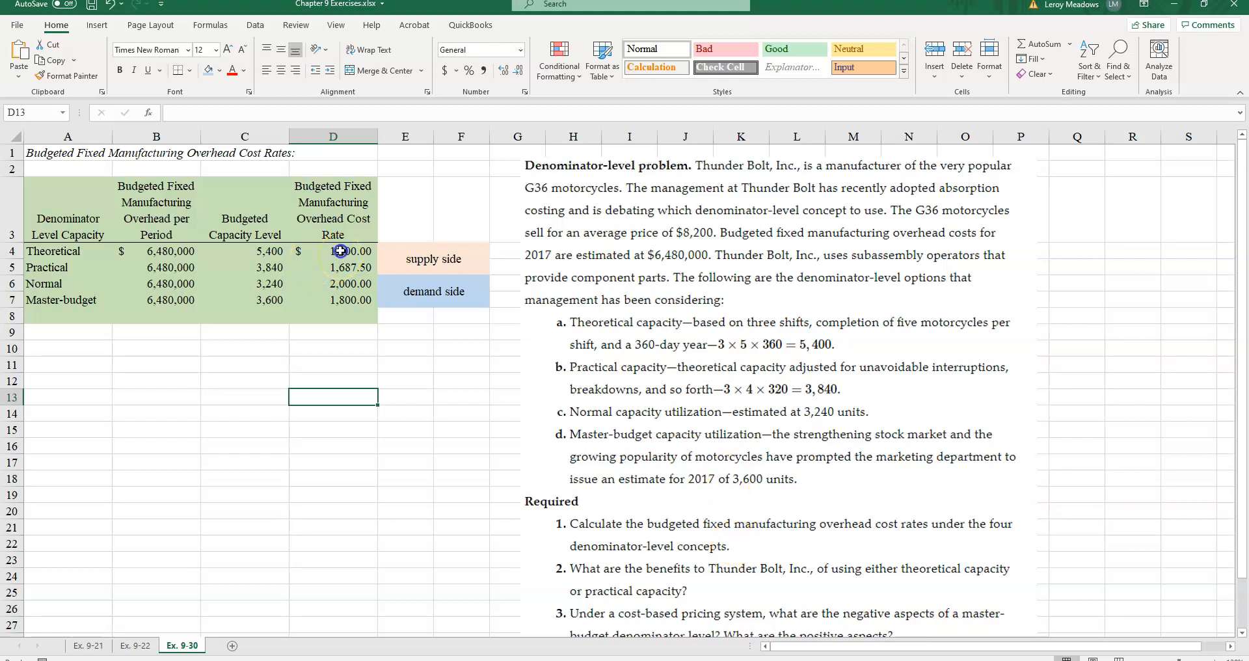
left_click_drag(333, 251, 333, 300)
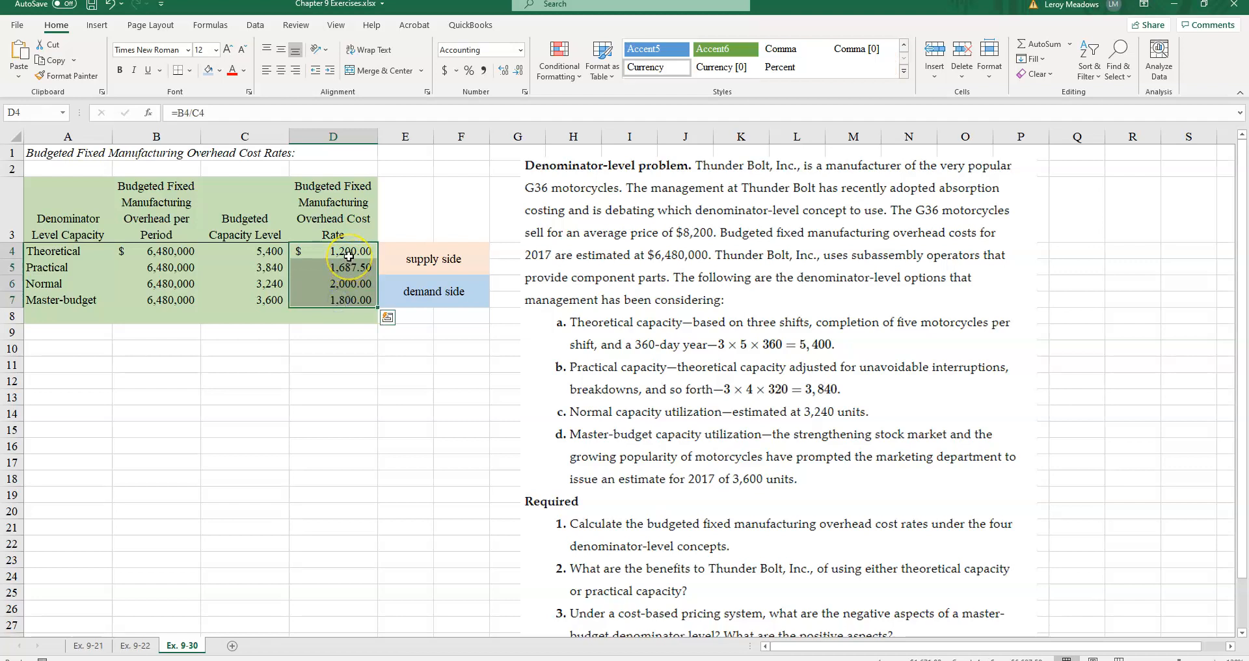
mouse_move(329, 312)
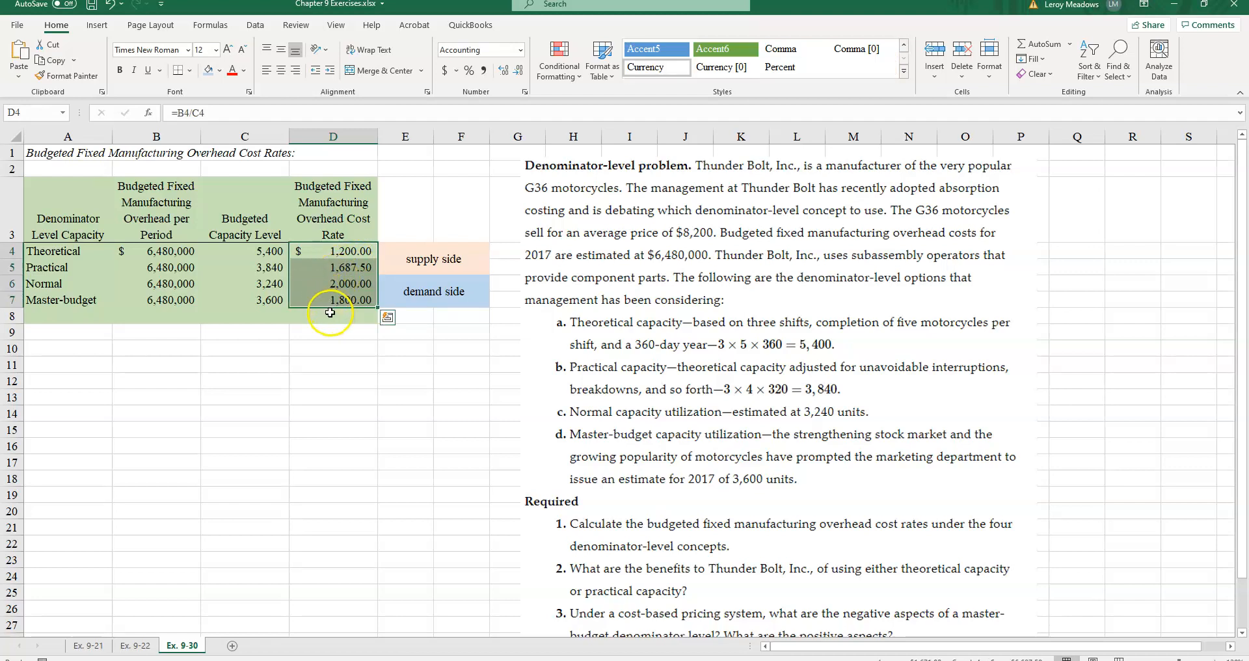
left_click(333, 316)
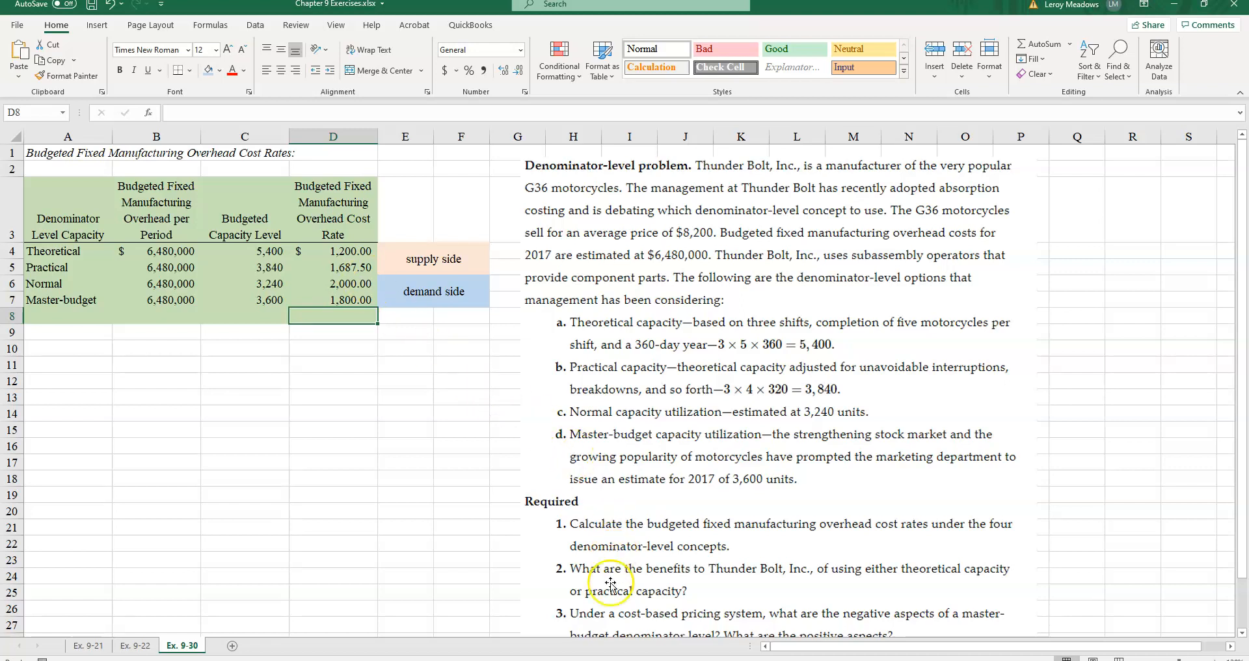
scroll("down", 3)
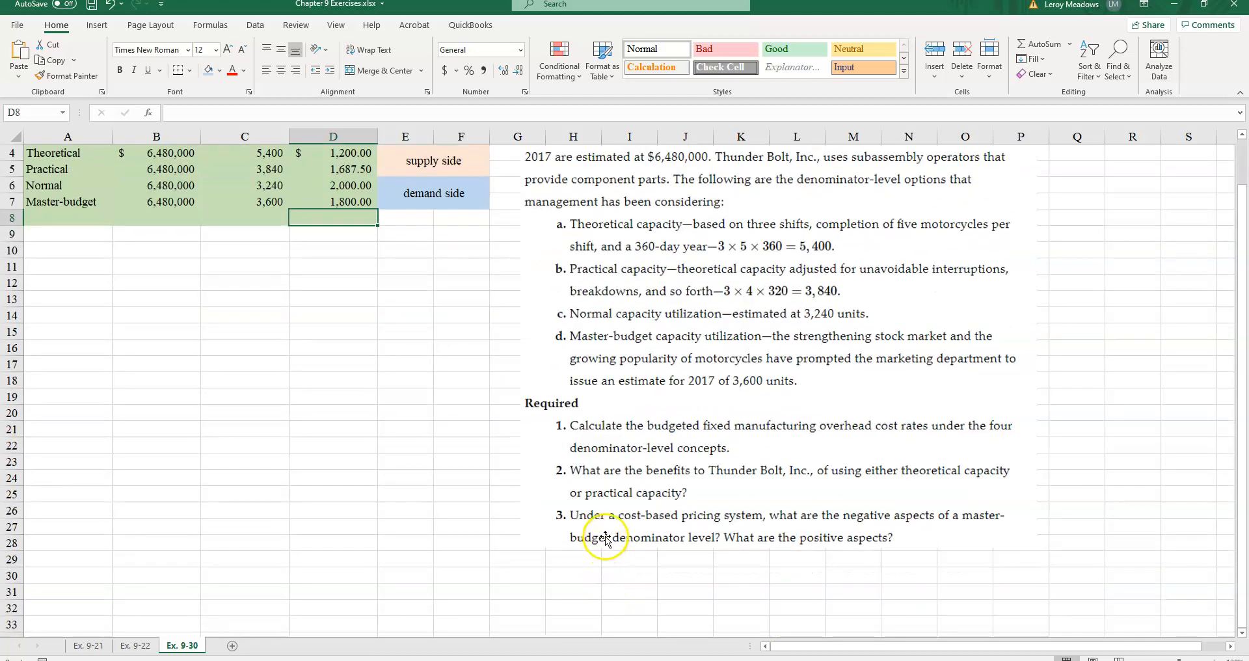
mouse_move(568, 548)
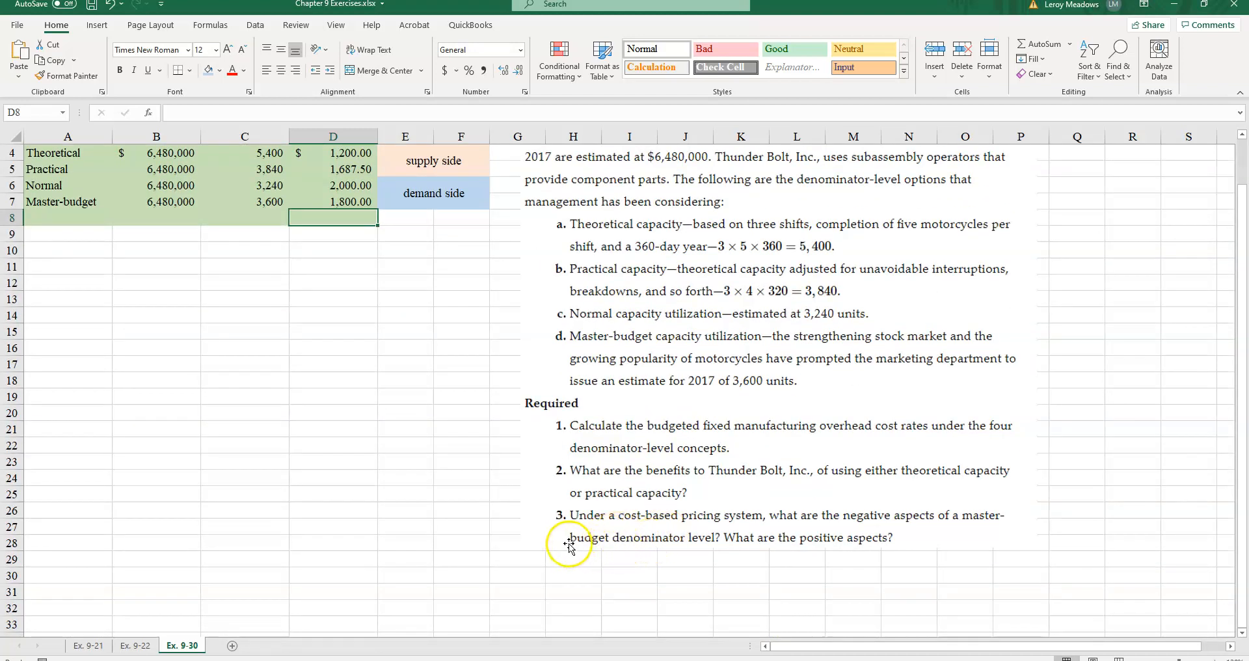
mouse_move(723, 544)
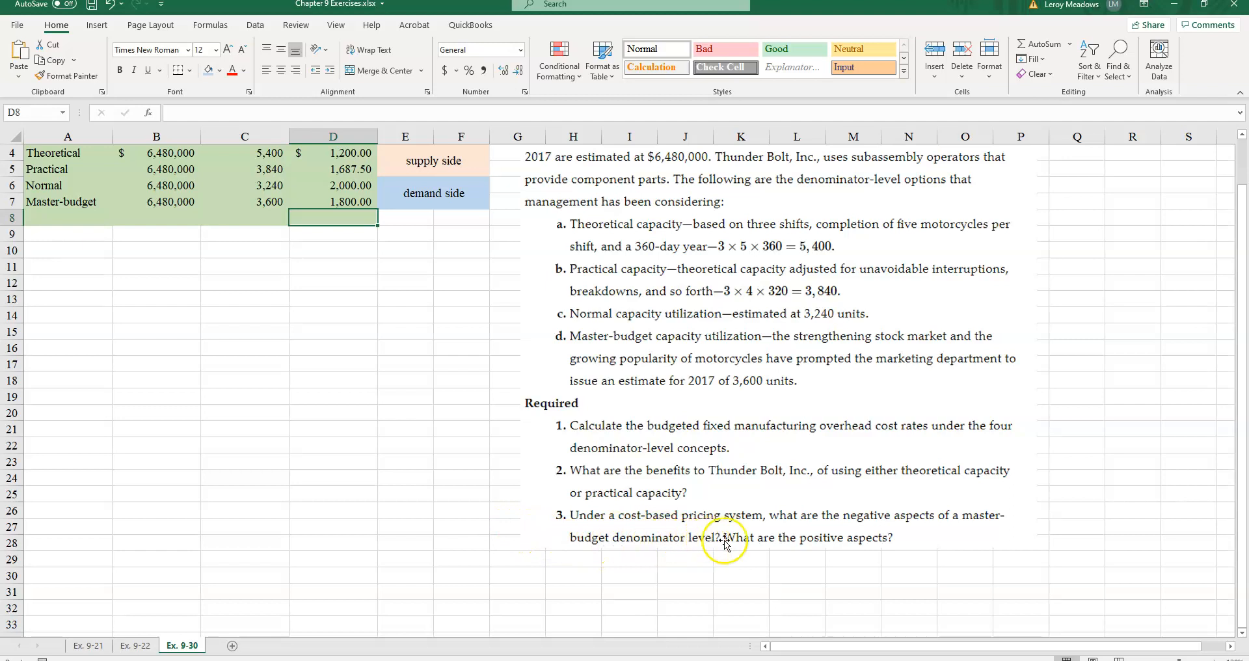
scroll("up", 3)
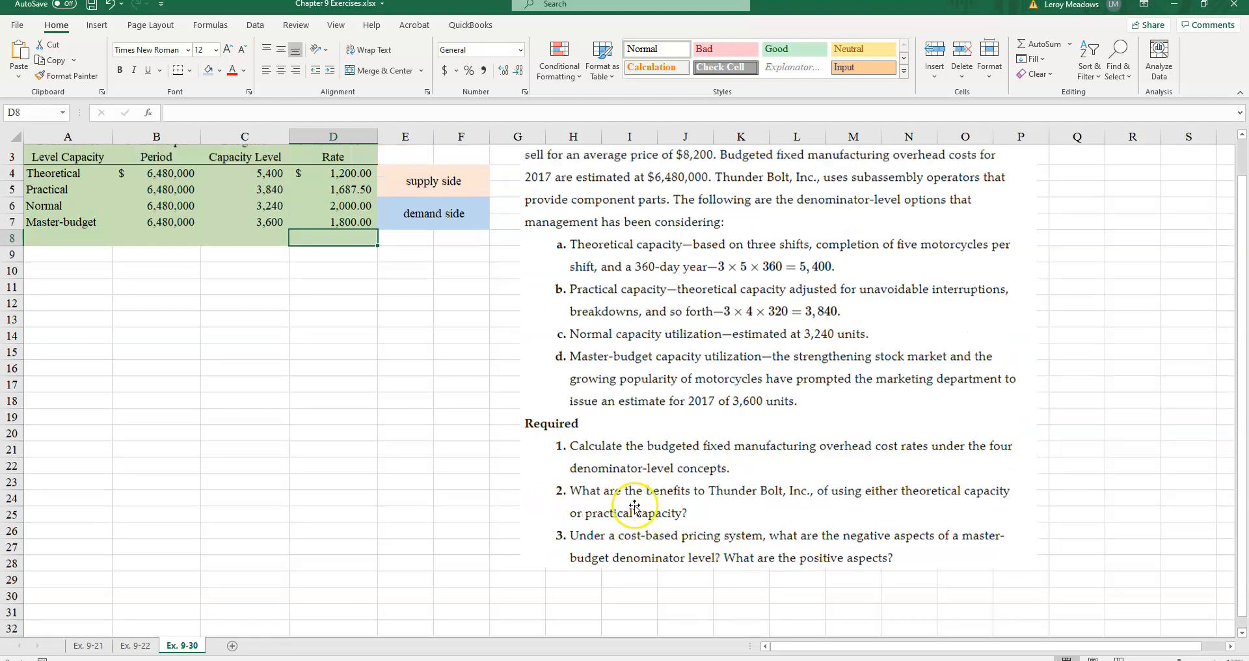
scroll("up", 3)
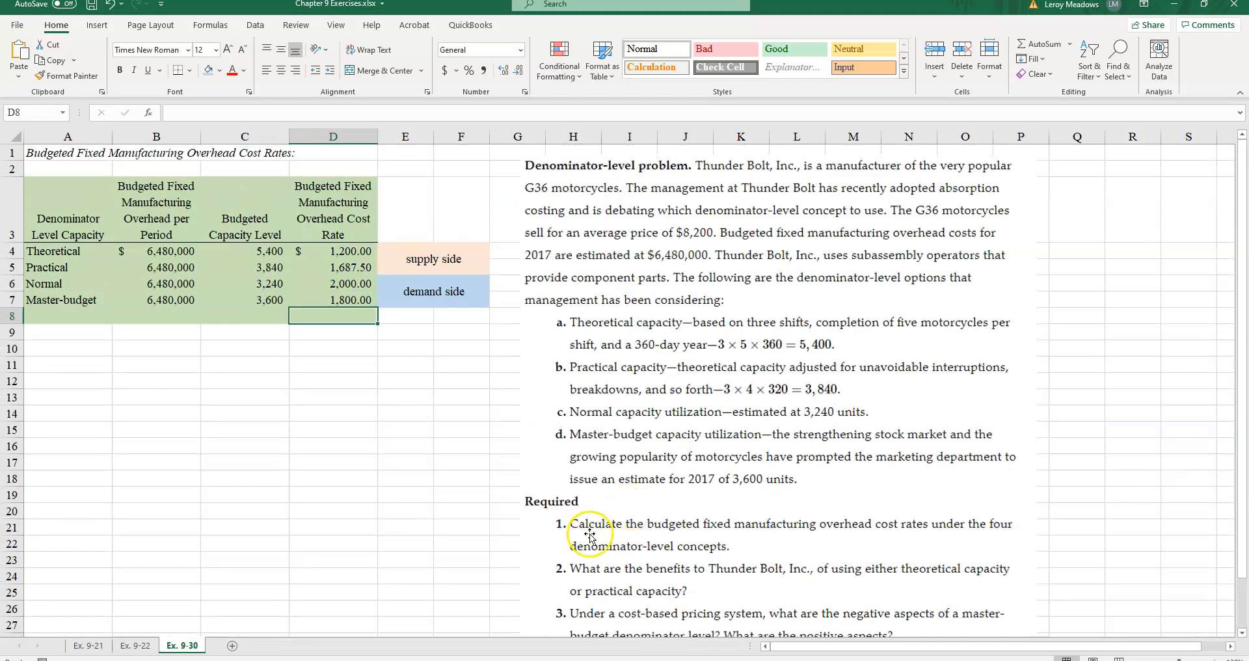
mouse_move(324, 387)
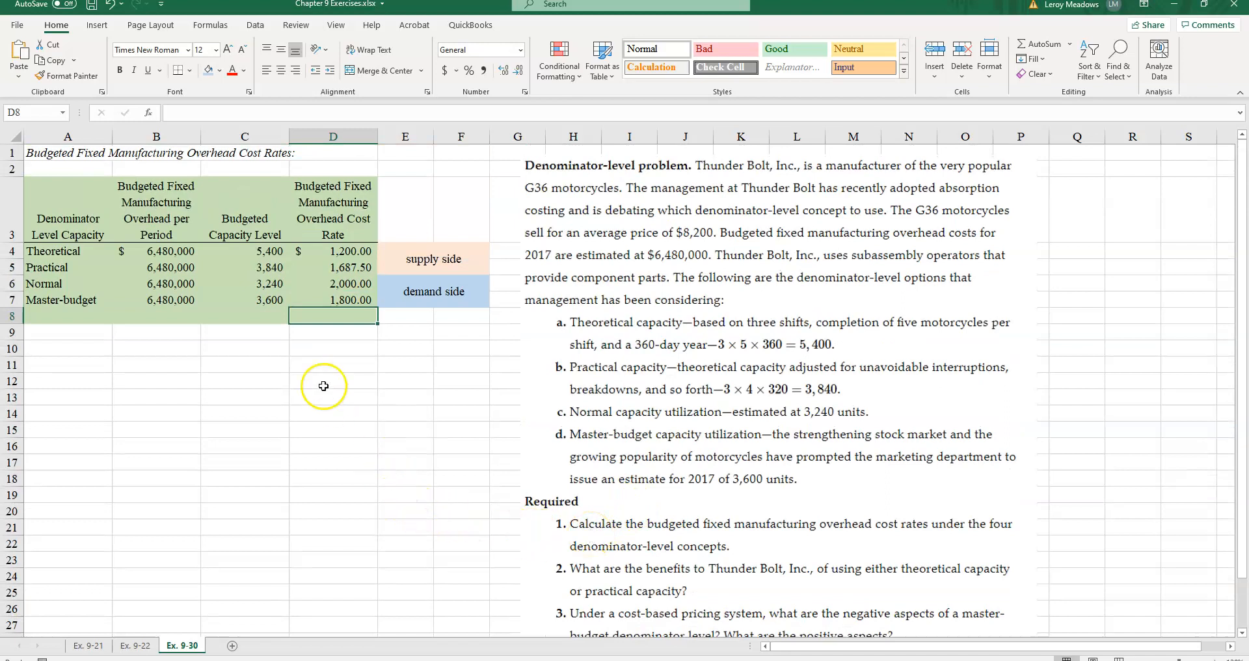
mouse_move(324, 300)
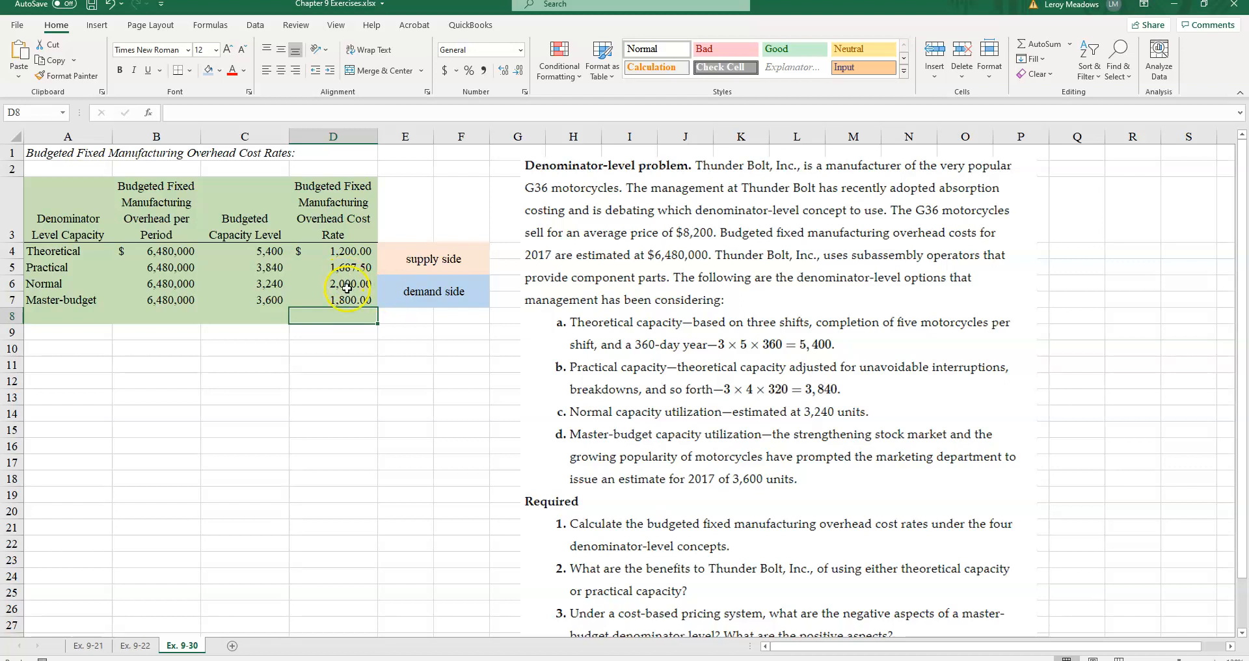
left_click(333, 284)
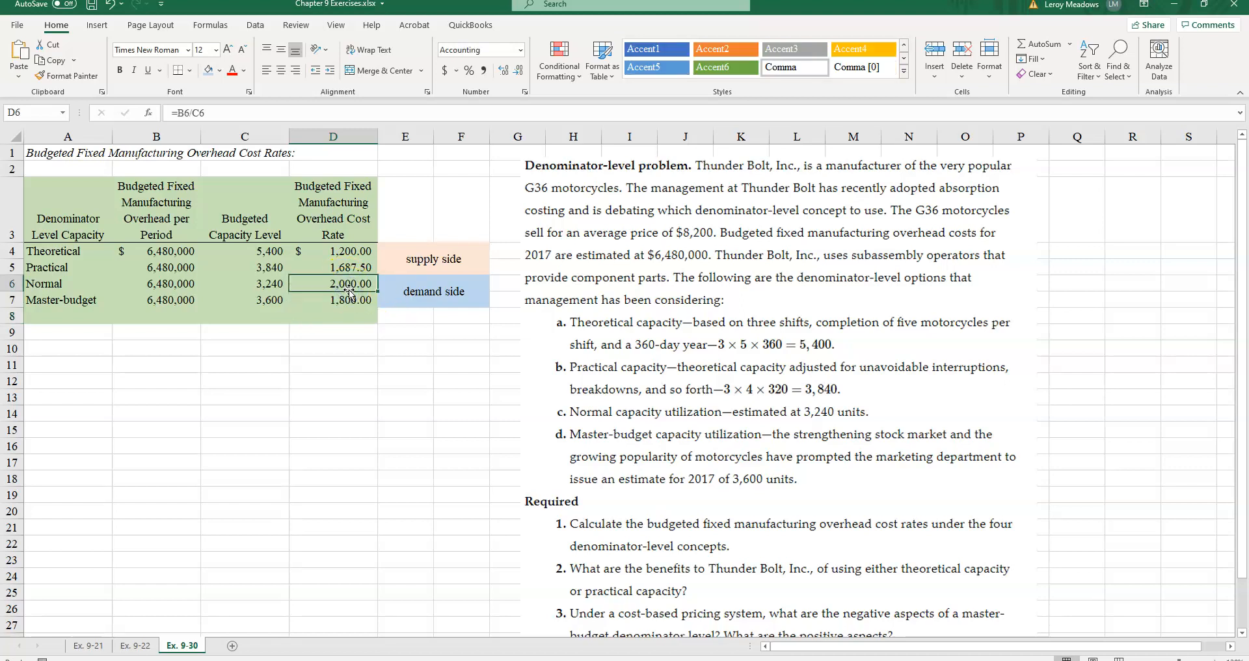
mouse_move(420, 351)
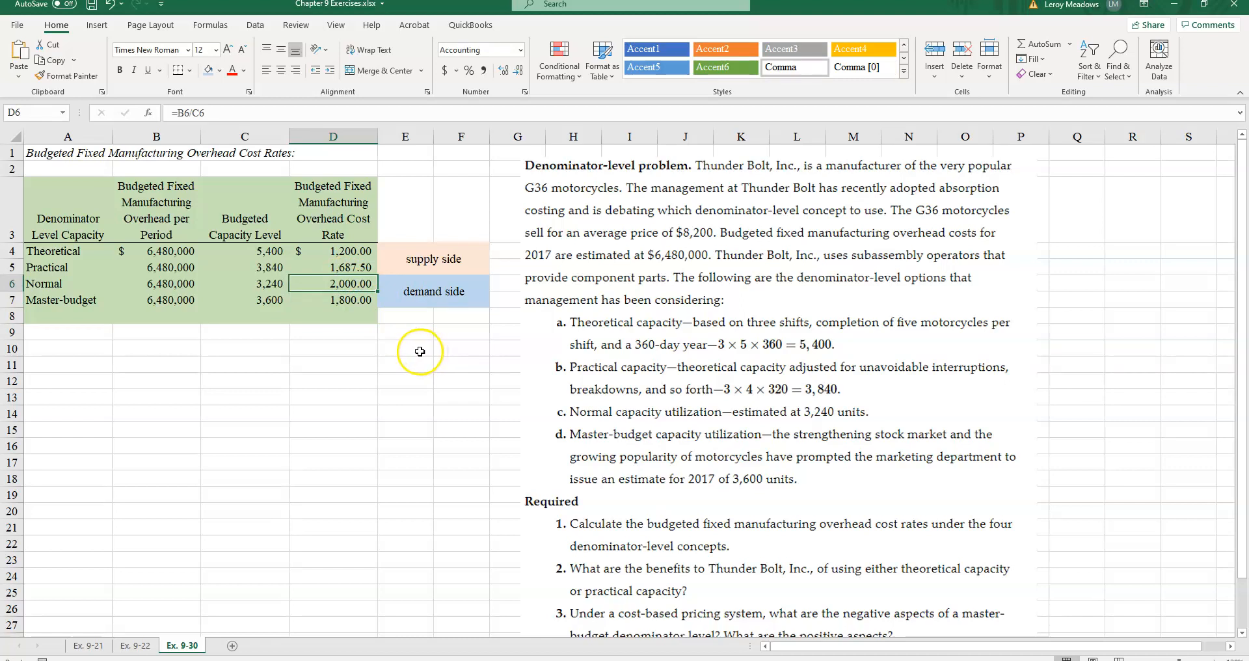
mouse_move(372, 382)
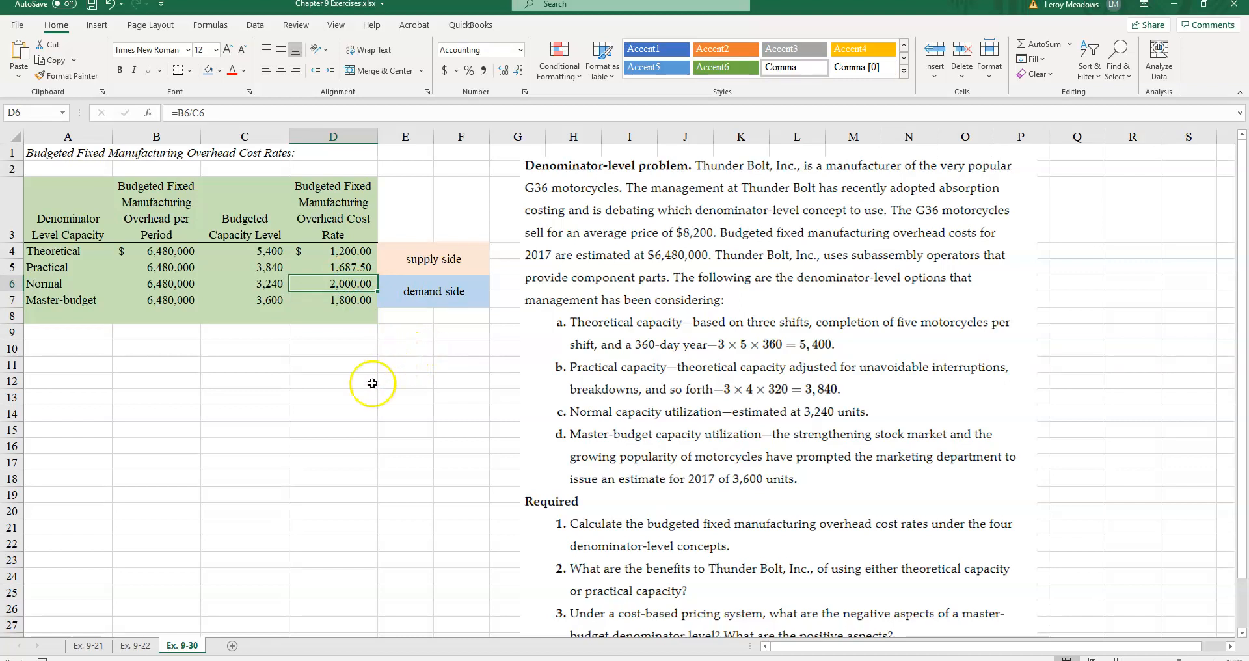
mouse_move(342, 366)
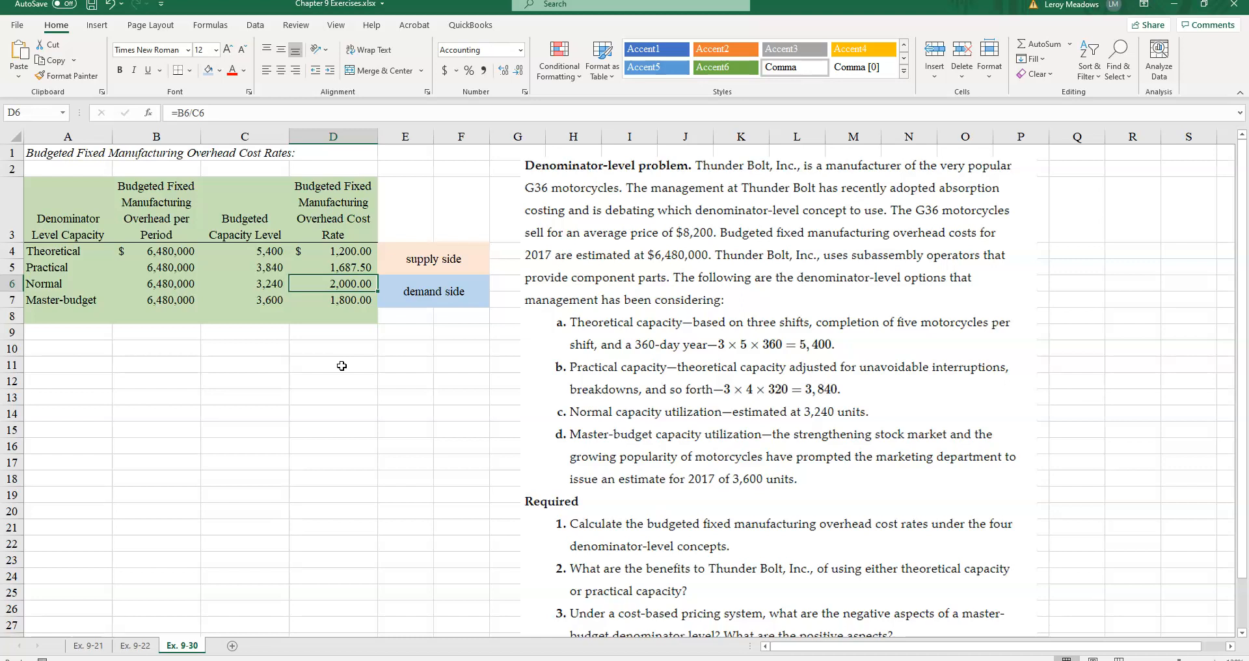
mouse_move(381, 356)
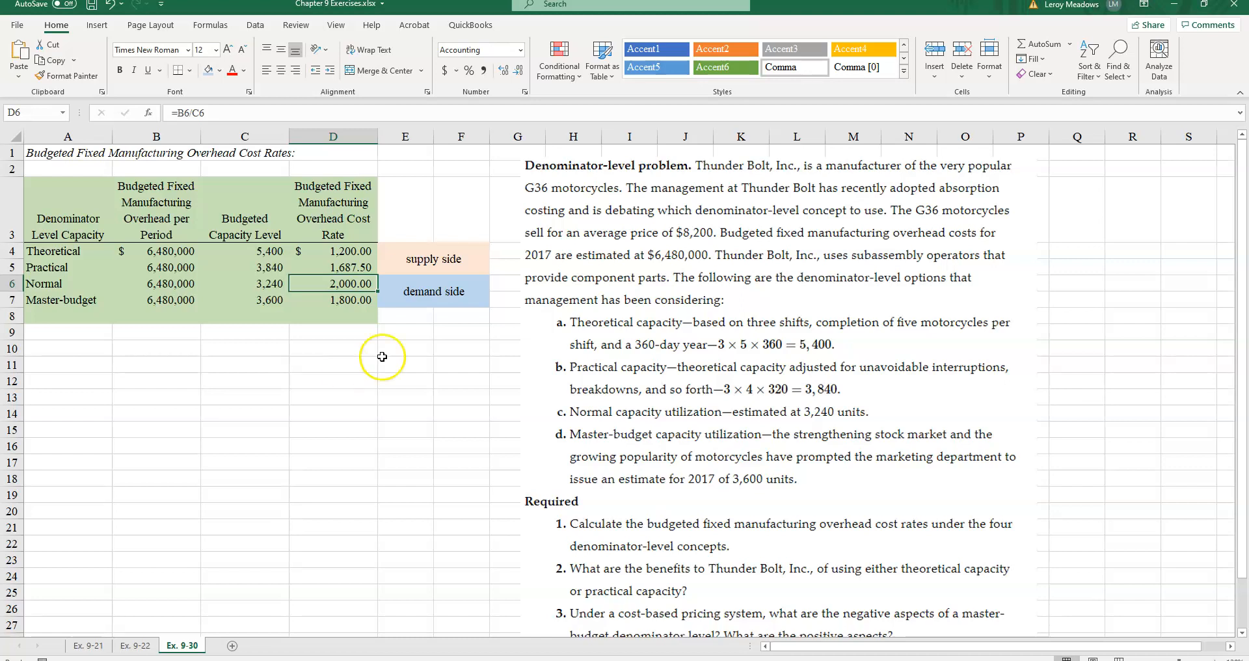
mouse_move(401, 355)
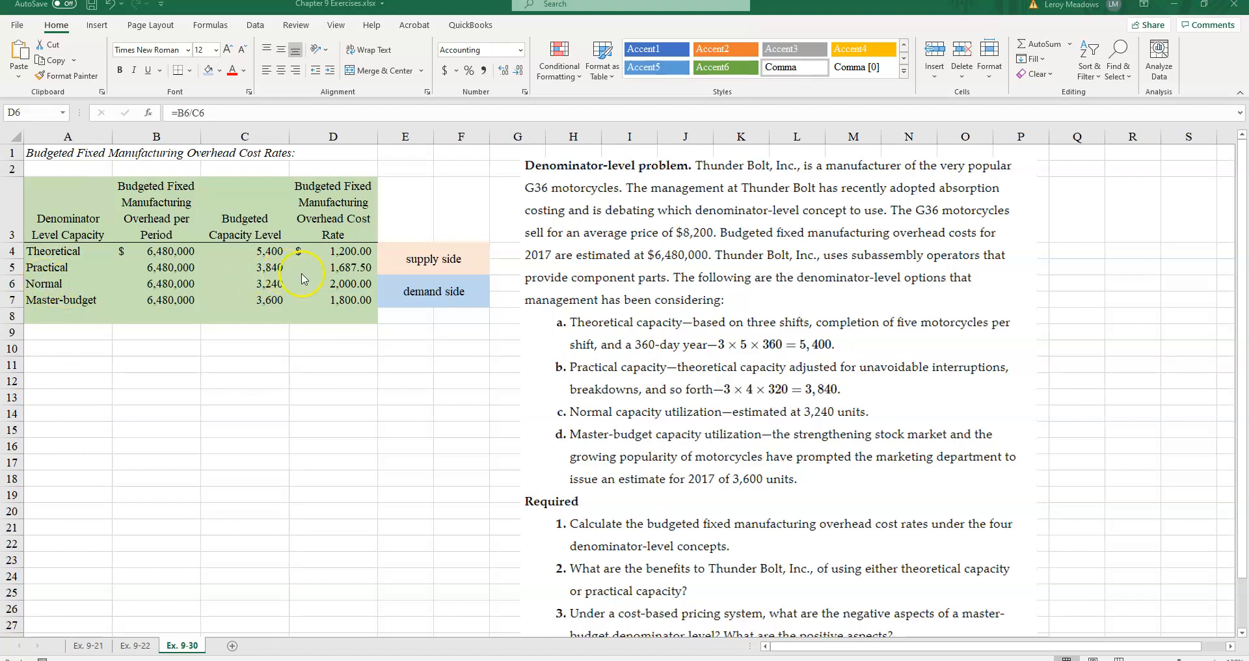
mouse_move(46, 293)
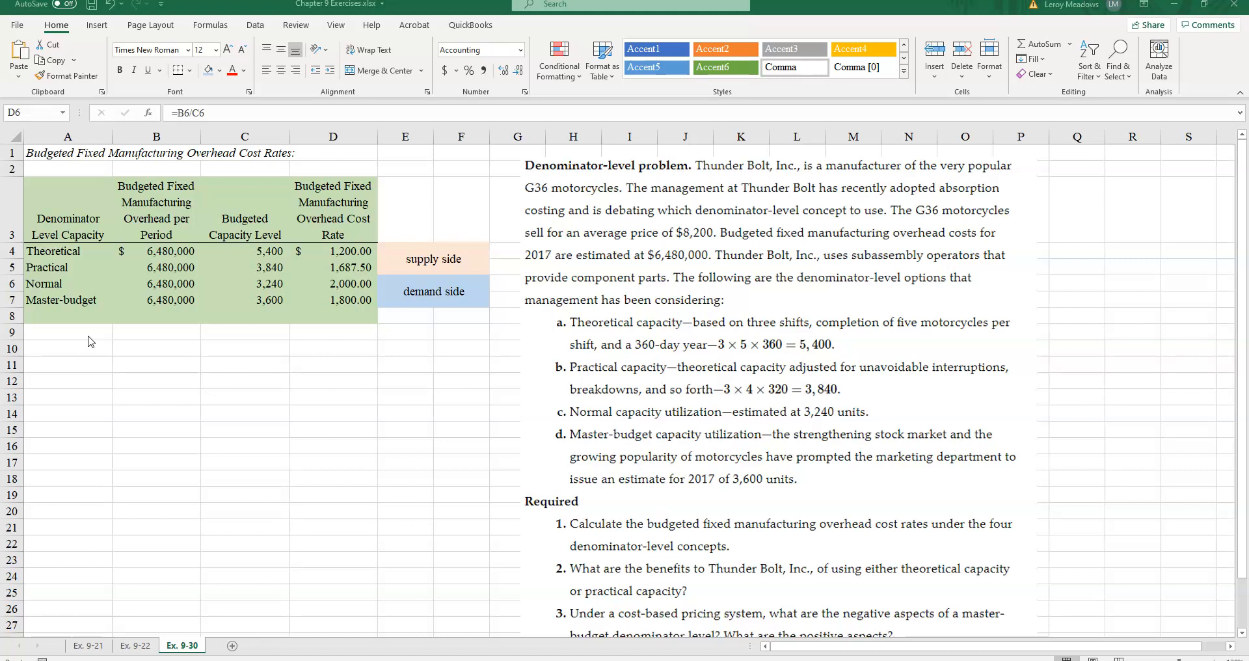
mouse_move(51, 458)
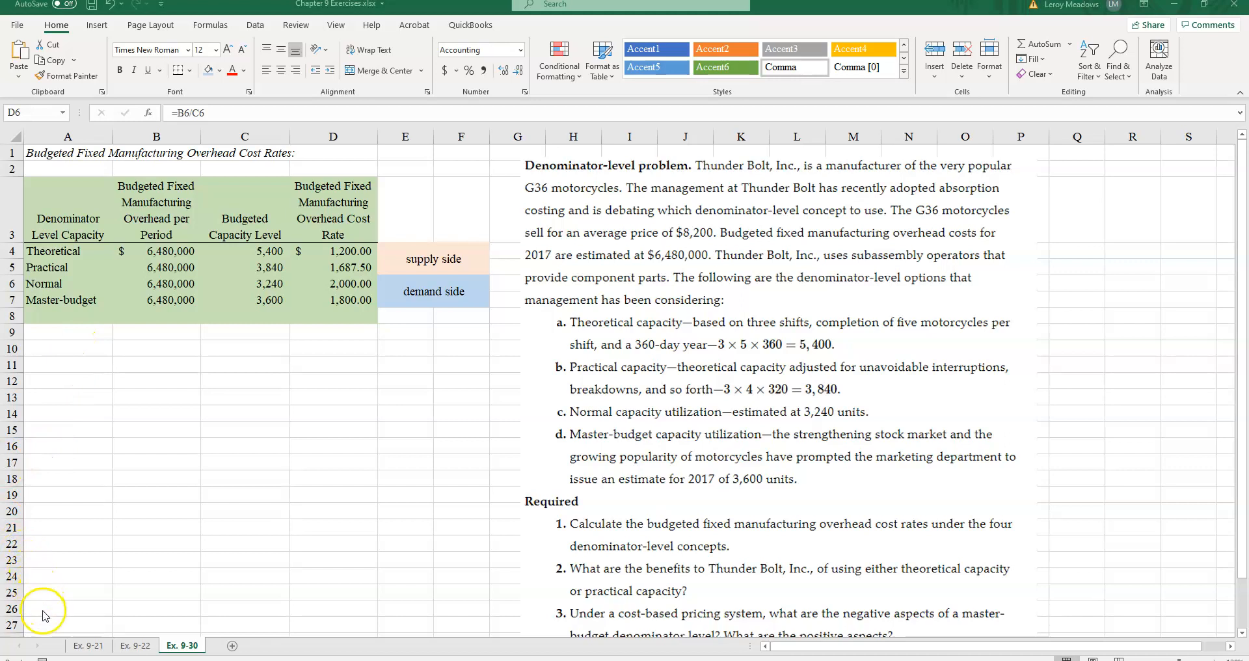
mouse_move(95, 524)
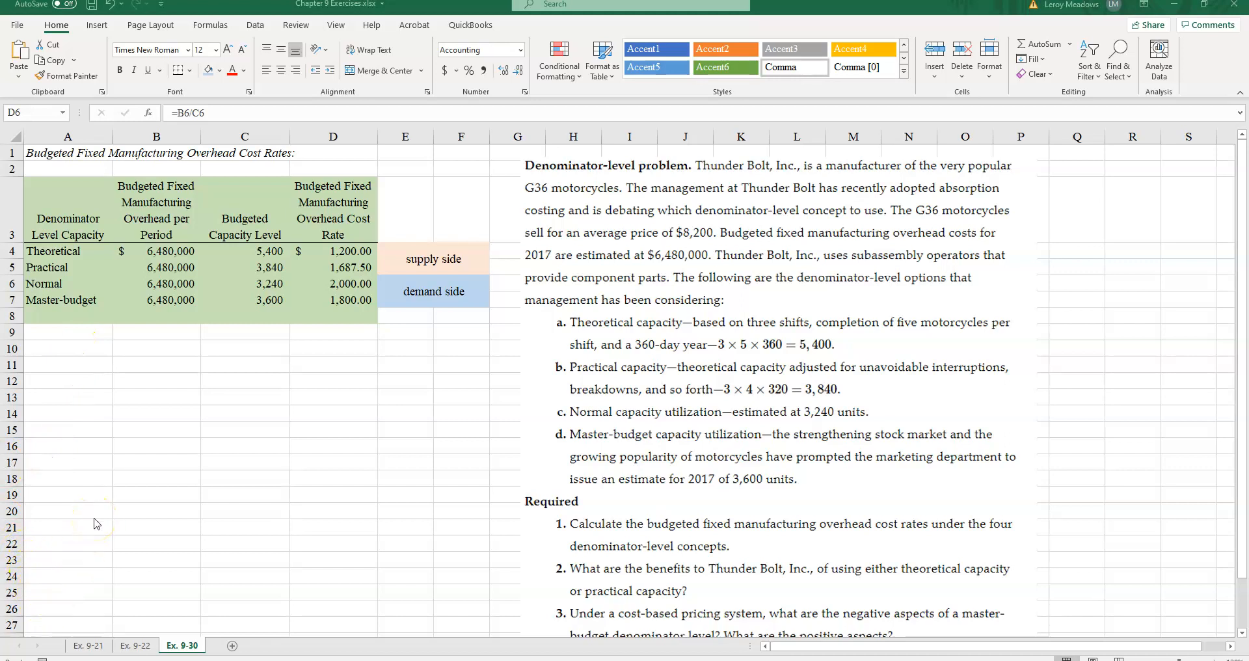